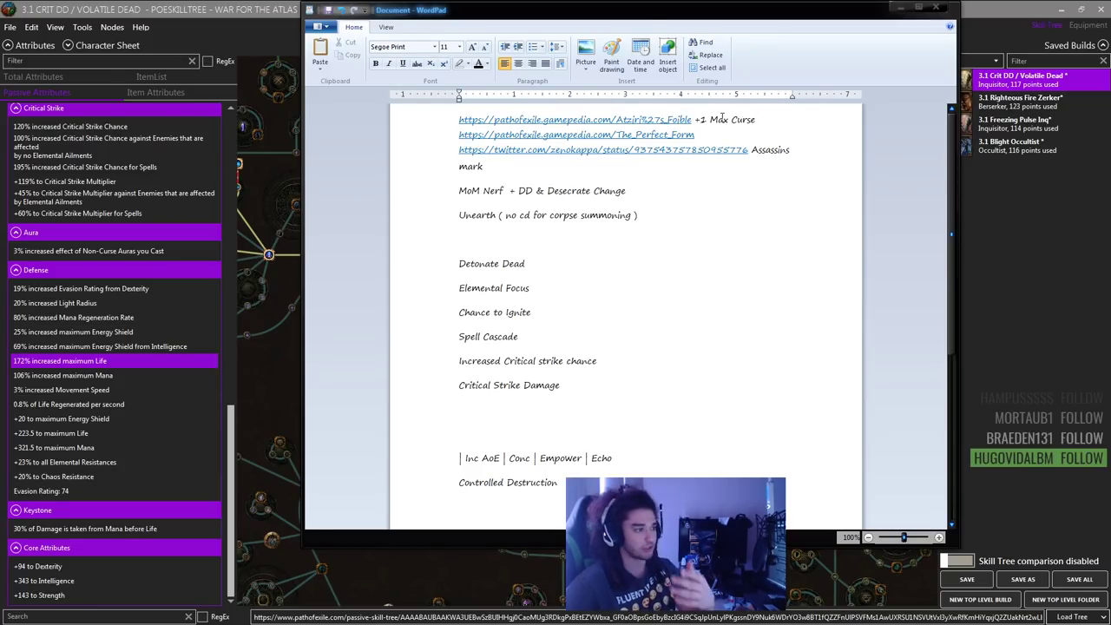
{"action": "mouse_move", "coordinate": [627, 184]}
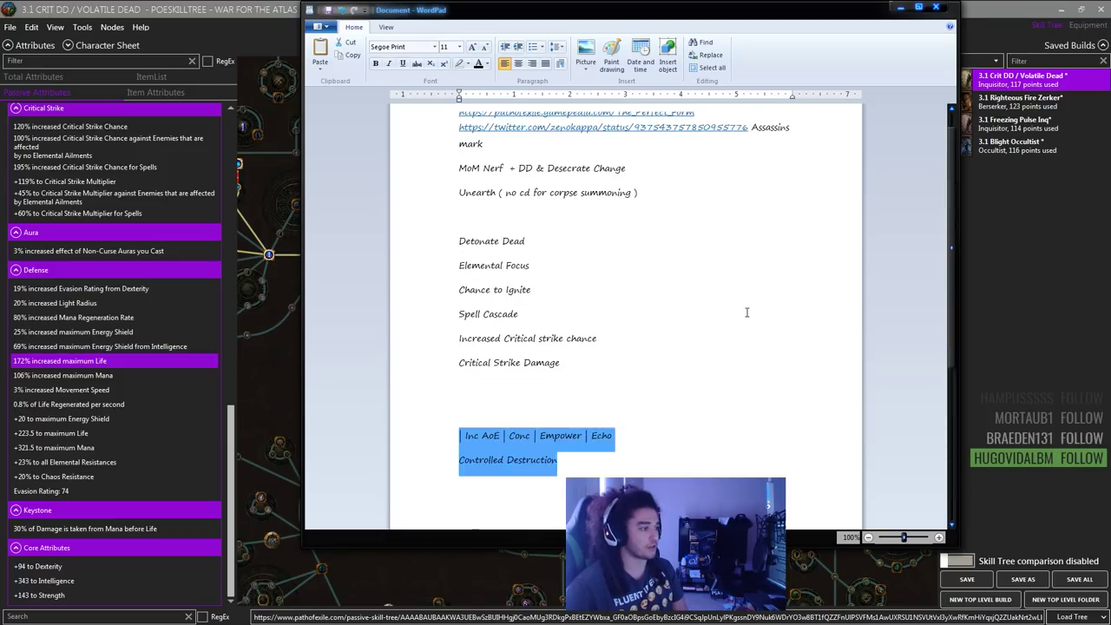
- Scroll the WordPad build notes back to the Detonate Dead gem links
{"action": "scroll", "scroll_direction": "up", "scroll_amount": 3}
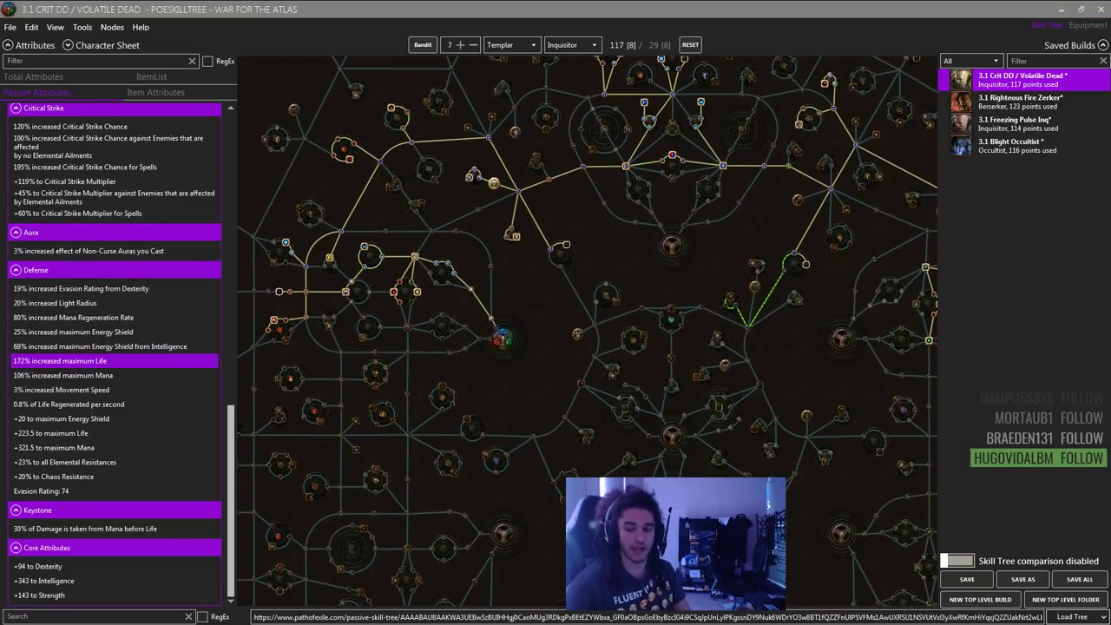
{"action": "mouse_move", "coordinate": [561, 327]}
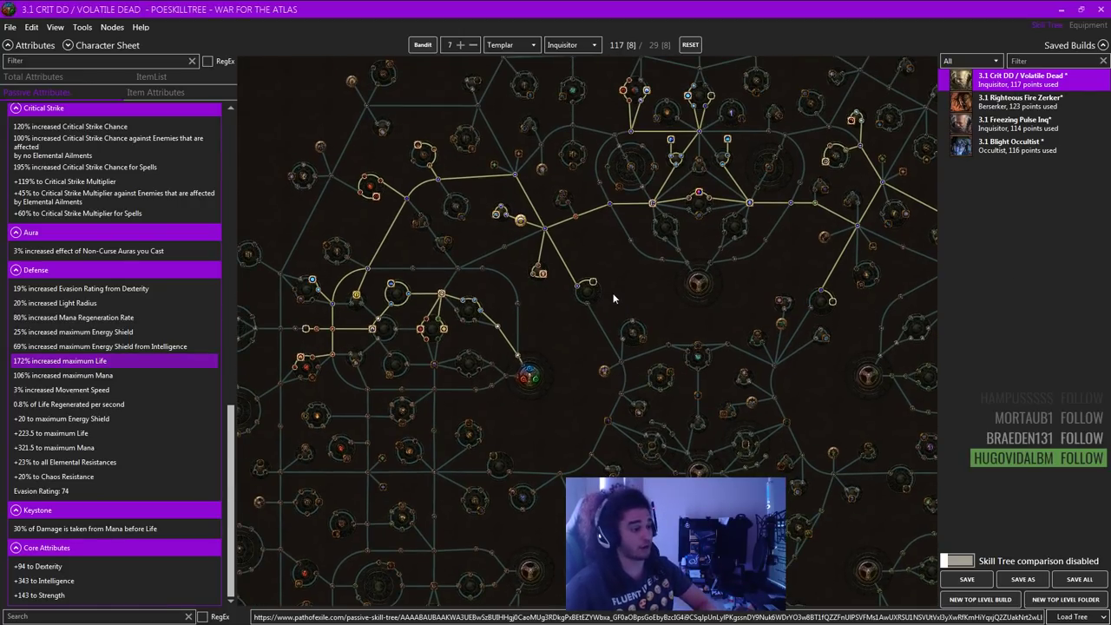
{"action": "mouse_move", "coordinate": [630, 305]}
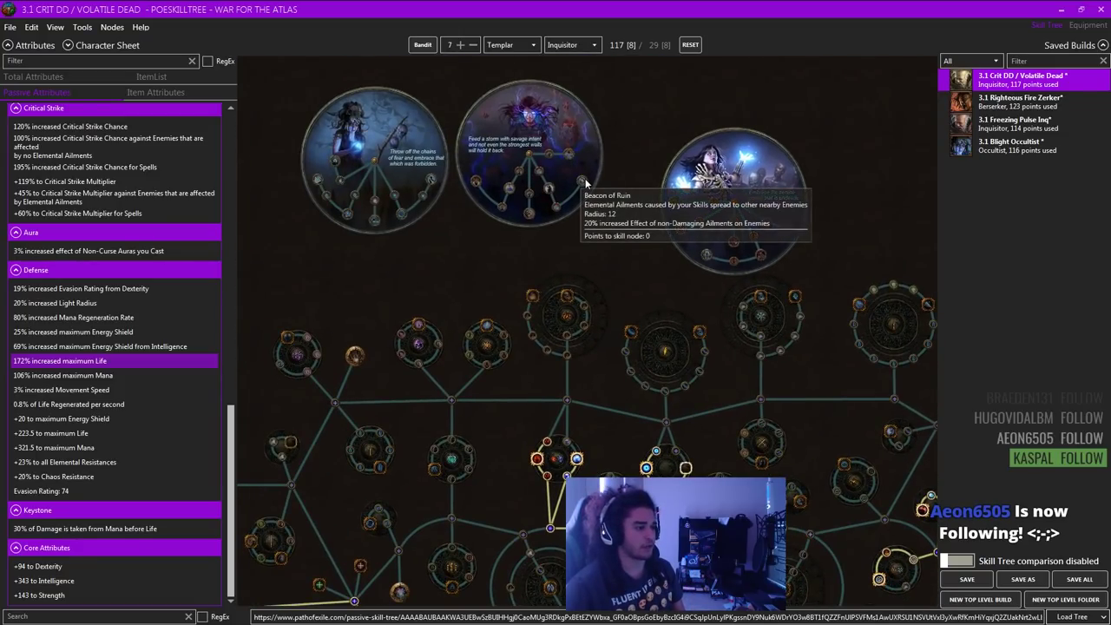
{"action": "scroll", "scroll_direction": "down", "scroll_amount": 3}
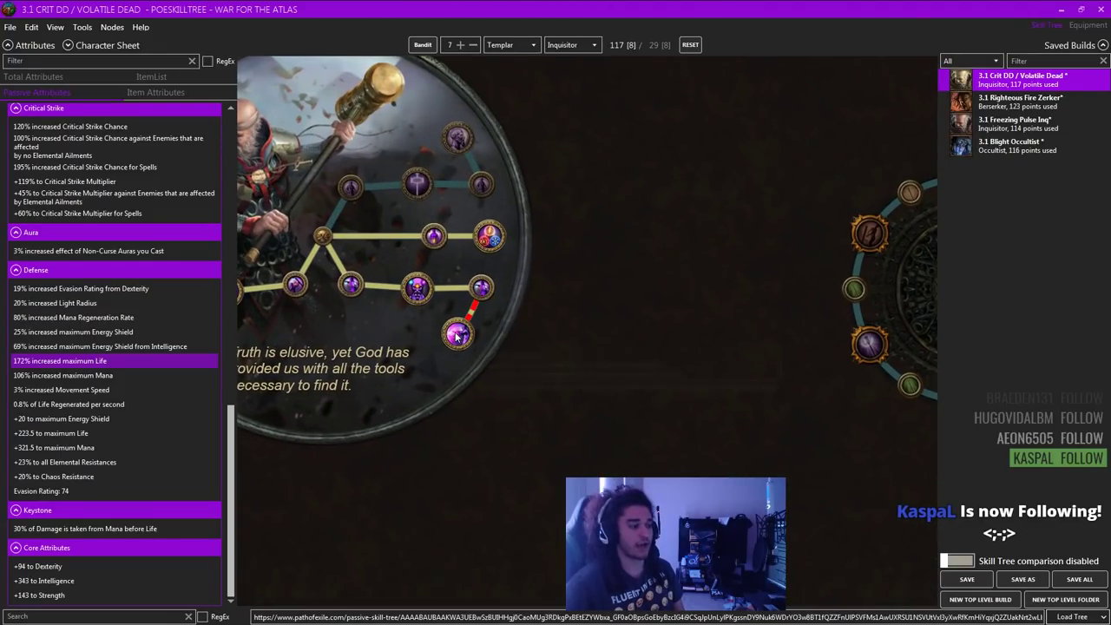
{"action": "mouse_move", "coordinate": [458, 334]}
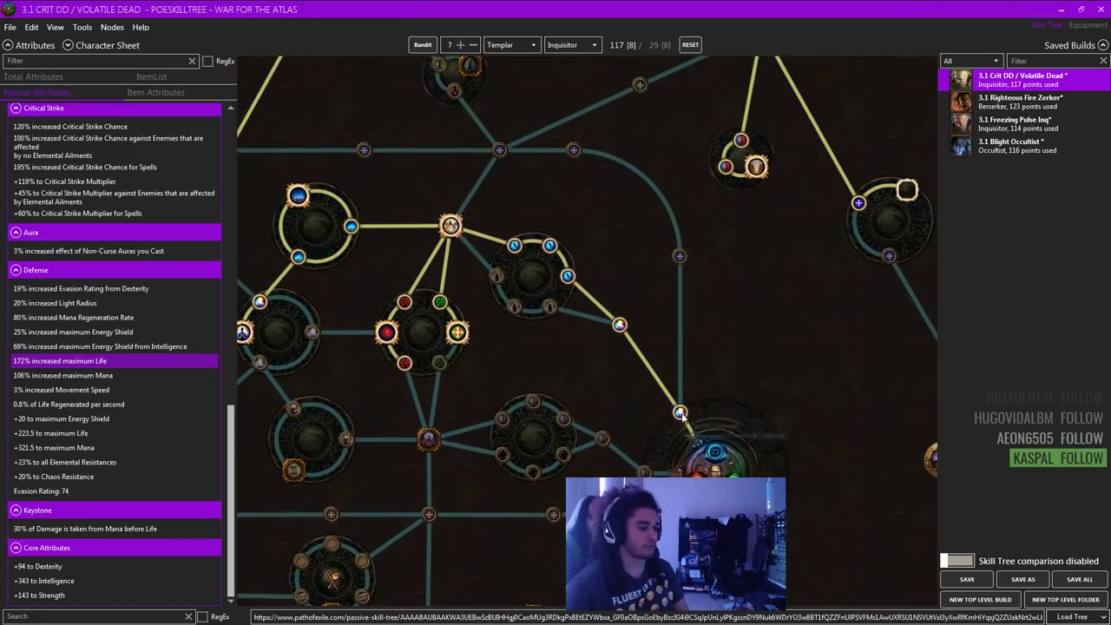
{"action": "mouse_move", "coordinate": [521, 247]}
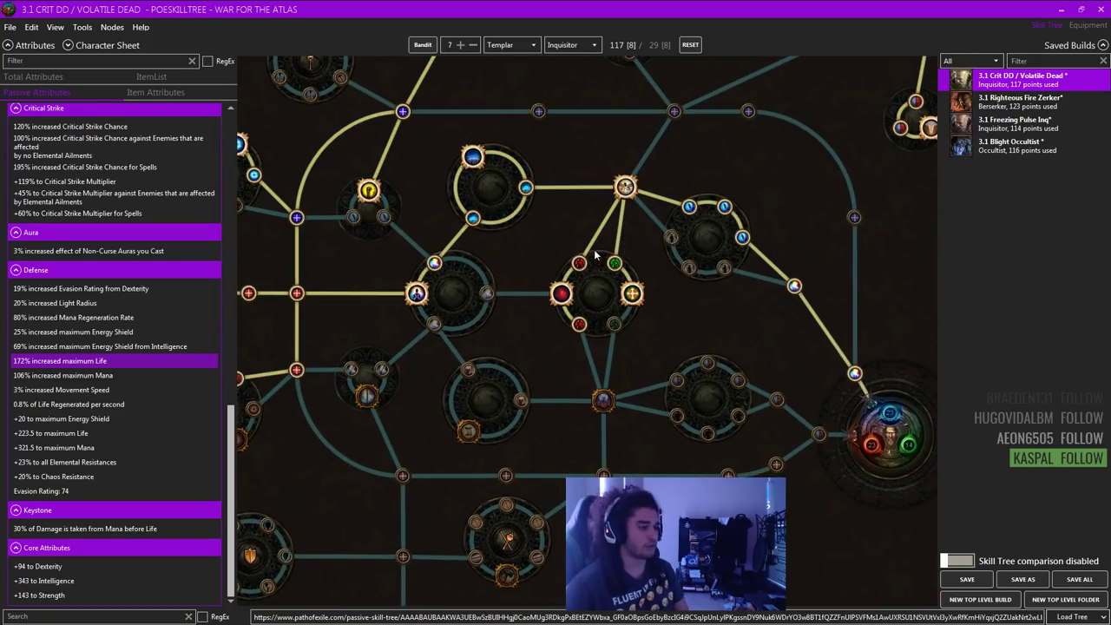
{"action": "mouse_move", "coordinate": [631, 292]}
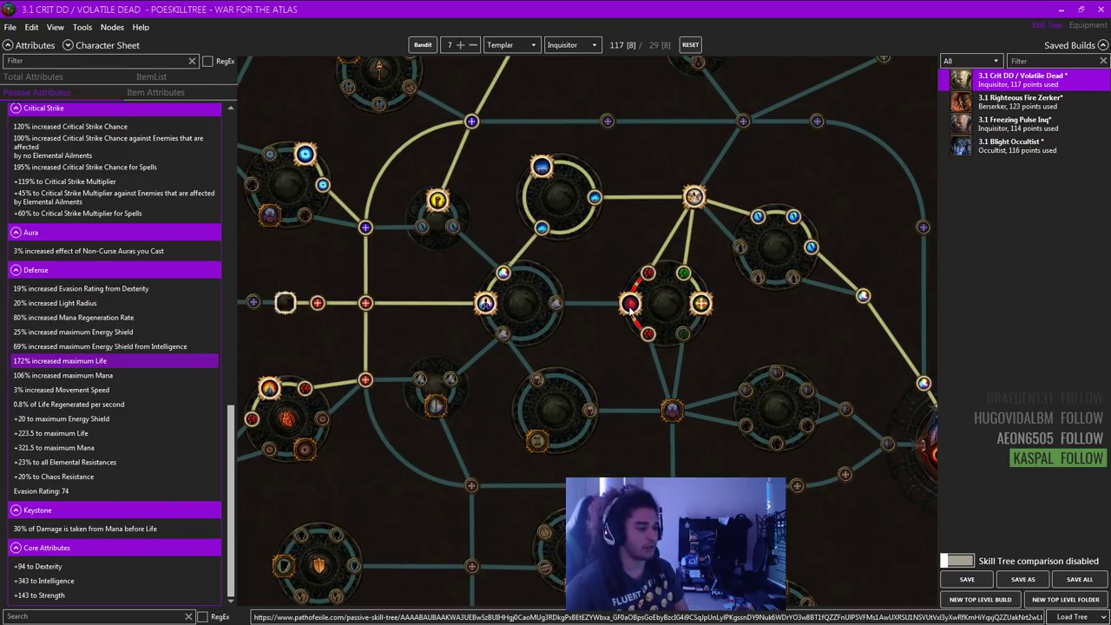
{"action": "mouse_move", "coordinate": [630, 303]}
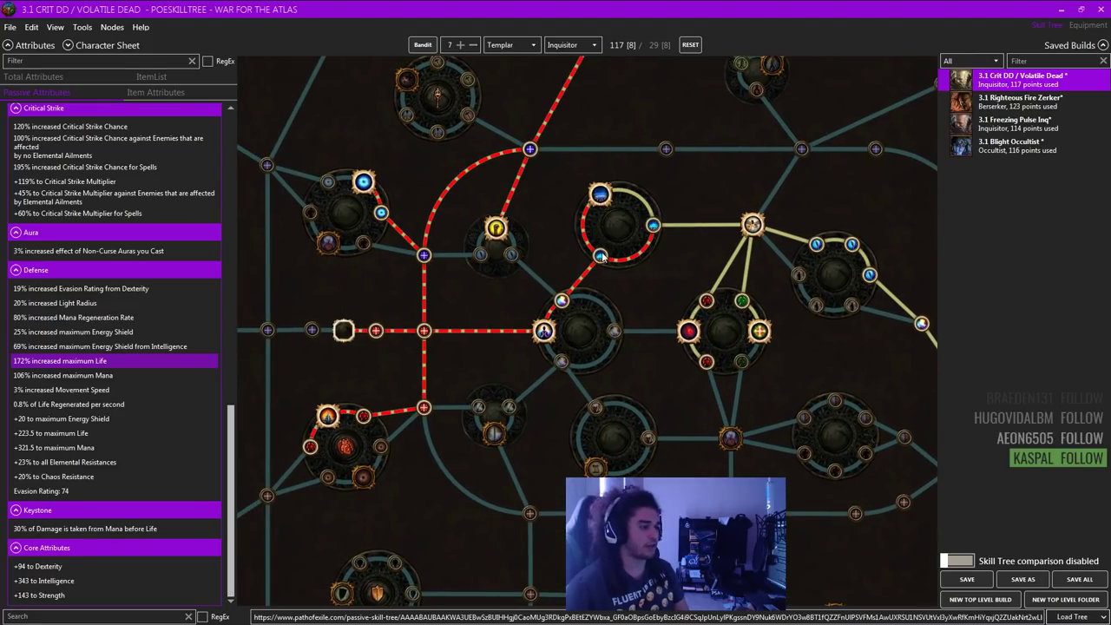
{"action": "mouse_move", "coordinate": [543, 331]}
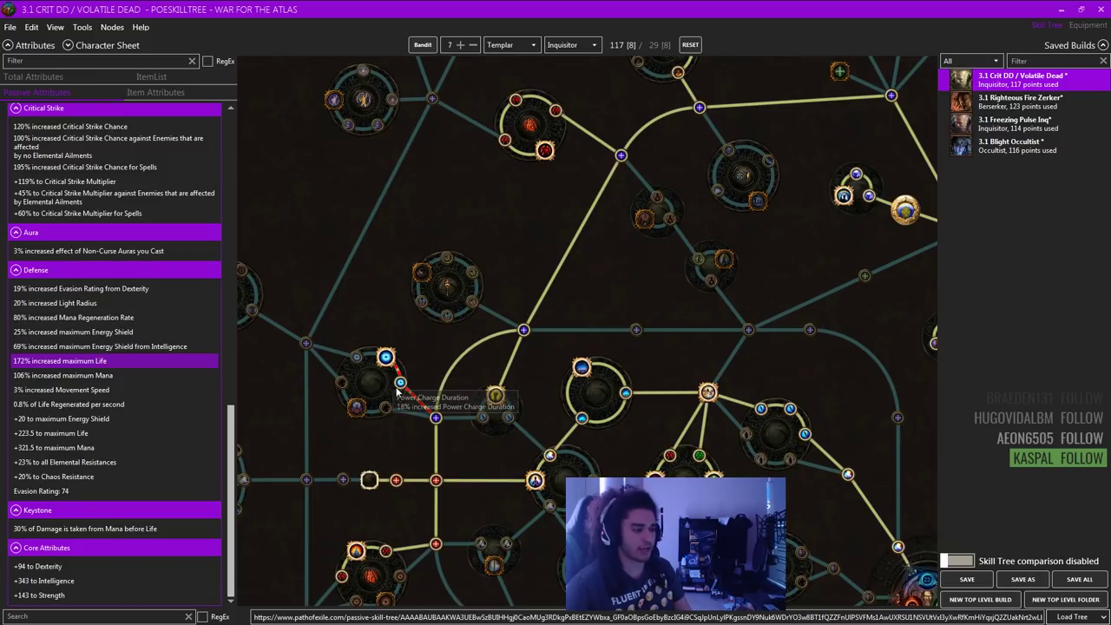
{"action": "mouse_move", "coordinate": [386, 356]}
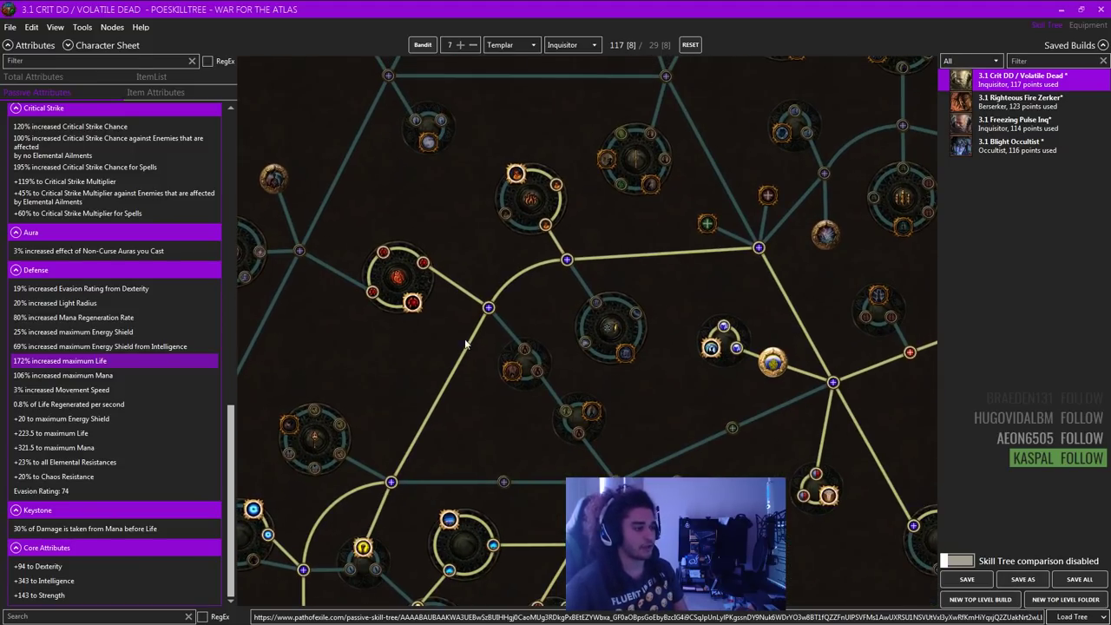
{"action": "left_click_drag", "start_coordinate": [464, 344], "coordinate": [473, 280]}
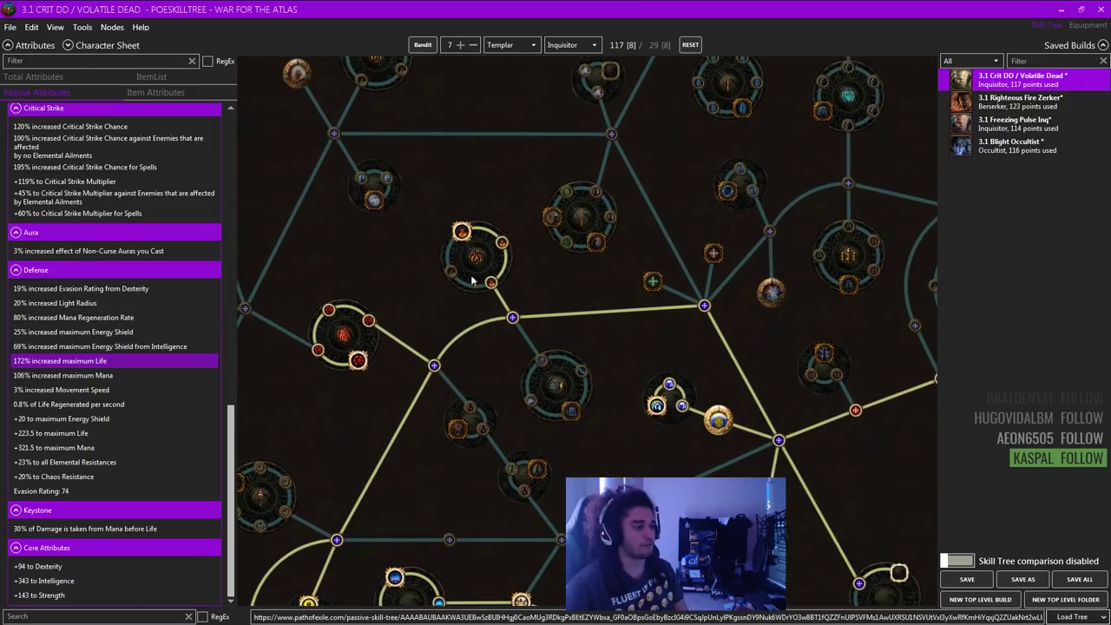
{"action": "mouse_move", "coordinate": [461, 230]}
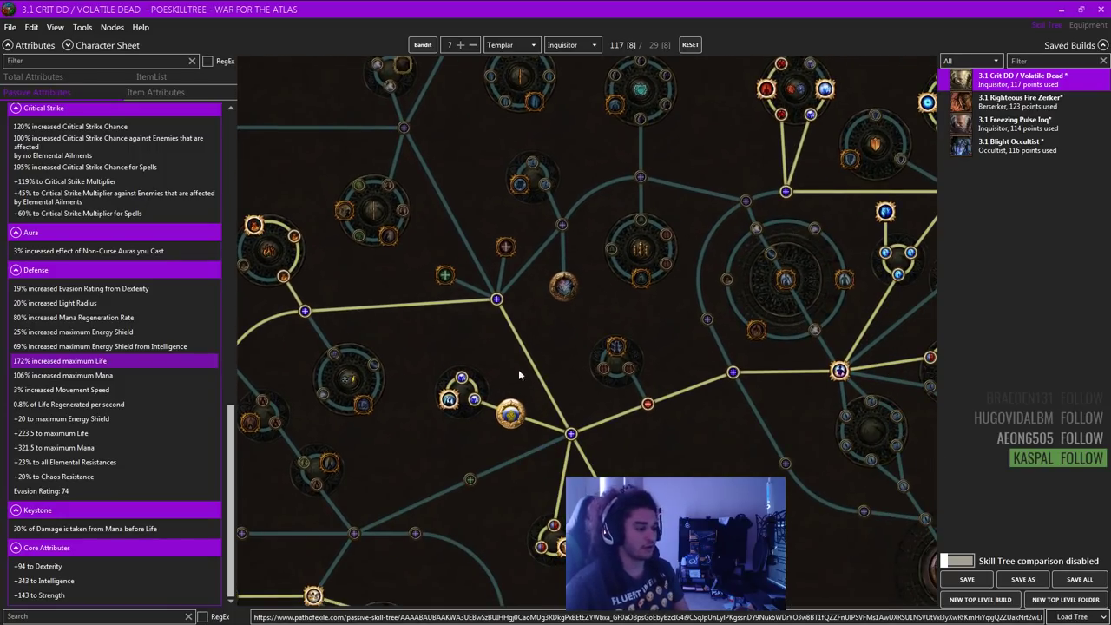
{"action": "mouse_move", "coordinate": [518, 375]}
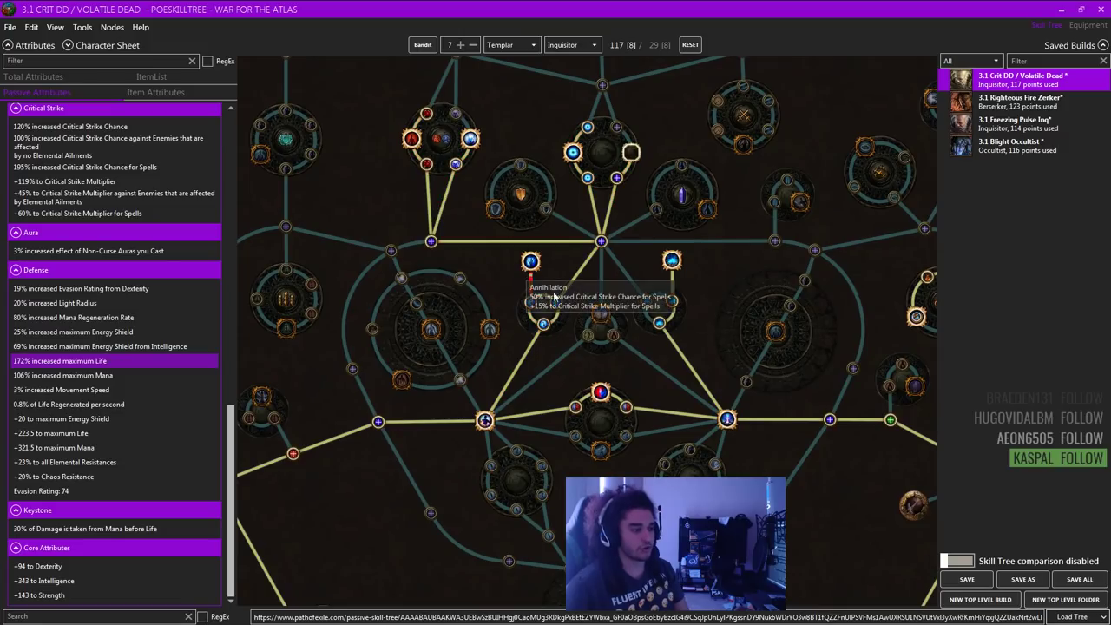
{"action": "left_click", "coordinate": [531, 261]}
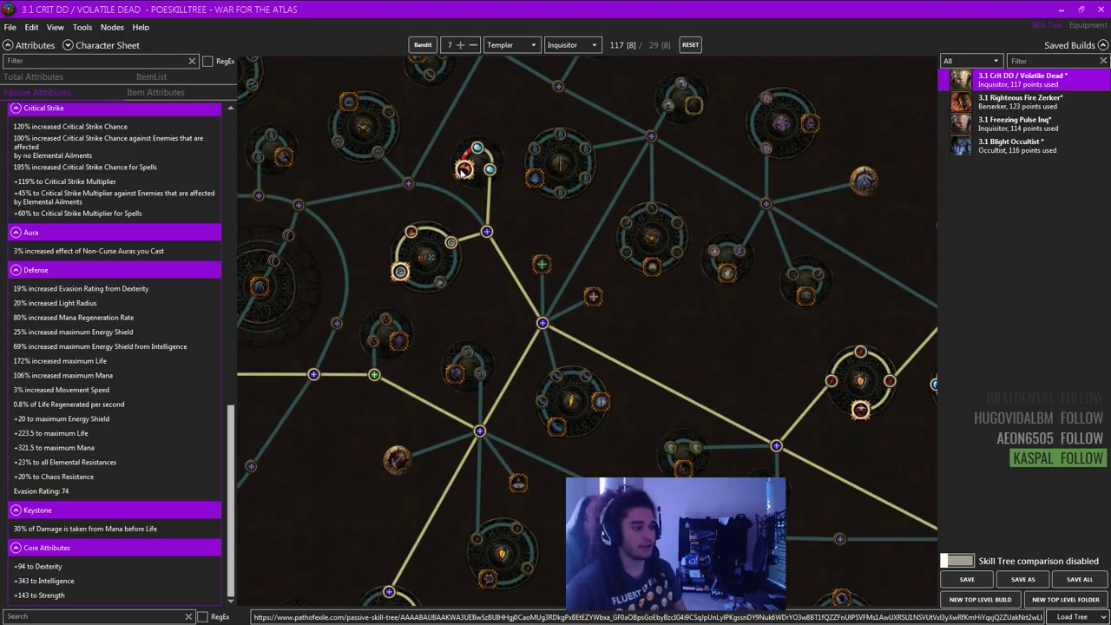
{"action": "mouse_move", "coordinate": [503, 185]}
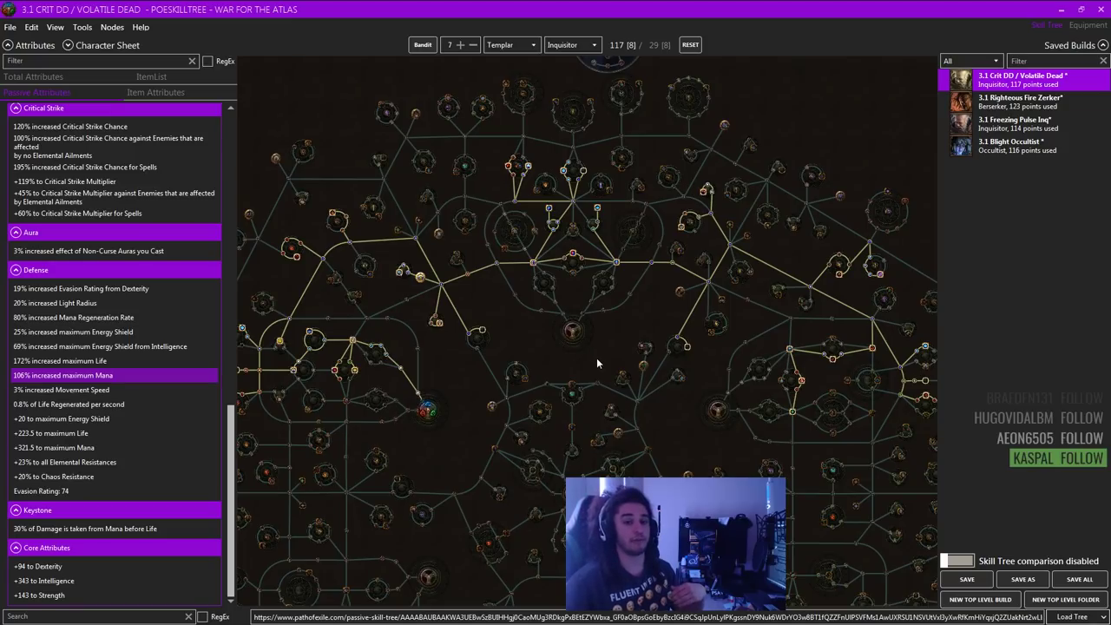
{"action": "mouse_move", "coordinate": [471, 360]}
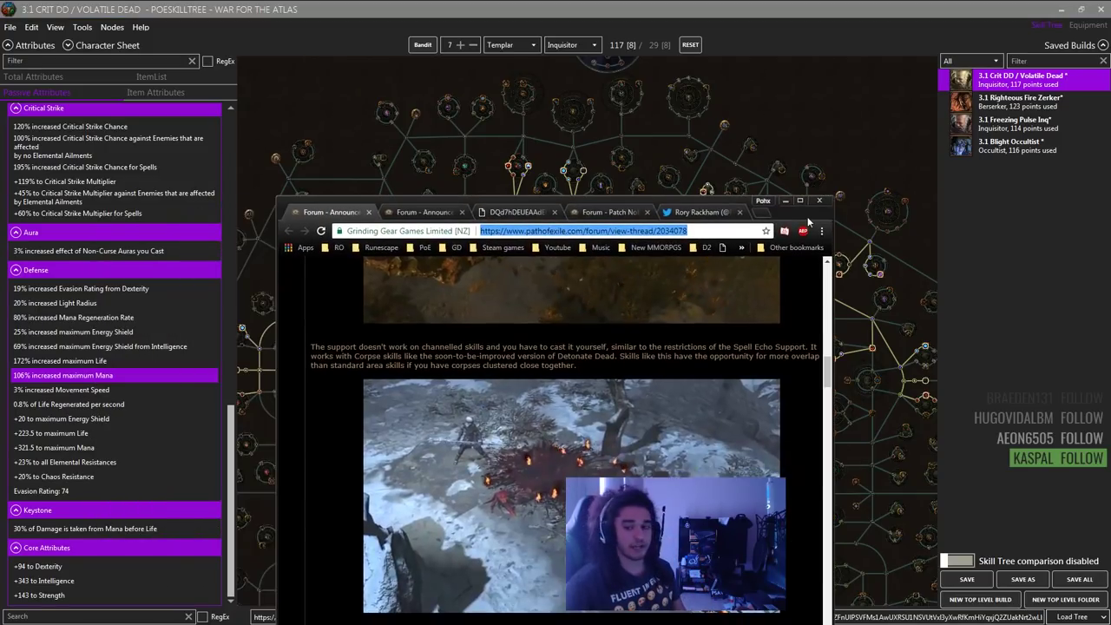
- Maximize Chrome and read the forum thread's Volatile Dead section
{"action": "left_click", "coordinate": [798, 201]}
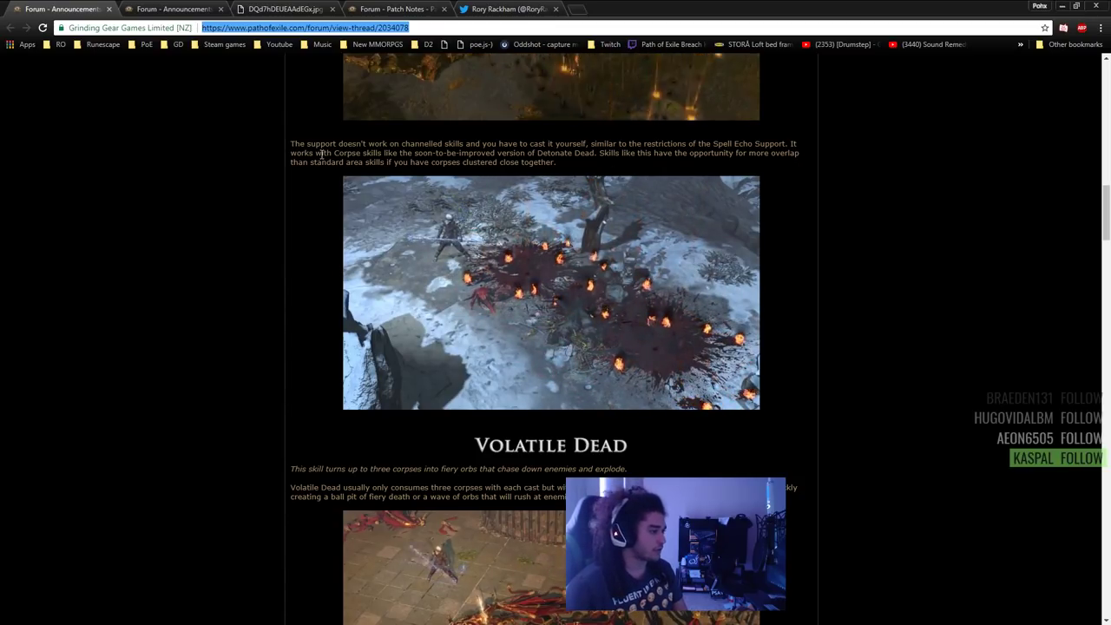
{"action": "left_click_drag", "start_coordinate": [290, 143], "coordinate": [381, 153]}
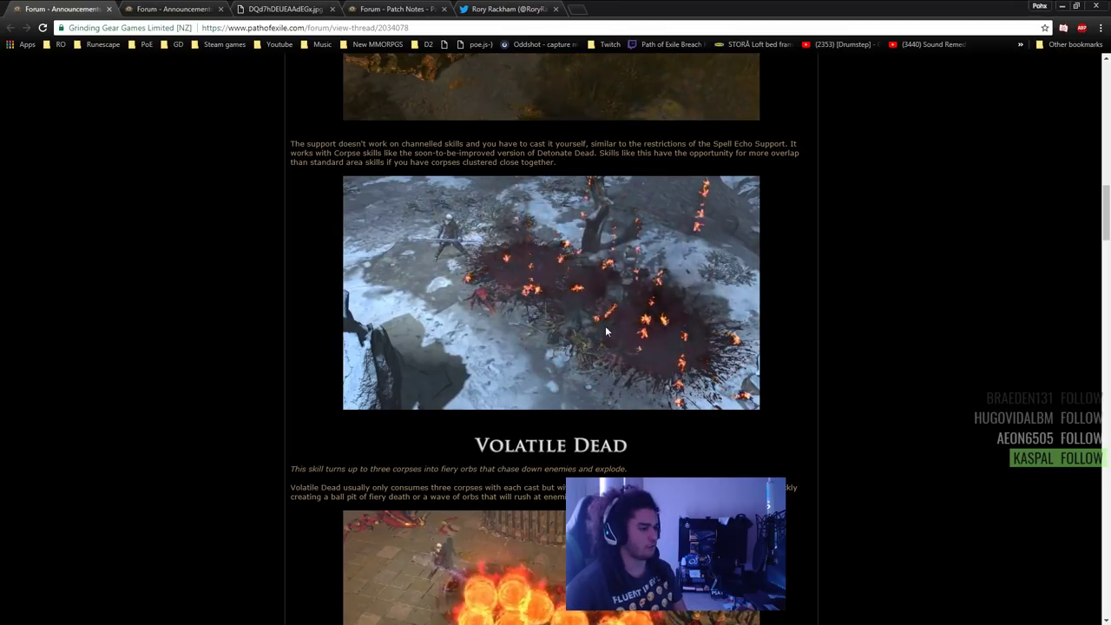
{"action": "mouse_move", "coordinate": [752, 414]}
{"action": "type", "text": "war"}
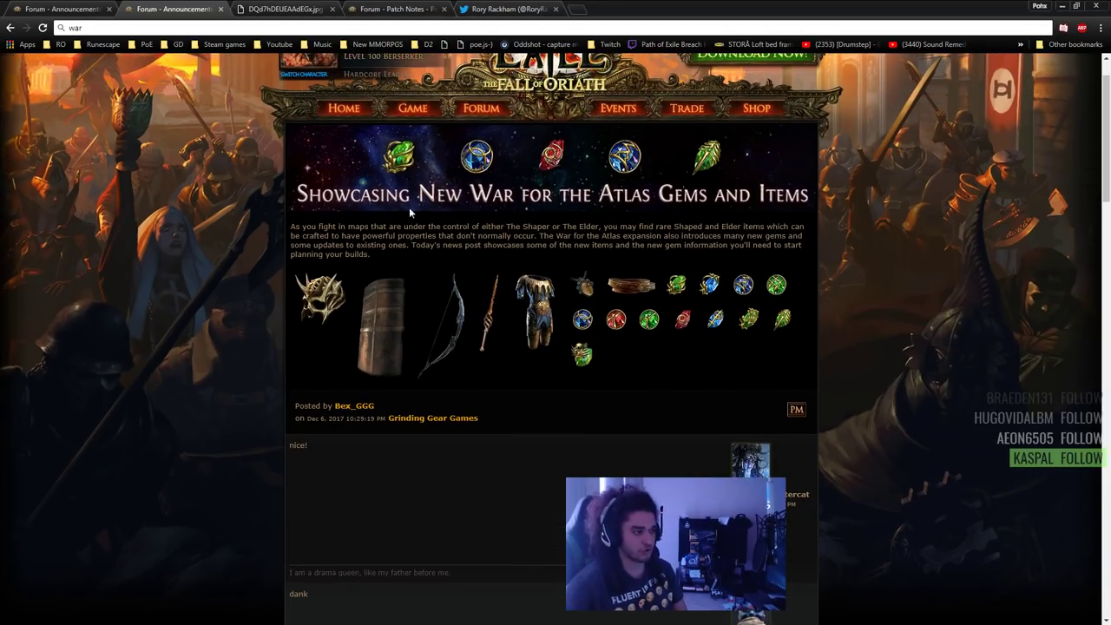
- Glance at the gems showcase post, then view the level 20 Detonate Dead gem image
{"action": "scroll", "scroll_direction": "down", "scroll_amount": 3}
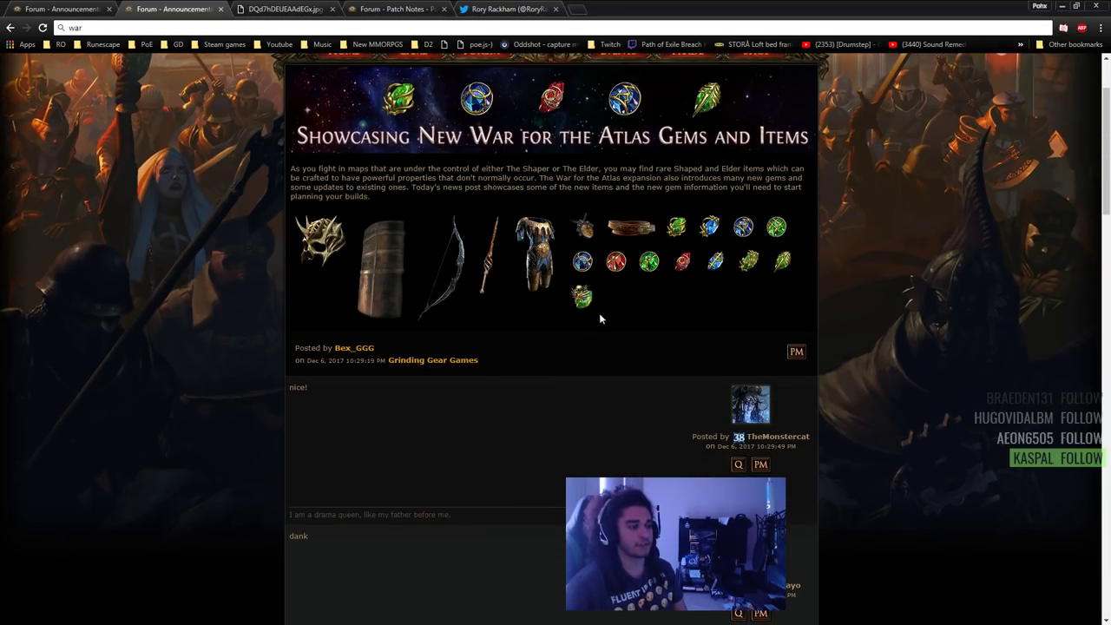
{"action": "mouse_move", "coordinate": [582, 296]}
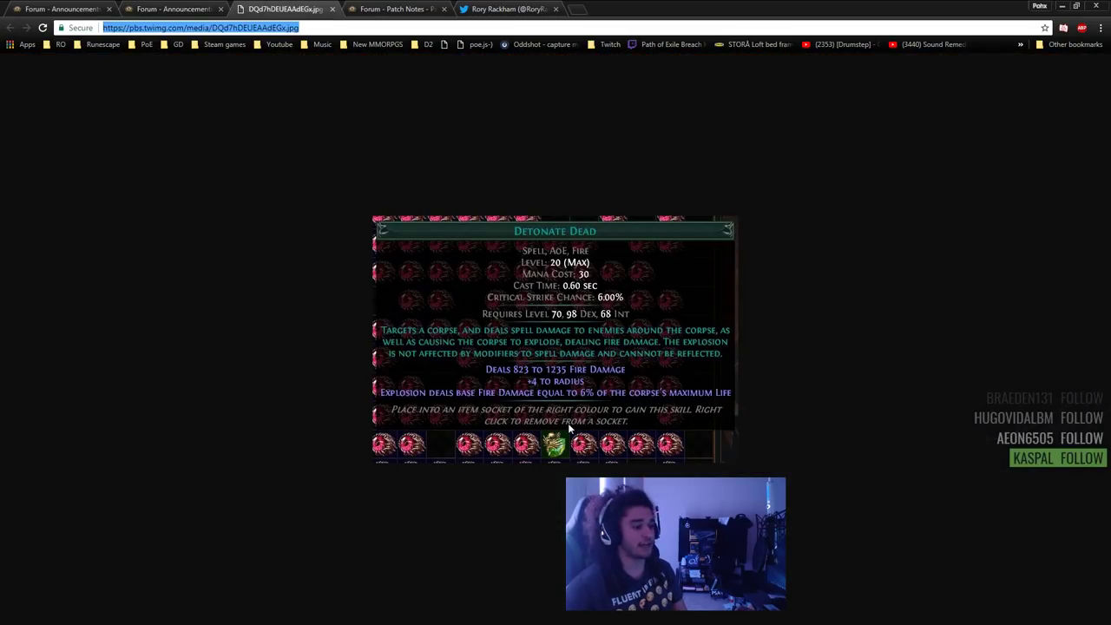
{"action": "mouse_move", "coordinate": [463, 231]}
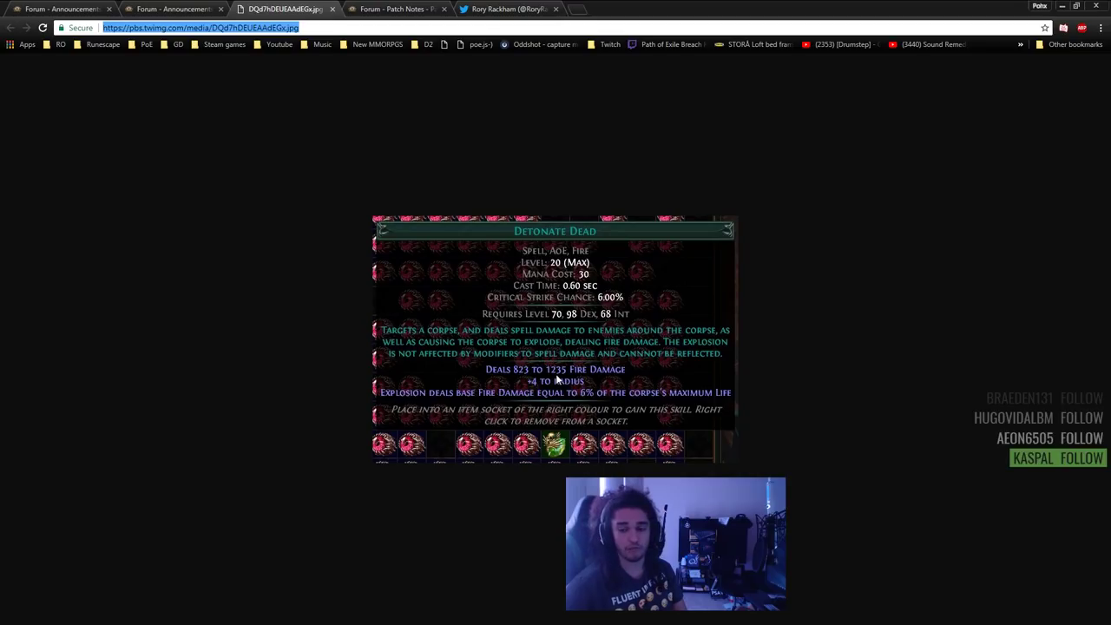
{"action": "left_click", "coordinate": [174, 9]}
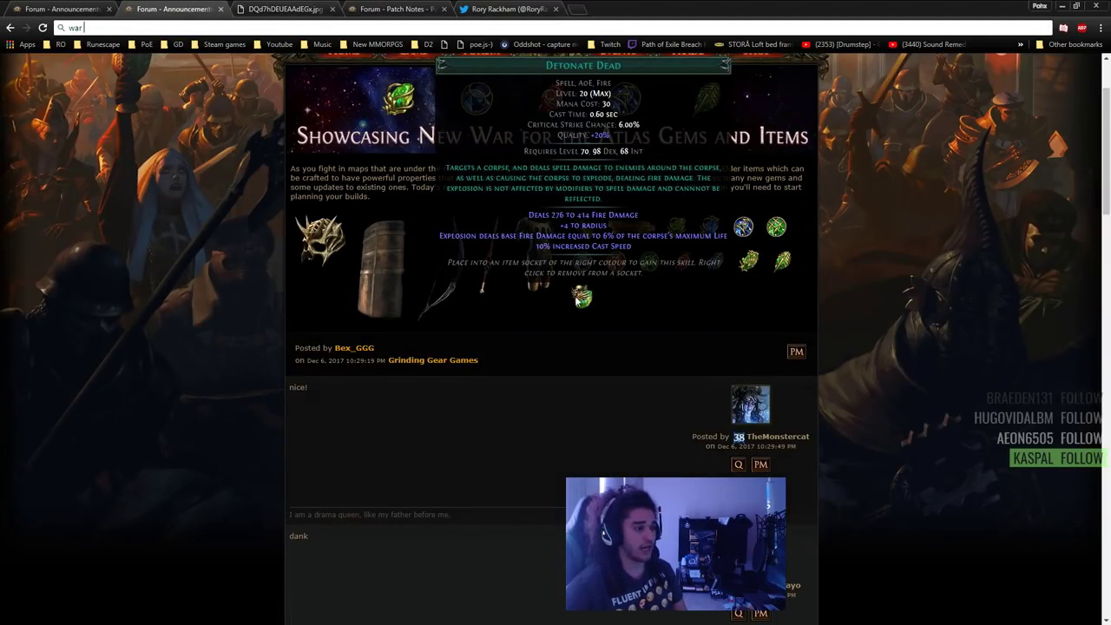
{"action": "left_click", "coordinate": [284, 9]}
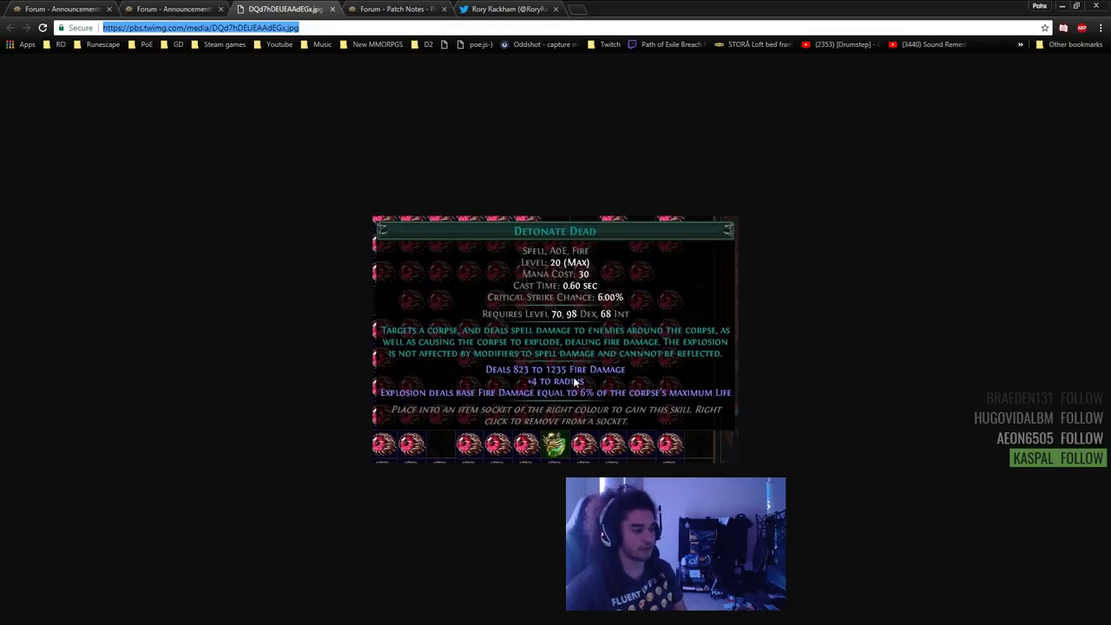
{"action": "mouse_move", "coordinate": [620, 346]}
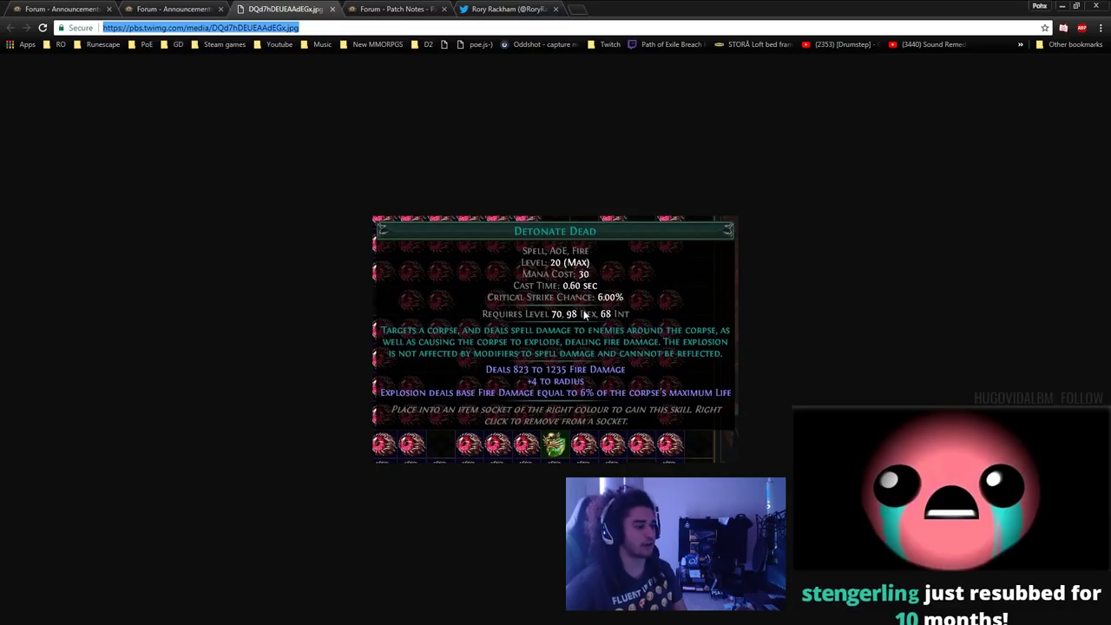
{"action": "mouse_move", "coordinate": [619, 317]}
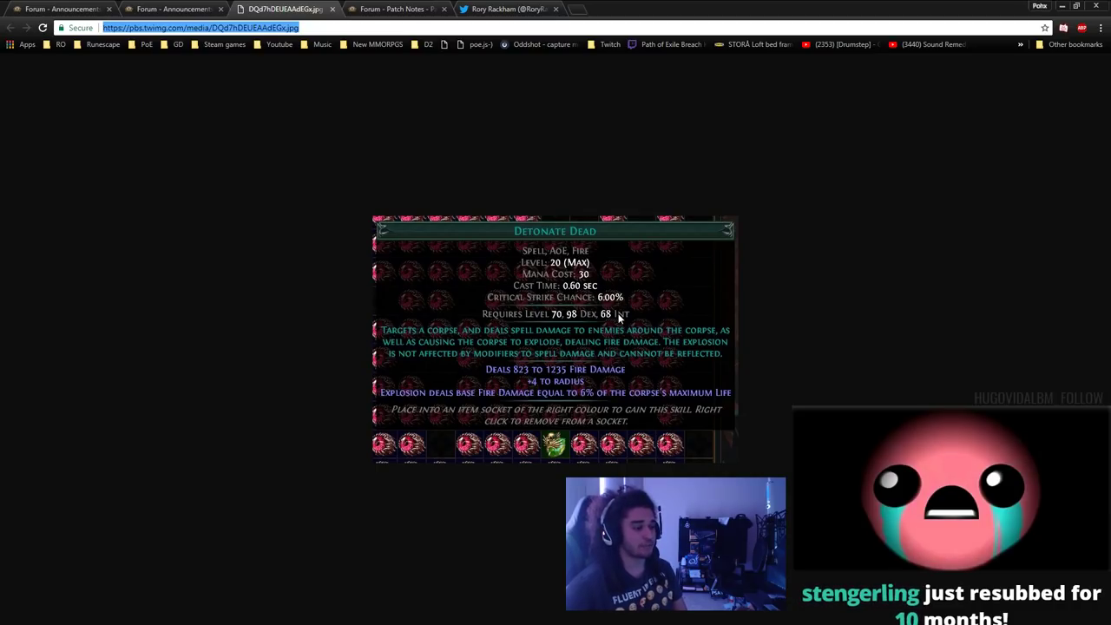
{"action": "mouse_move", "coordinate": [696, 289]}
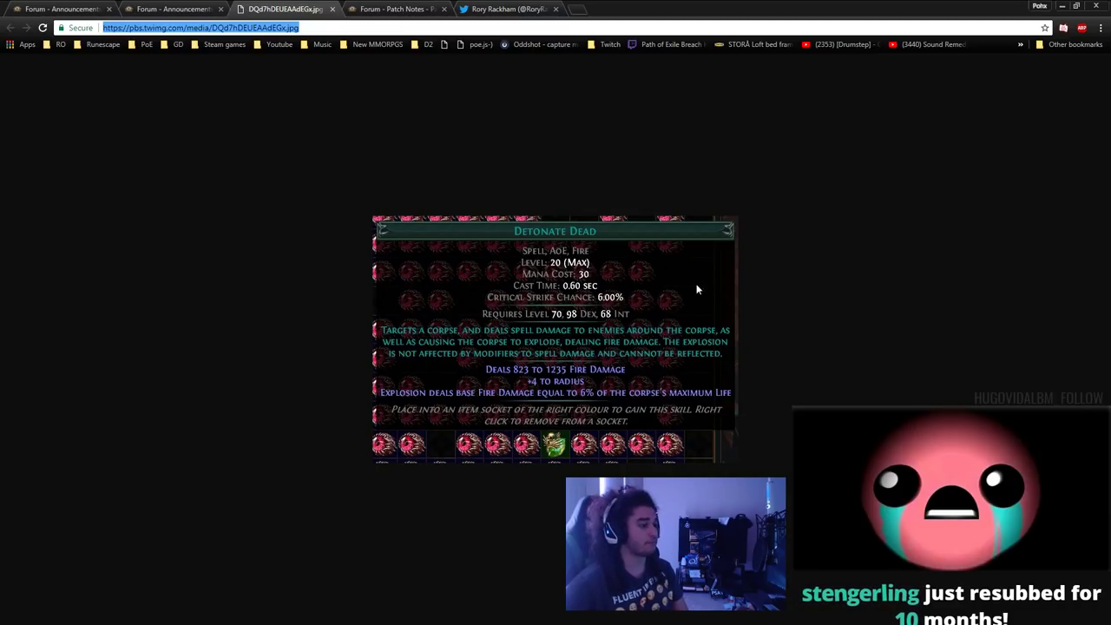
{"action": "mouse_move", "coordinate": [583, 297]}
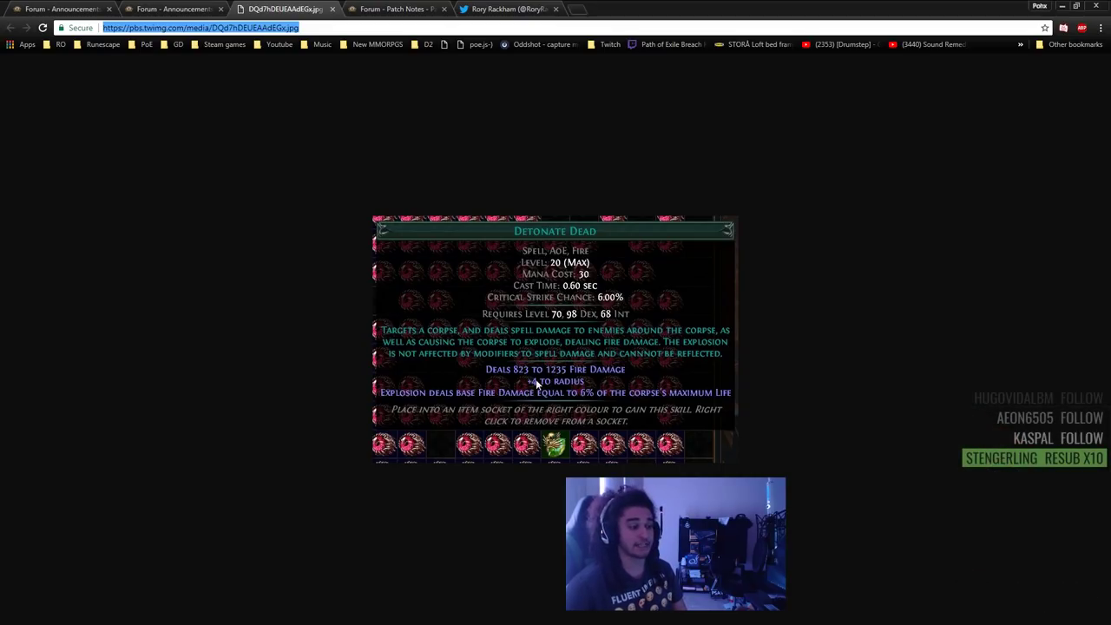
{"action": "mouse_move", "coordinate": [616, 408]}
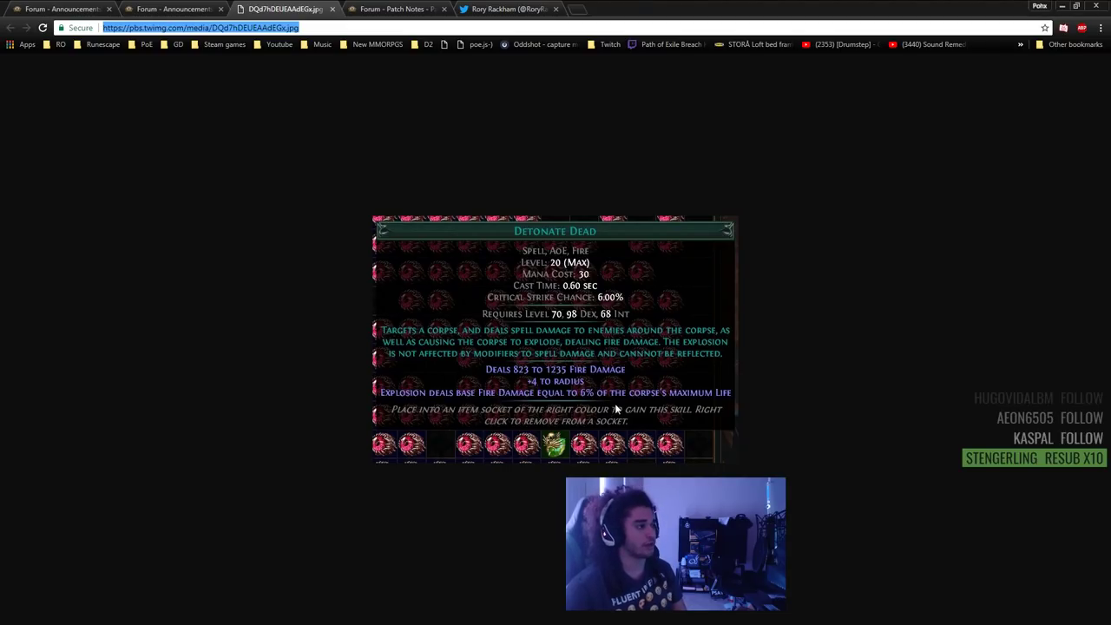
- Search the patch notes for 'detonate' and 'desecrate', reaching Desecrate's 5-corpse change
{"action": "left_click", "coordinate": [395, 8]}
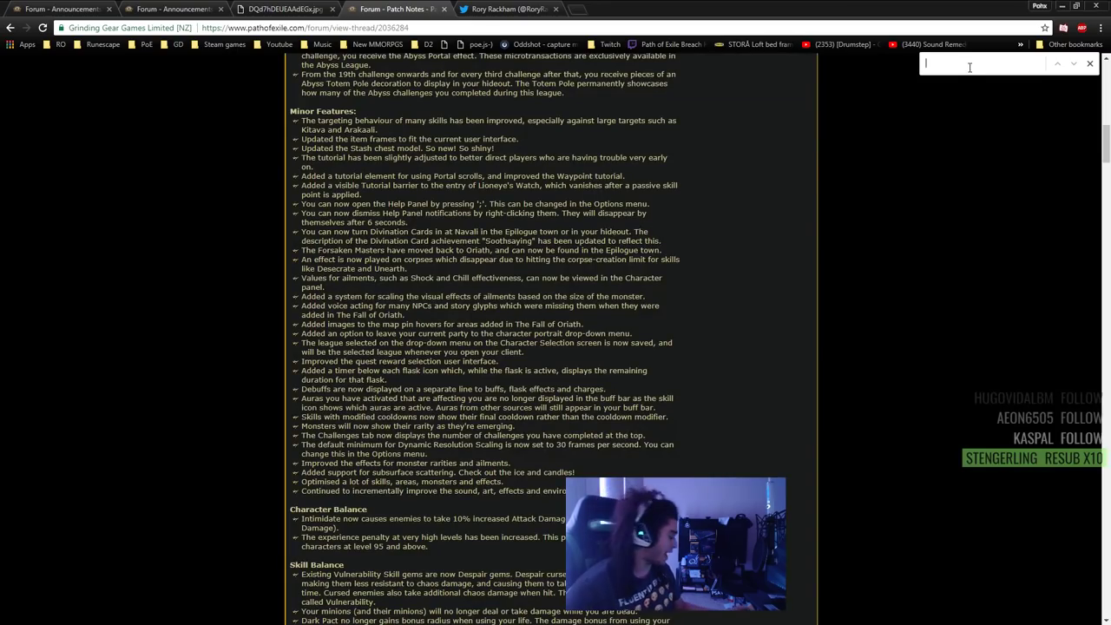
{"action": "type", "text": "detona"}
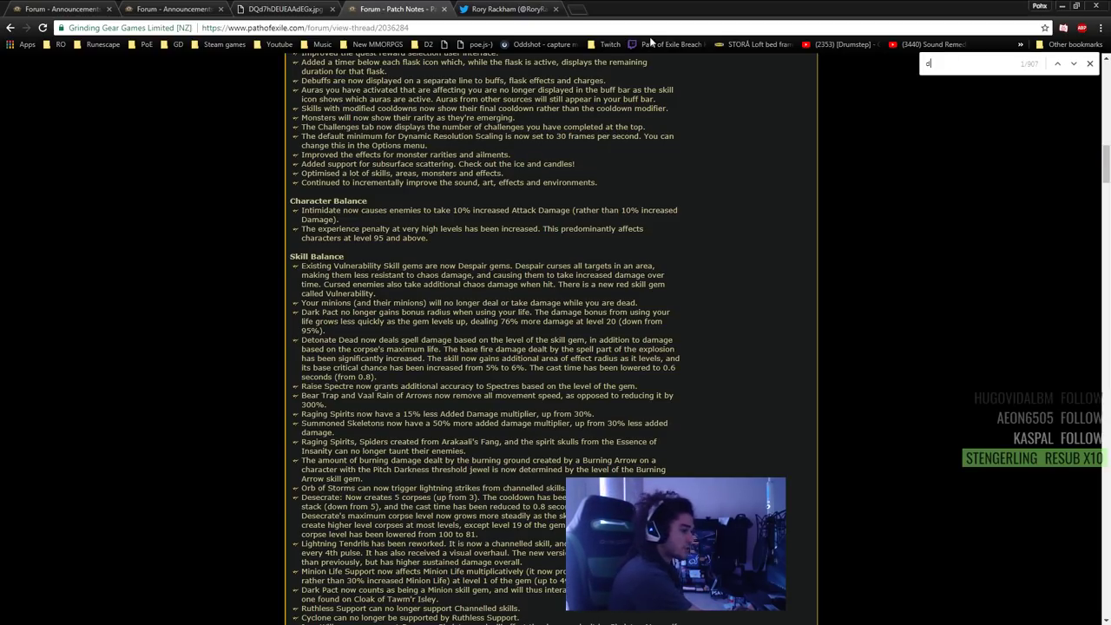
{"action": "type", "text": "esecra"}
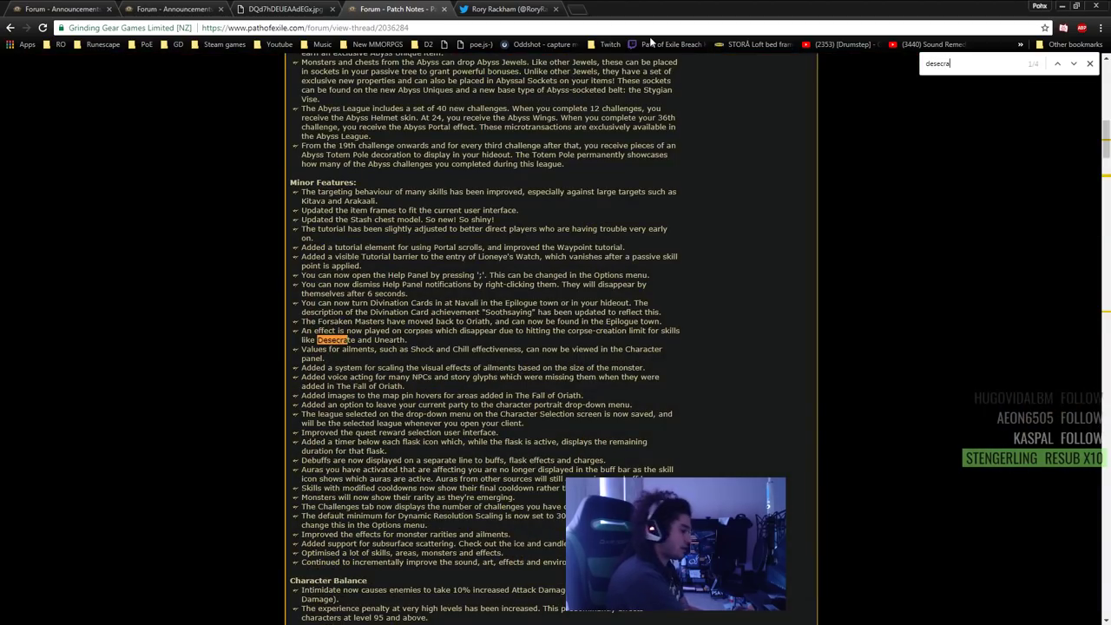
{"action": "type", "text": "te"}
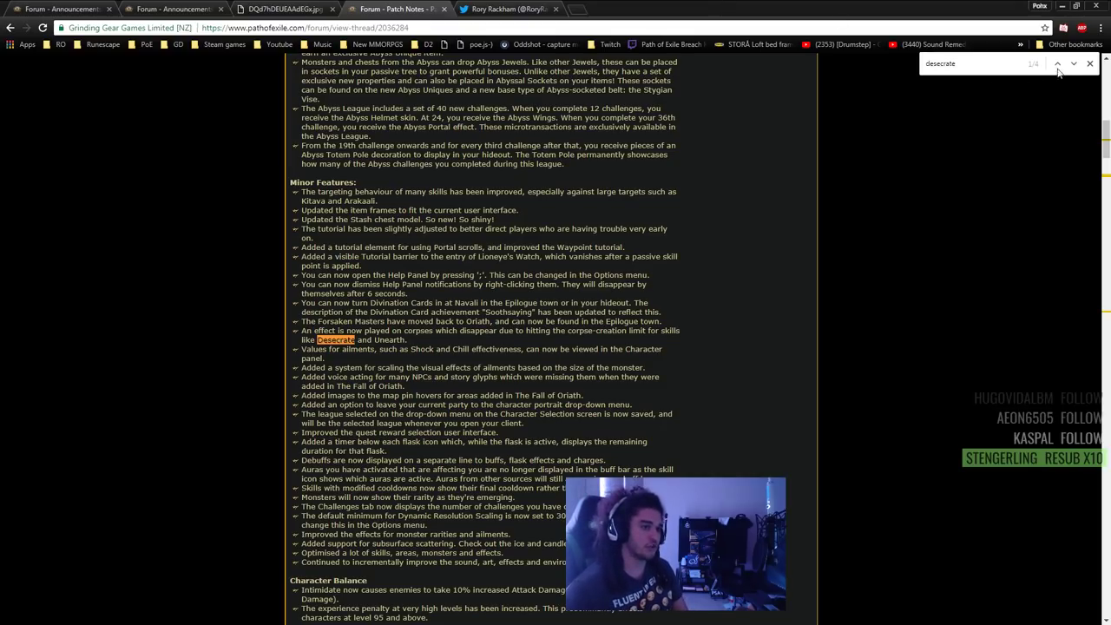
{"action": "left_click", "coordinate": [1073, 63]}
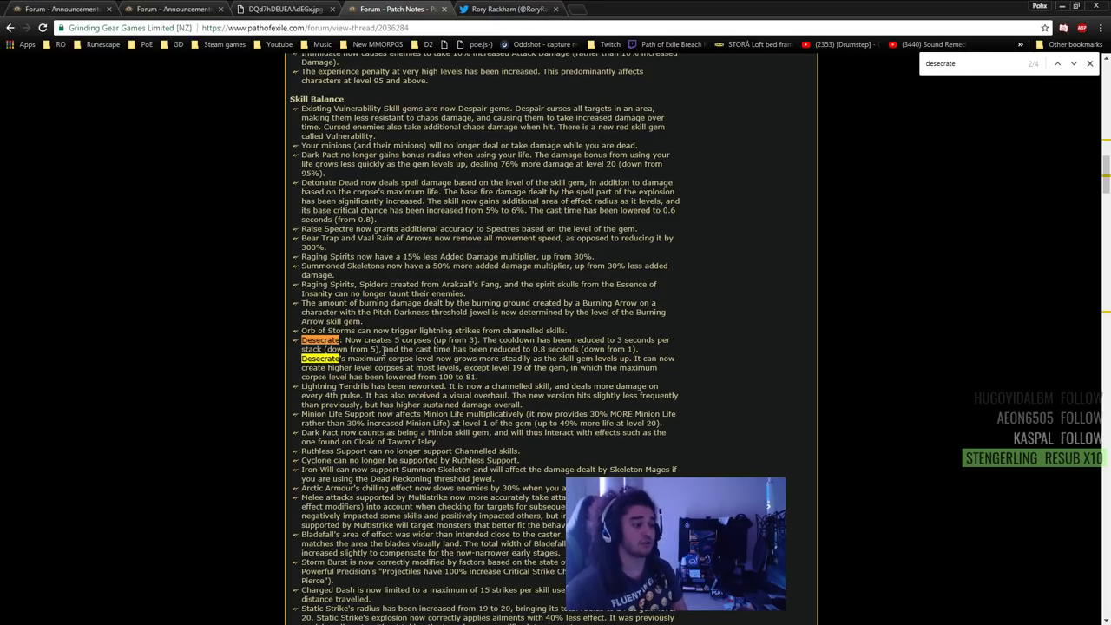
{"action": "mouse_move", "coordinate": [625, 357]}
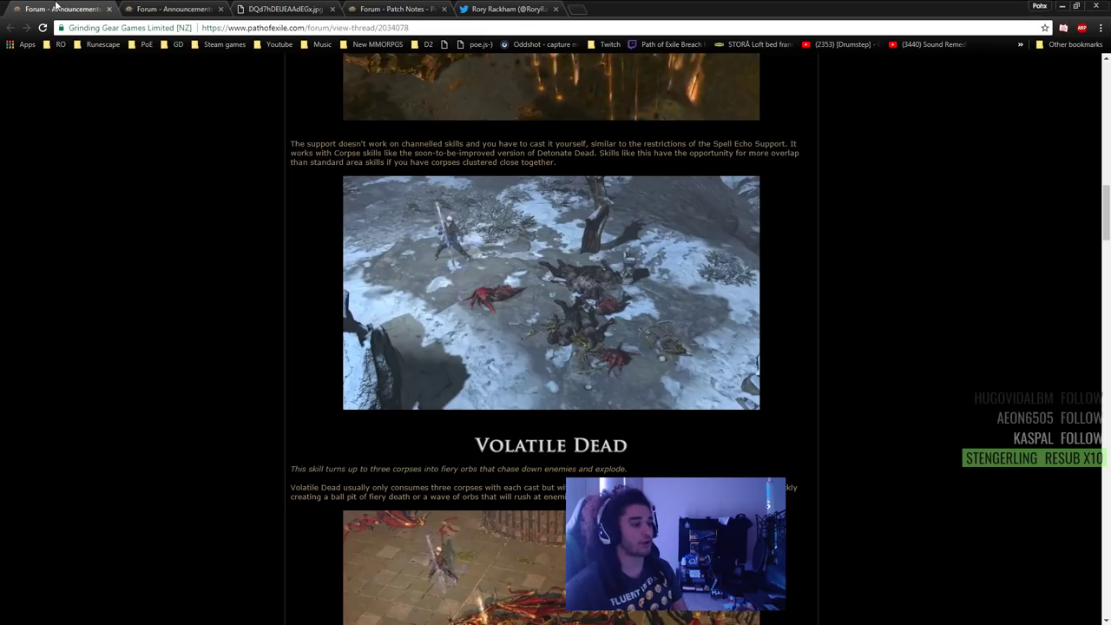
- Scroll the new gems announcement to the Unearth and Cremation sections
{"action": "scroll", "scroll_direction": "down", "scroll_amount": 3}
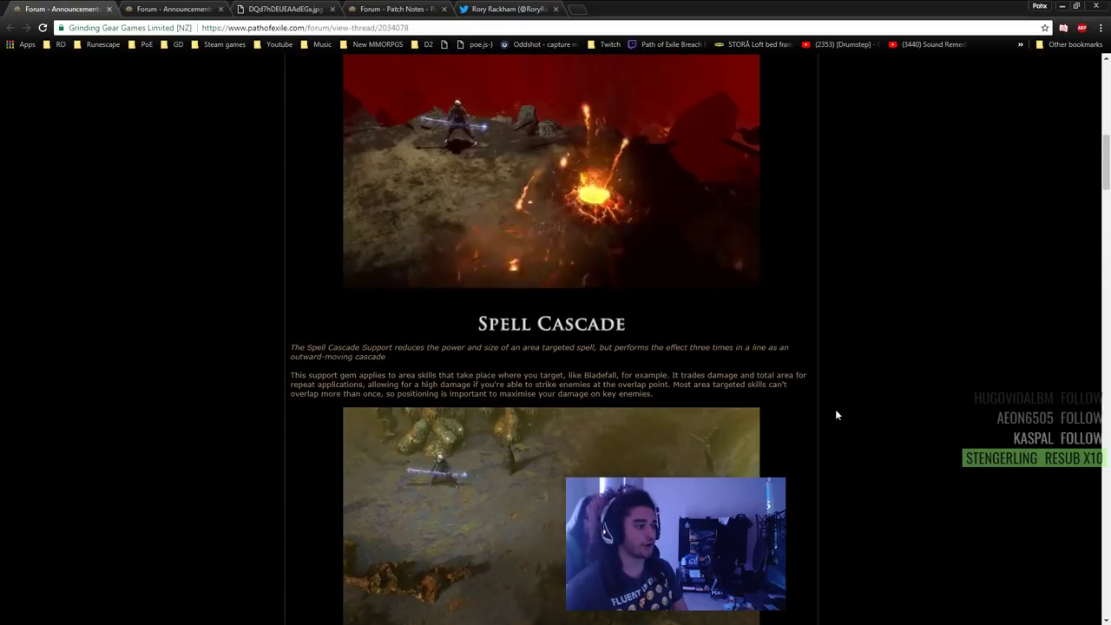
{"action": "scroll", "scroll_direction": "up", "scroll_amount": 3}
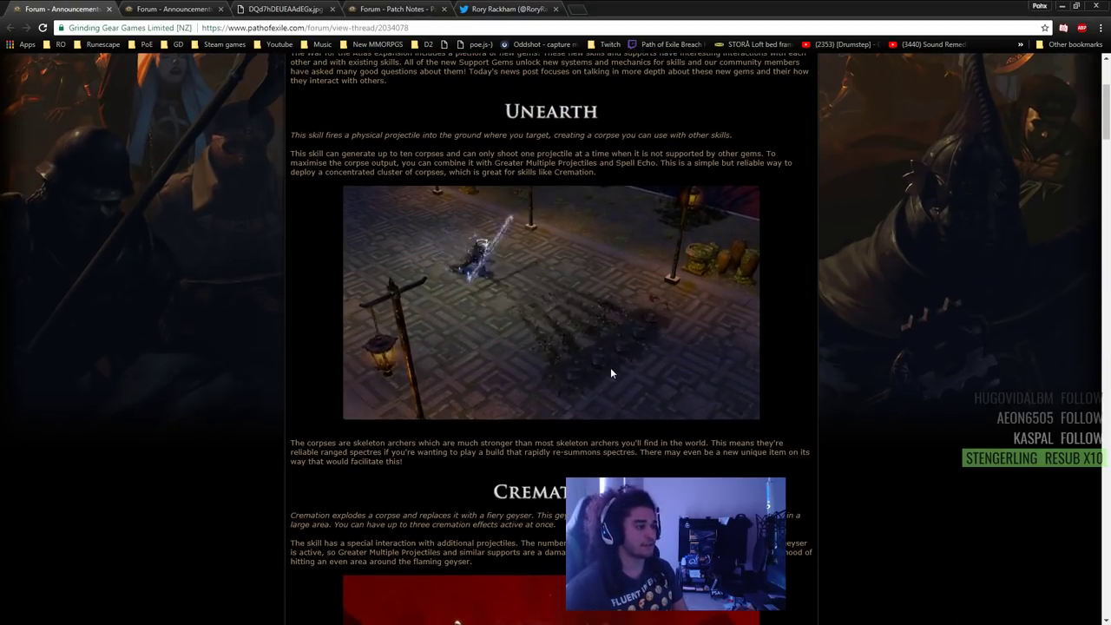
{"action": "scroll", "scroll_direction": "down", "scroll_amount": 3}
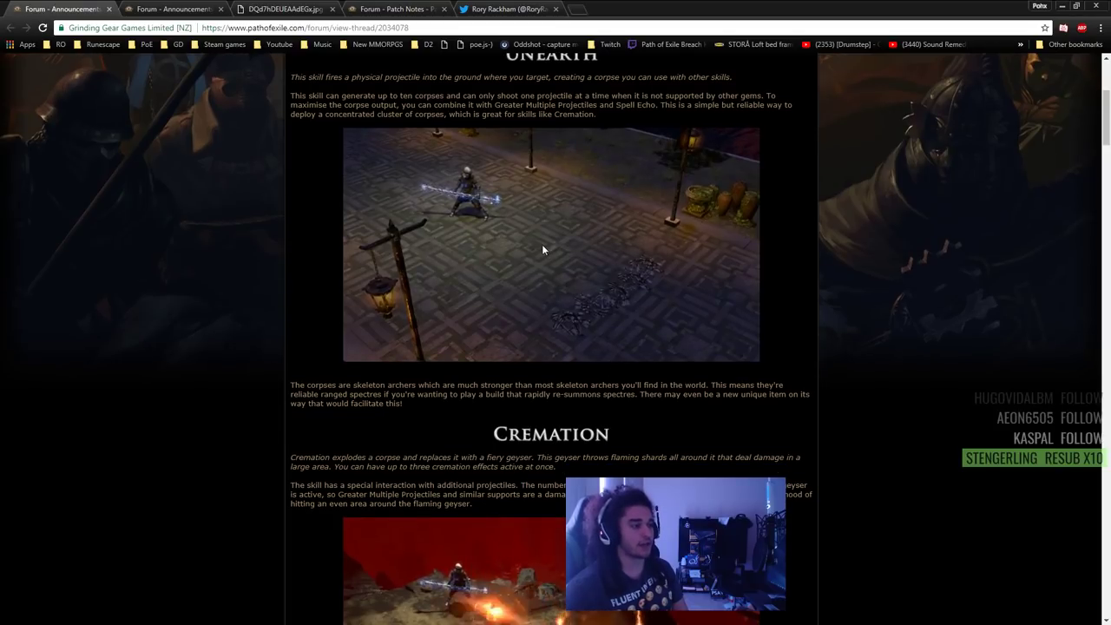
{"action": "mouse_move", "coordinate": [580, 280]}
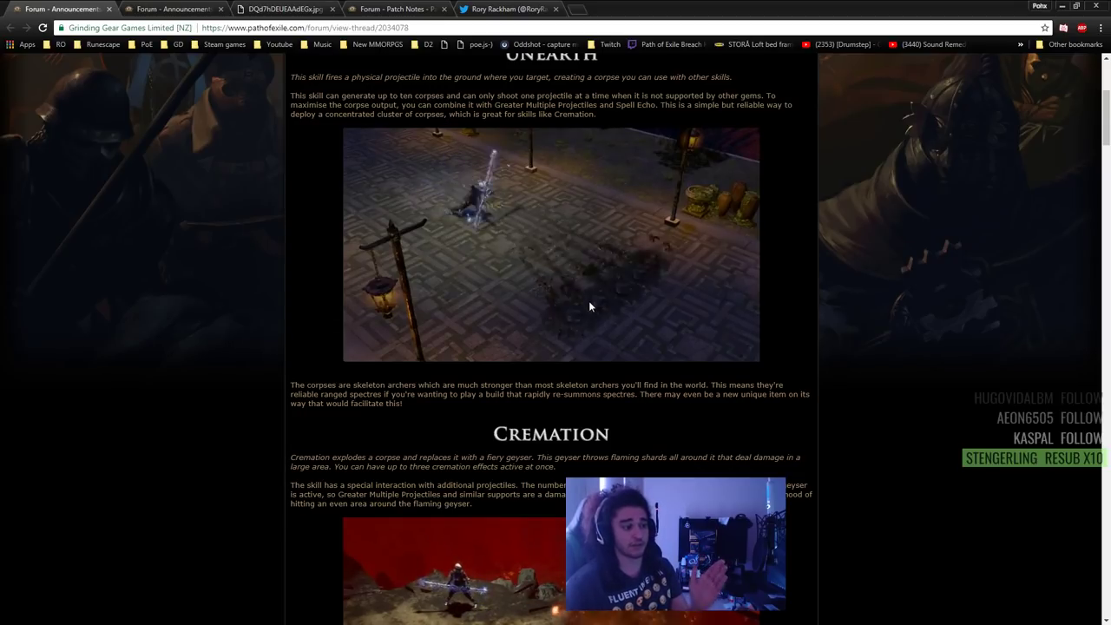
{"action": "mouse_move", "coordinate": [876, 289]}
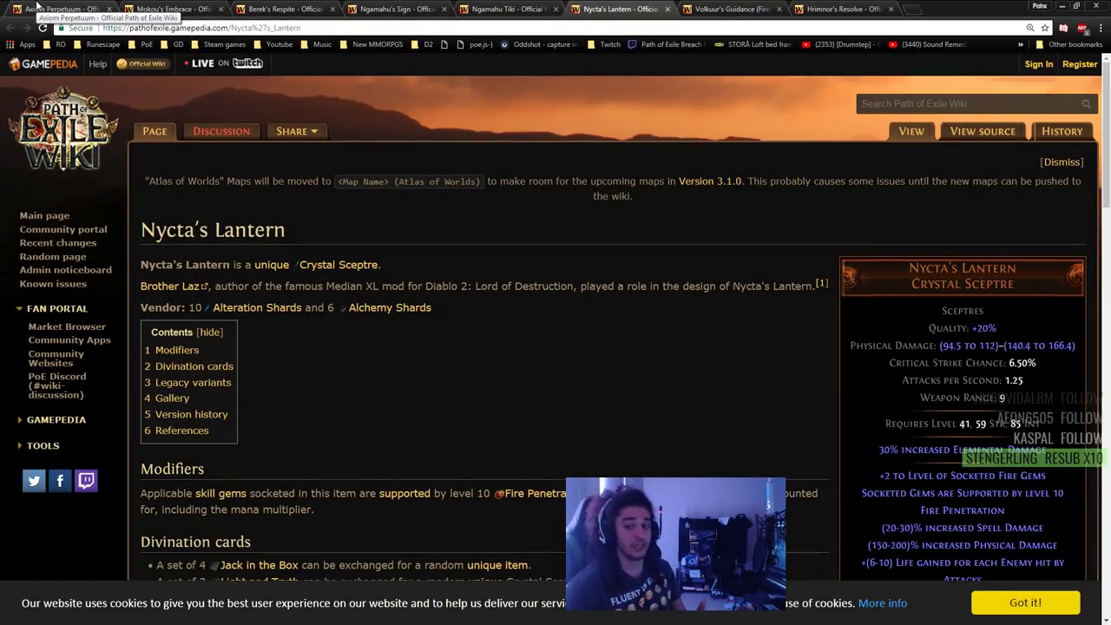
- Review the Axiom Perpetuum, Mokou's Embrace and Berek's Respite wiki pages
{"action": "left_click", "coordinate": [57, 9]}
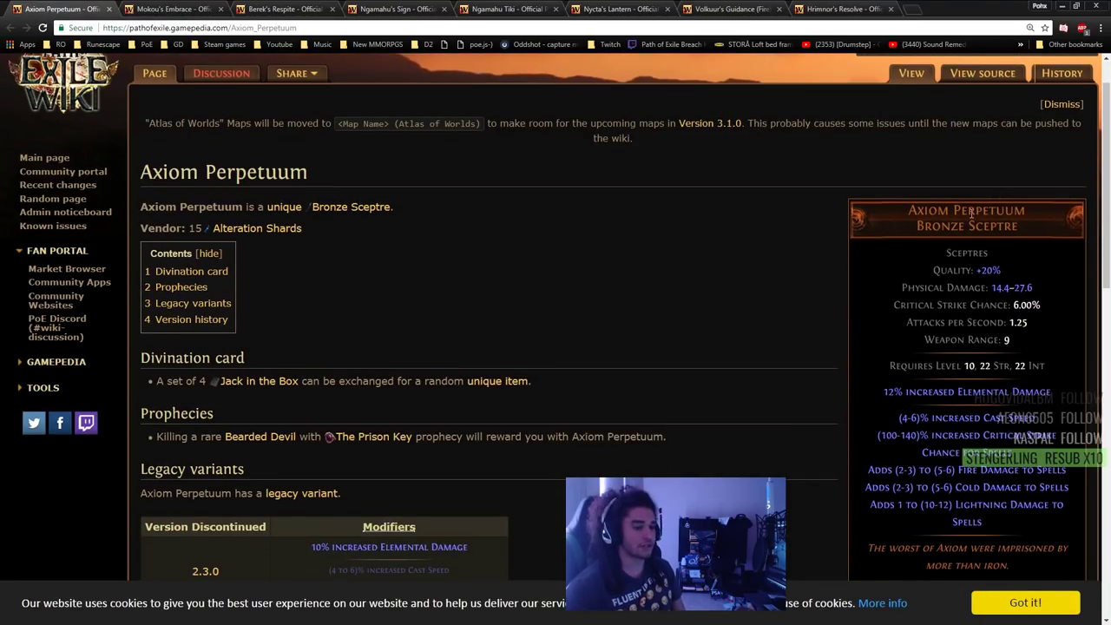
{"action": "scroll", "scroll_direction": "down", "scroll_amount": 3}
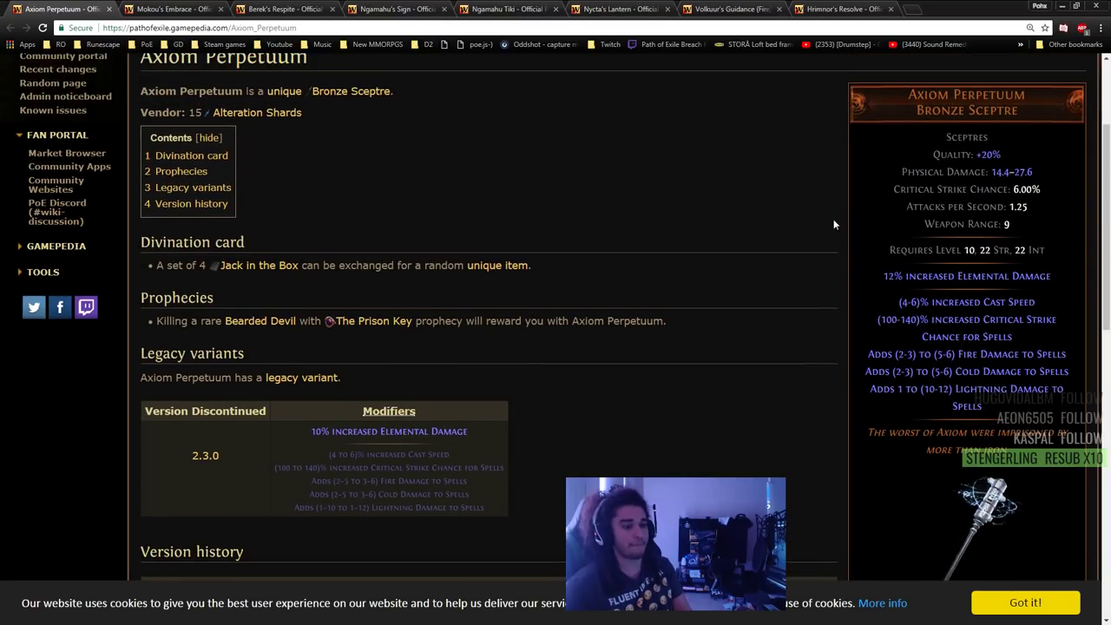
{"action": "mouse_move", "coordinate": [832, 265]}
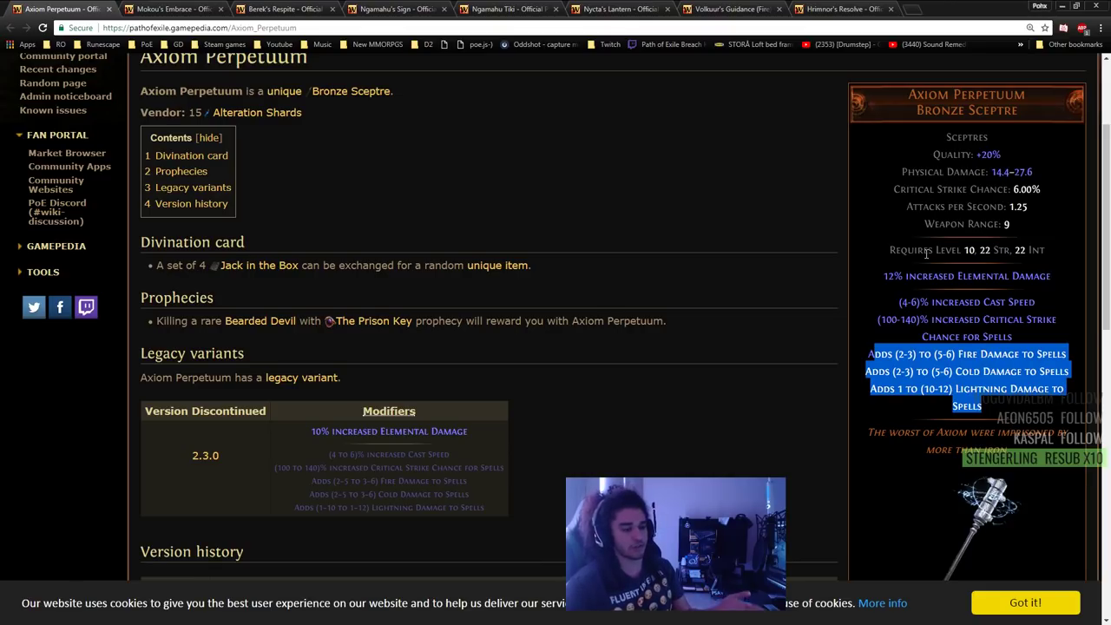
{"action": "mouse_move", "coordinate": [991, 300]}
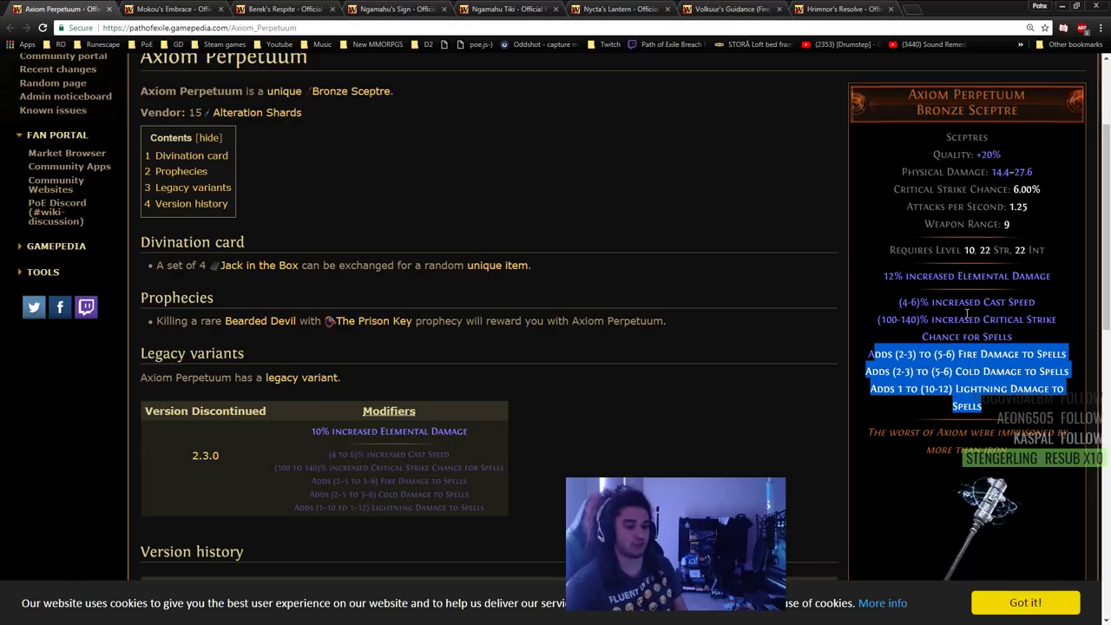
{"action": "mouse_move", "coordinate": [165, 6]}
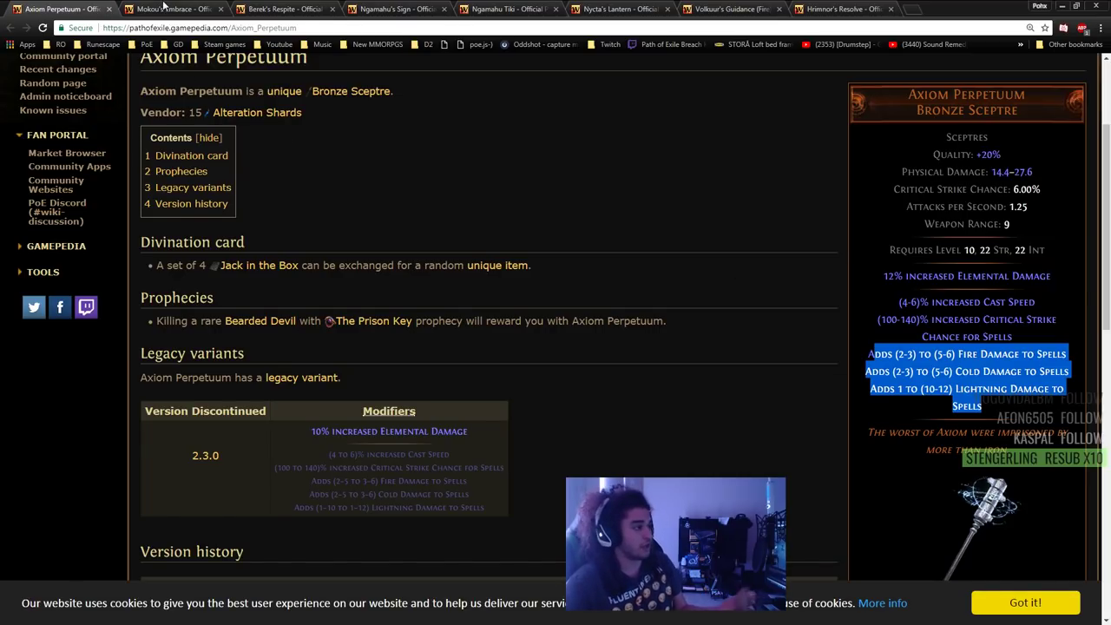
{"action": "left_click", "coordinate": [173, 8]}
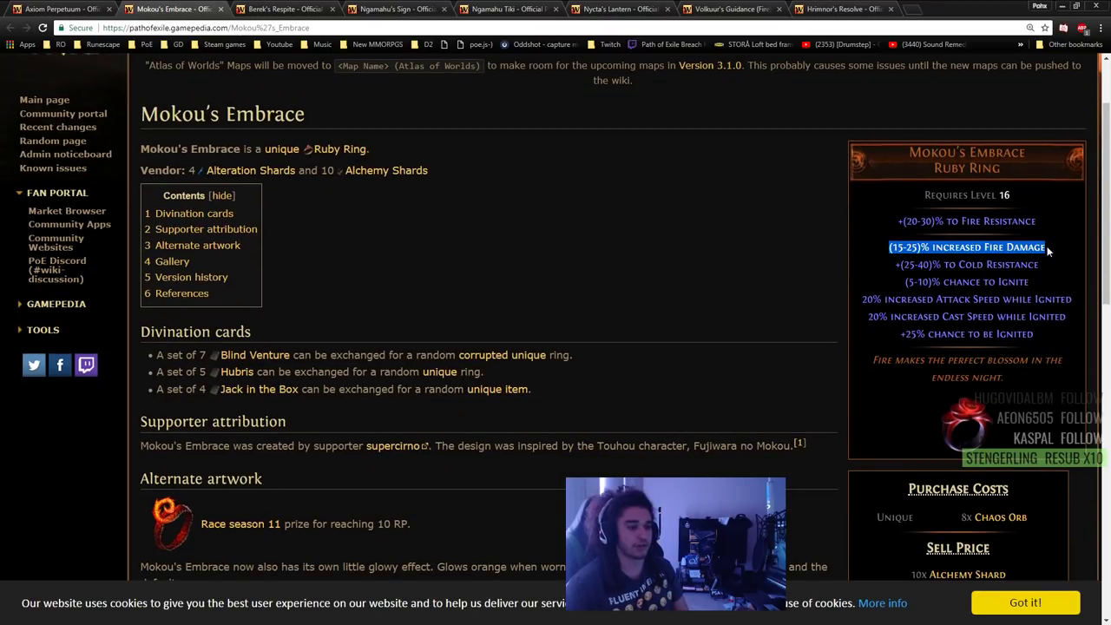
{"action": "mouse_move", "coordinate": [1017, 278]}
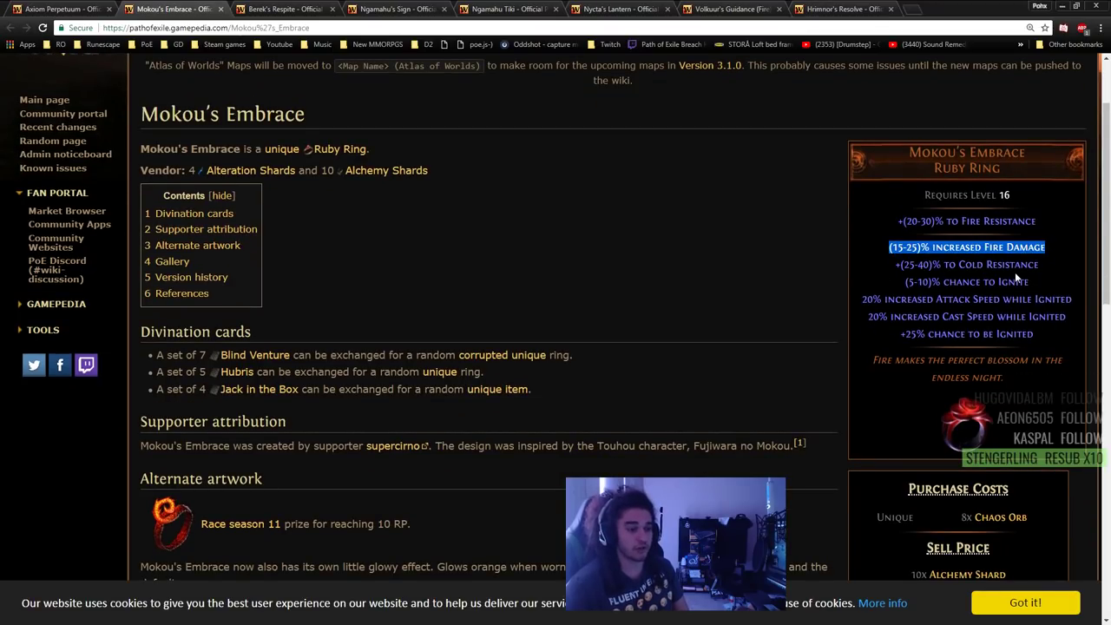
{"action": "left_click", "coordinate": [282, 9]}
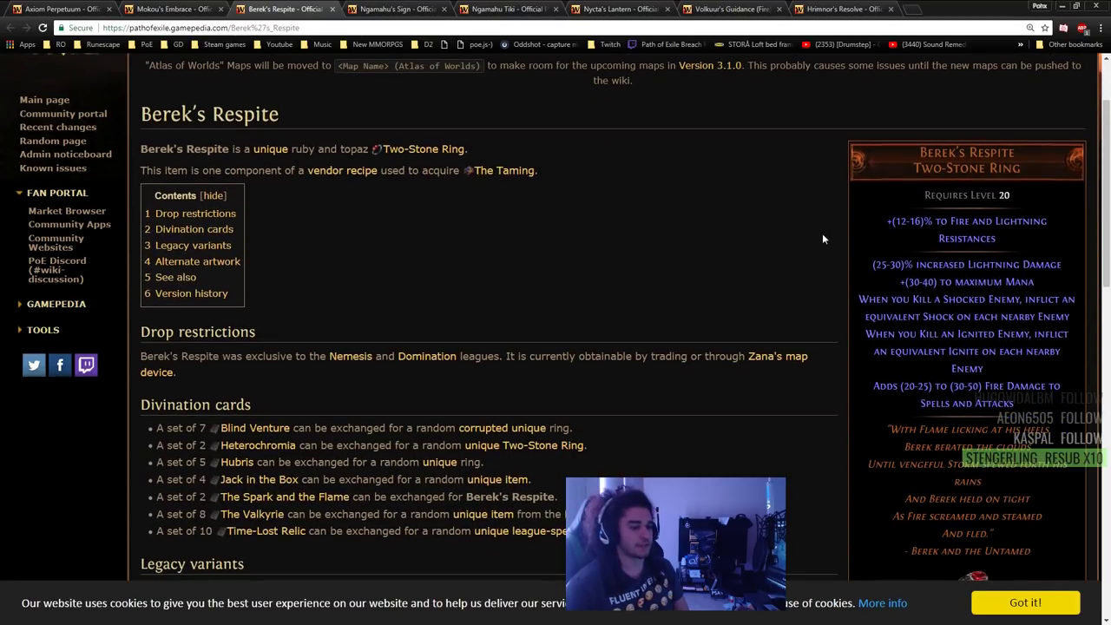
{"action": "scroll", "scroll_direction": "down", "scroll_amount": 3}
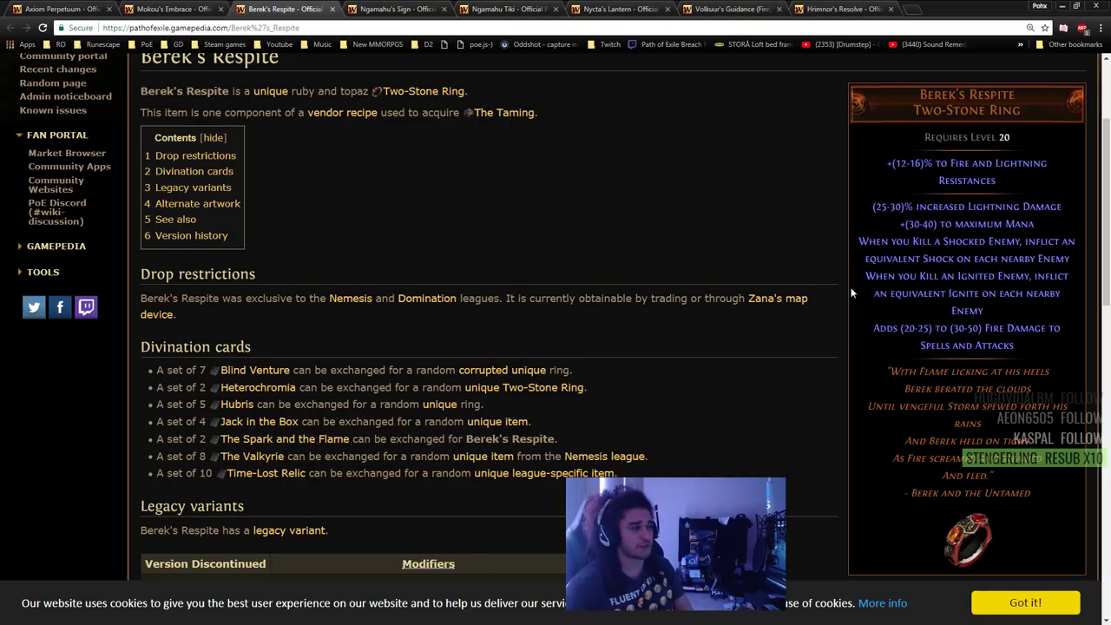
{"action": "mouse_move", "coordinate": [788, 236]}
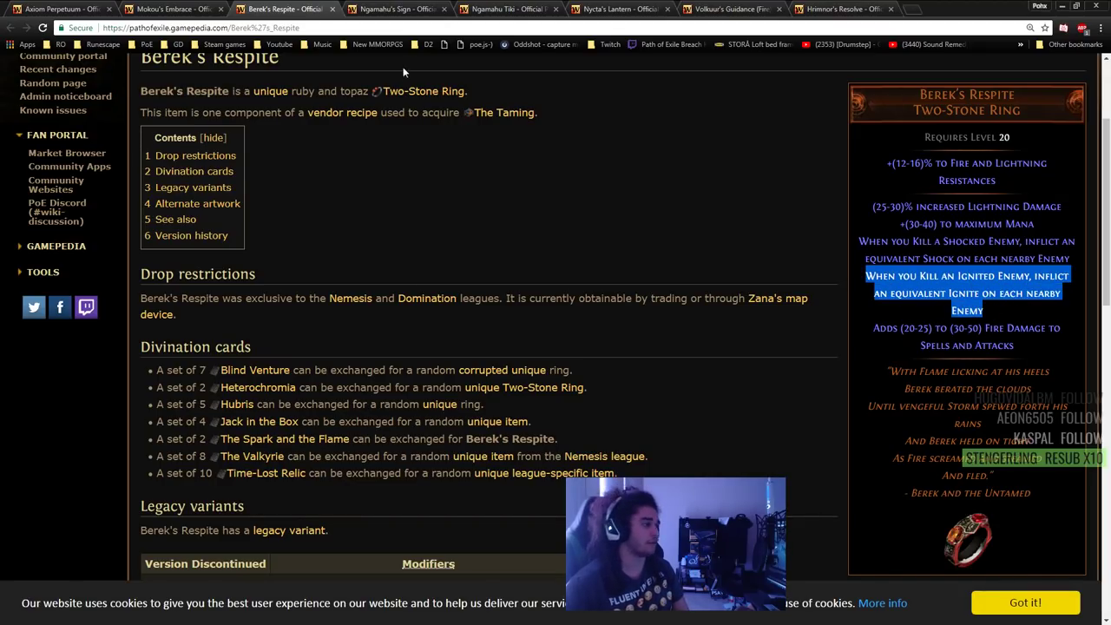
- Mark Ngamahu's Sign's added spell fire damage and Ngamahu Tiki's increased Fire Damage
{"action": "left_click", "coordinate": [395, 8]}
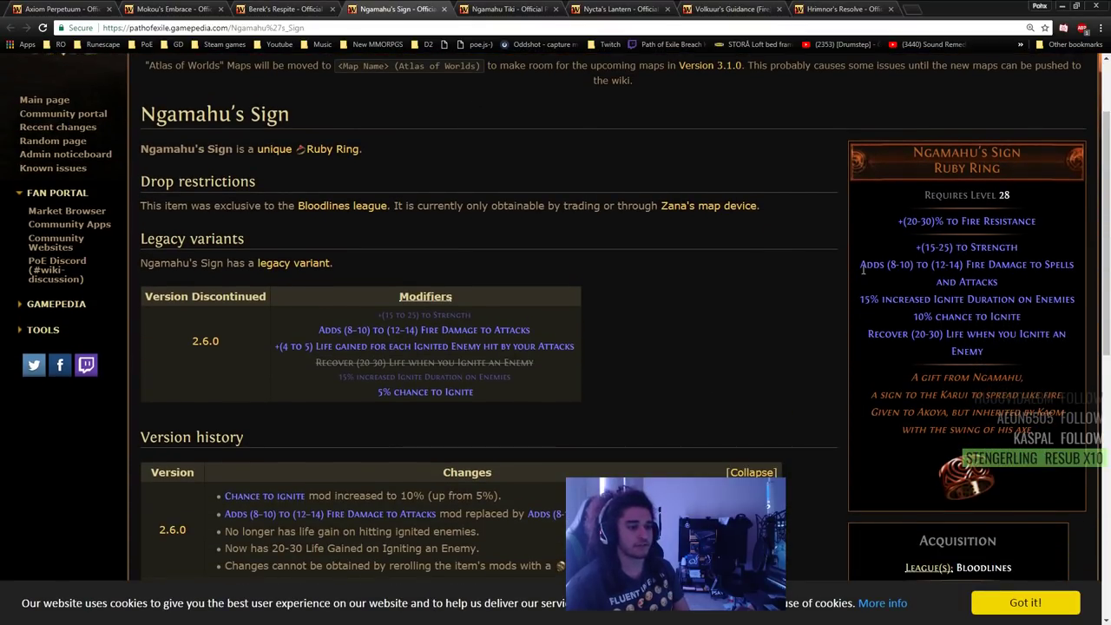
{"action": "double_click", "coordinate": [965, 264]}
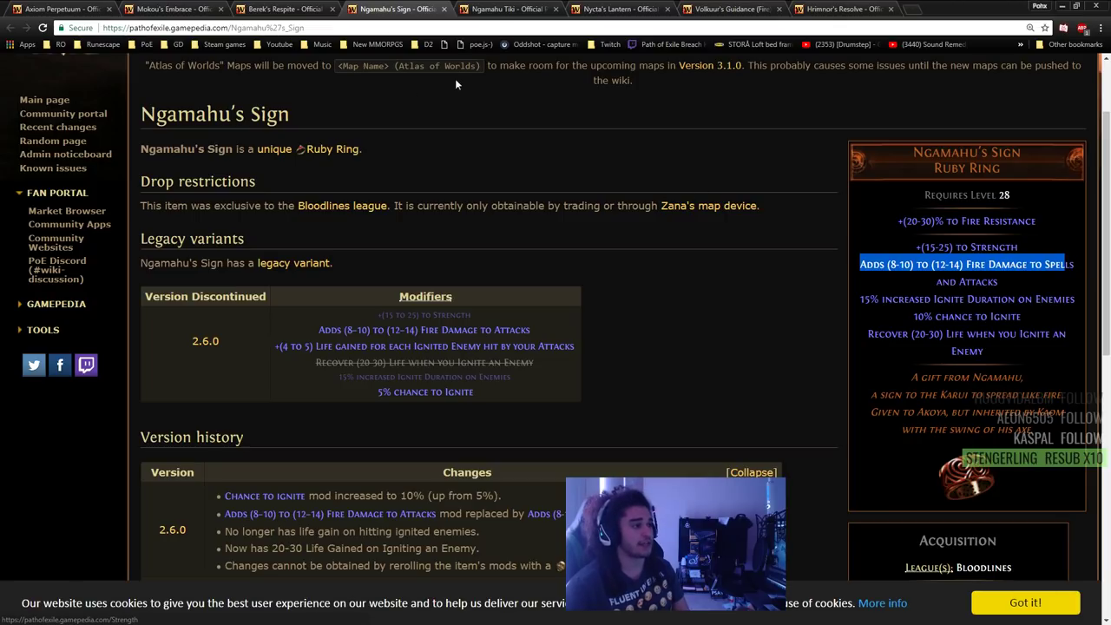
{"action": "left_click", "coordinate": [508, 8]}
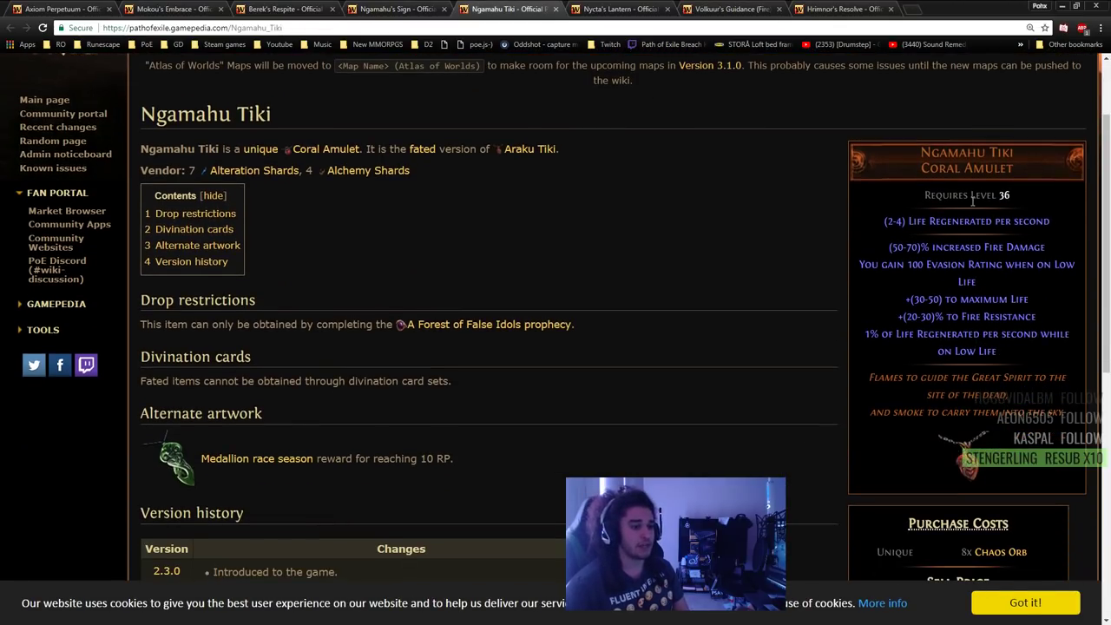
{"action": "scroll", "scroll_direction": "up", "scroll_amount": 3}
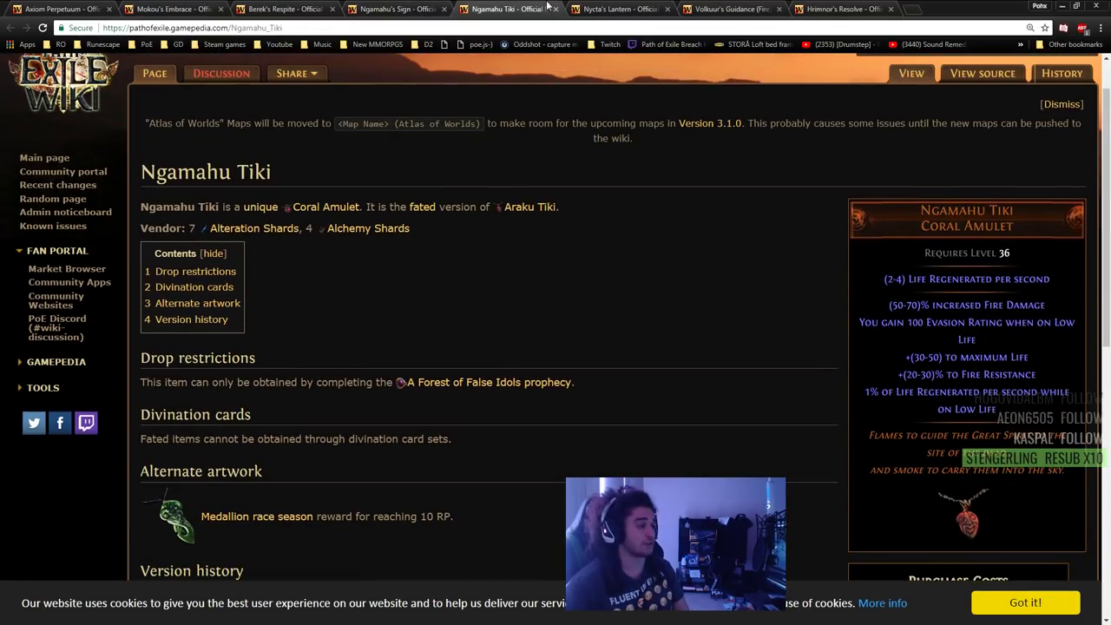
{"action": "scroll", "scroll_direction": "down", "scroll_amount": 3}
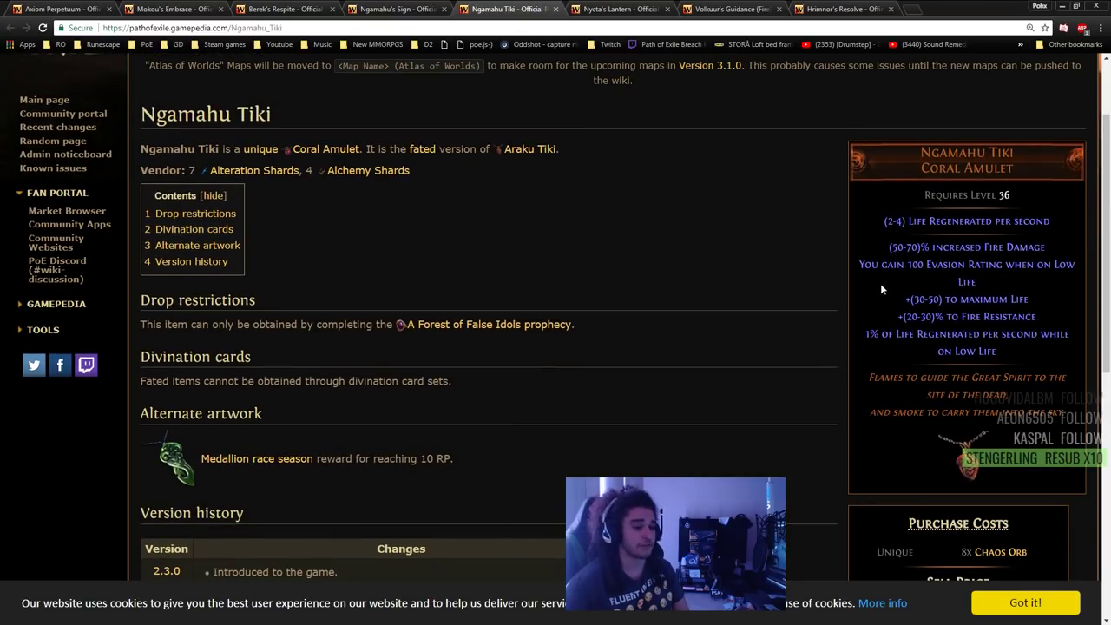
{"action": "double_click", "coordinate": [966, 247]}
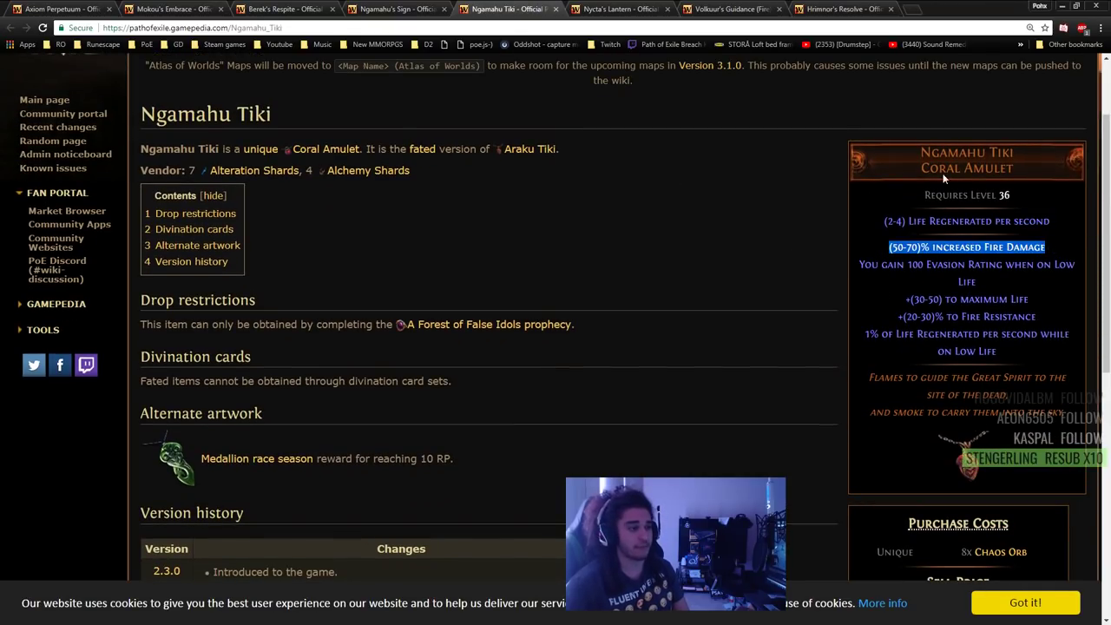
- Read through Nycta's Lantern's modifiers and legacy variants
{"action": "left_click", "coordinate": [621, 9]}
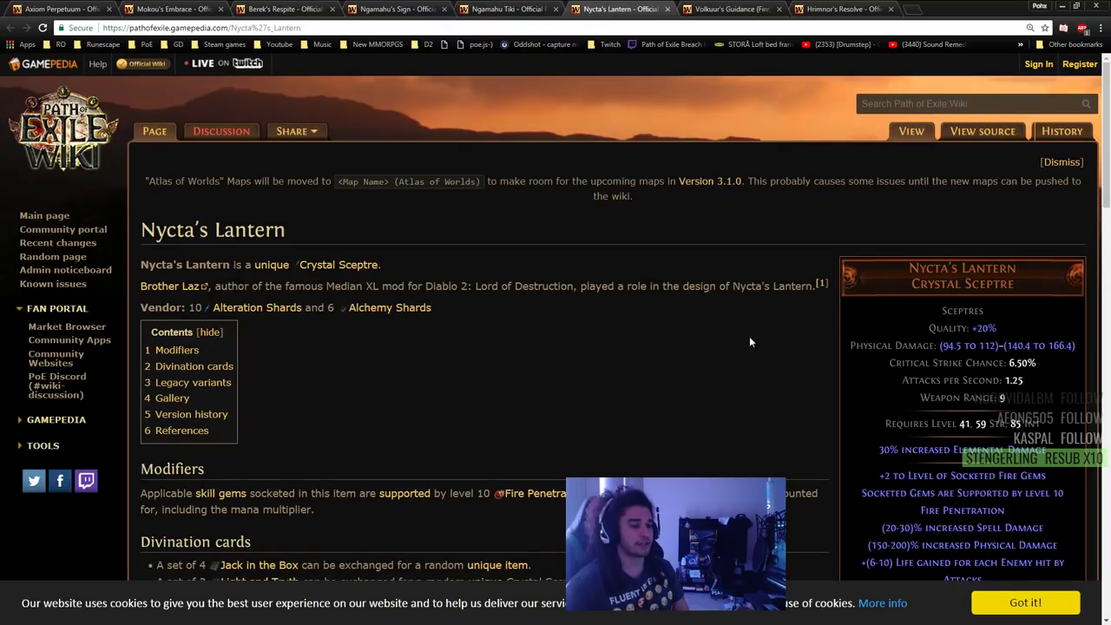
{"action": "scroll", "scroll_direction": "down", "scroll_amount": 3}
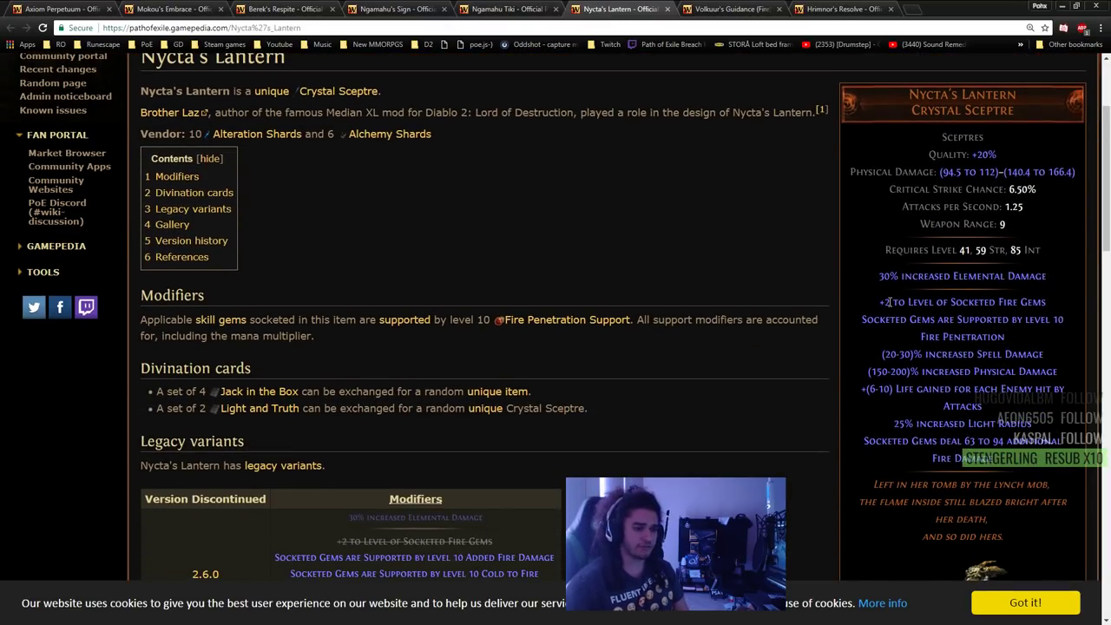
{"action": "scroll", "scroll_direction": "down", "scroll_amount": 3}
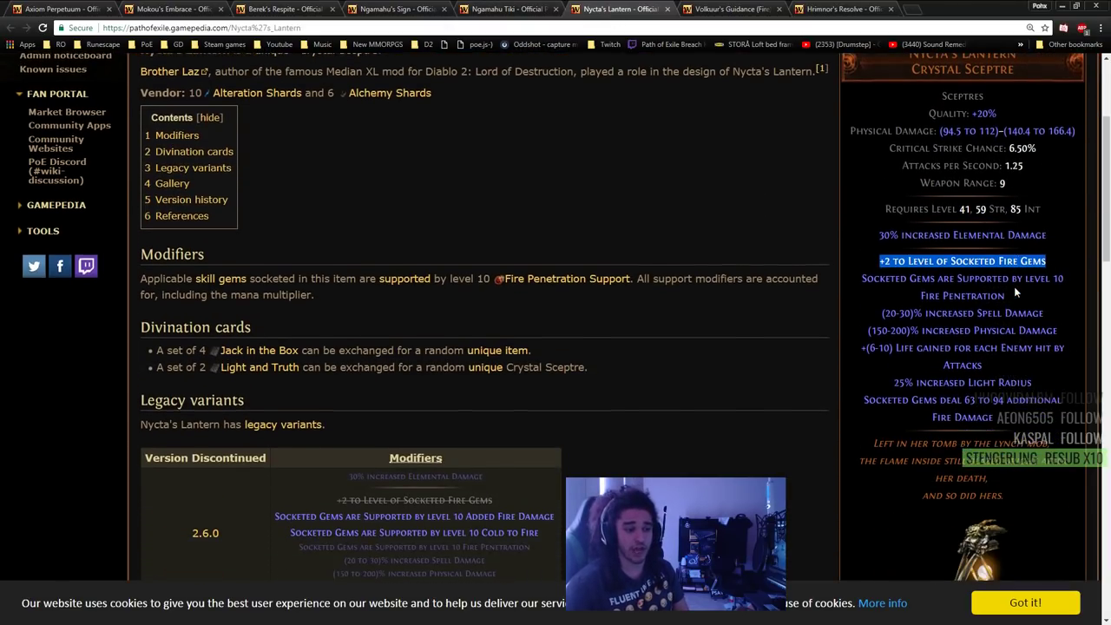
{"action": "scroll", "scroll_direction": "down", "scroll_amount": 3}
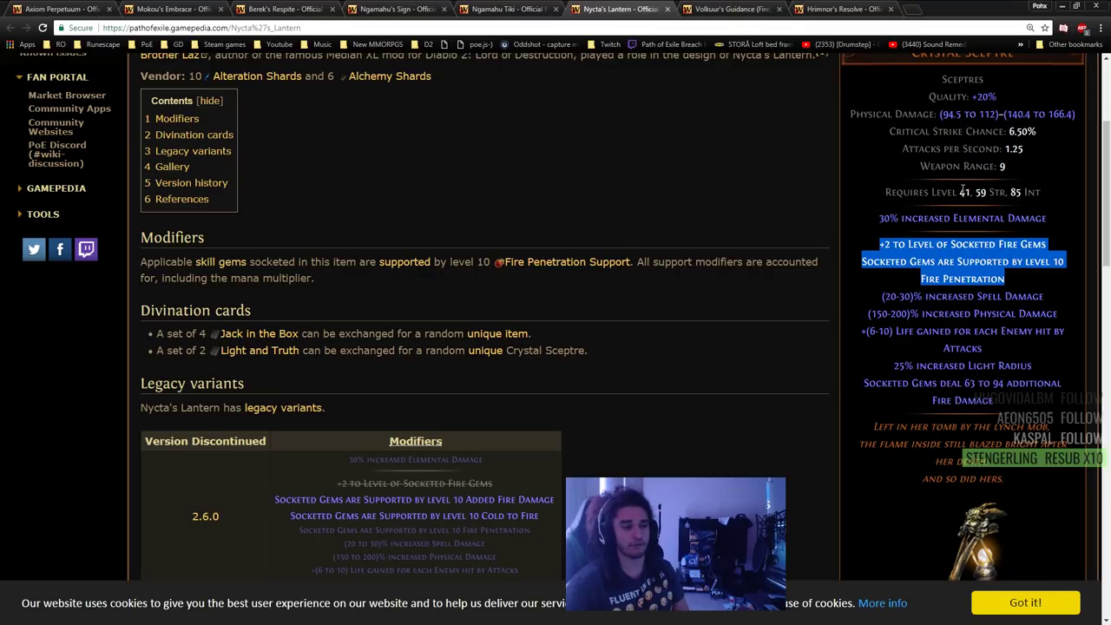
{"action": "mouse_move", "coordinate": [864, 301]}
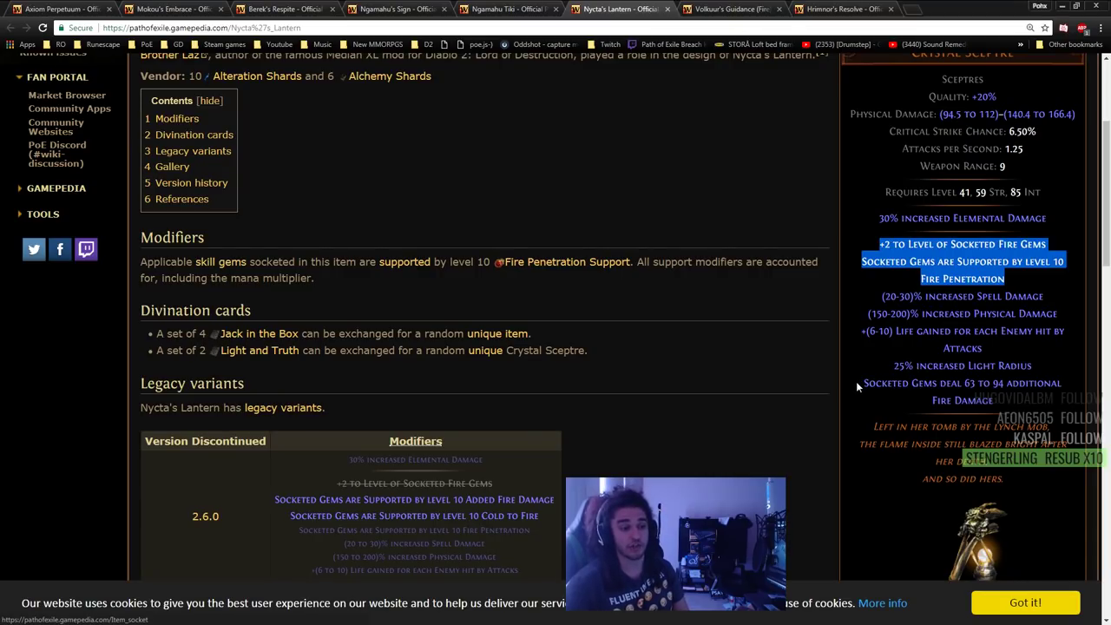
{"action": "scroll", "scroll_direction": "up", "scroll_amount": 3}
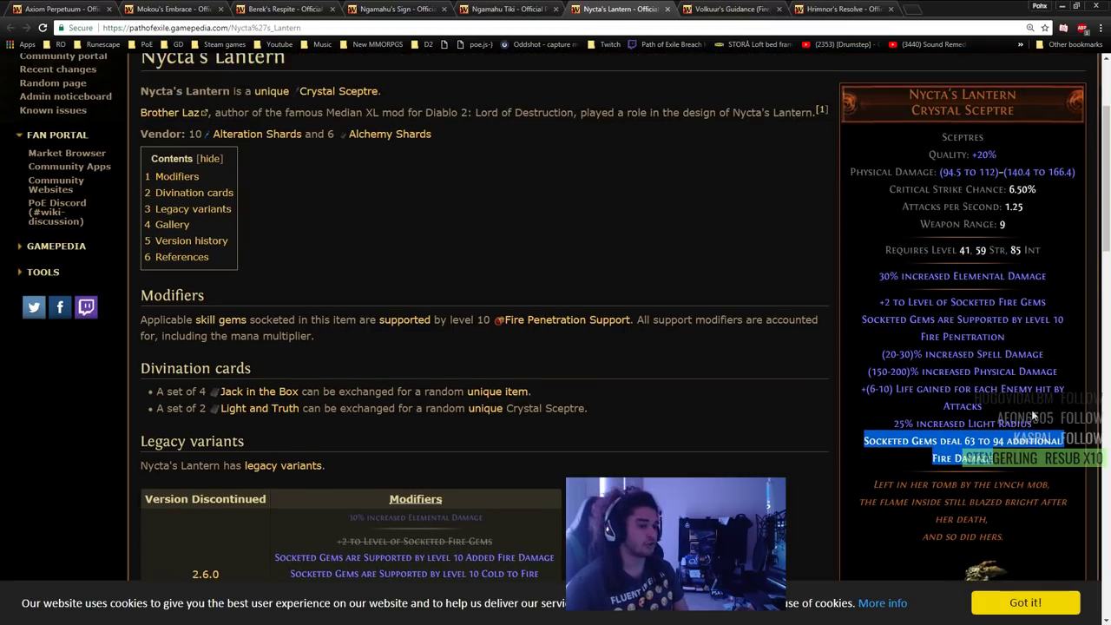
{"action": "scroll", "scroll_direction": "down", "scroll_amount": 3}
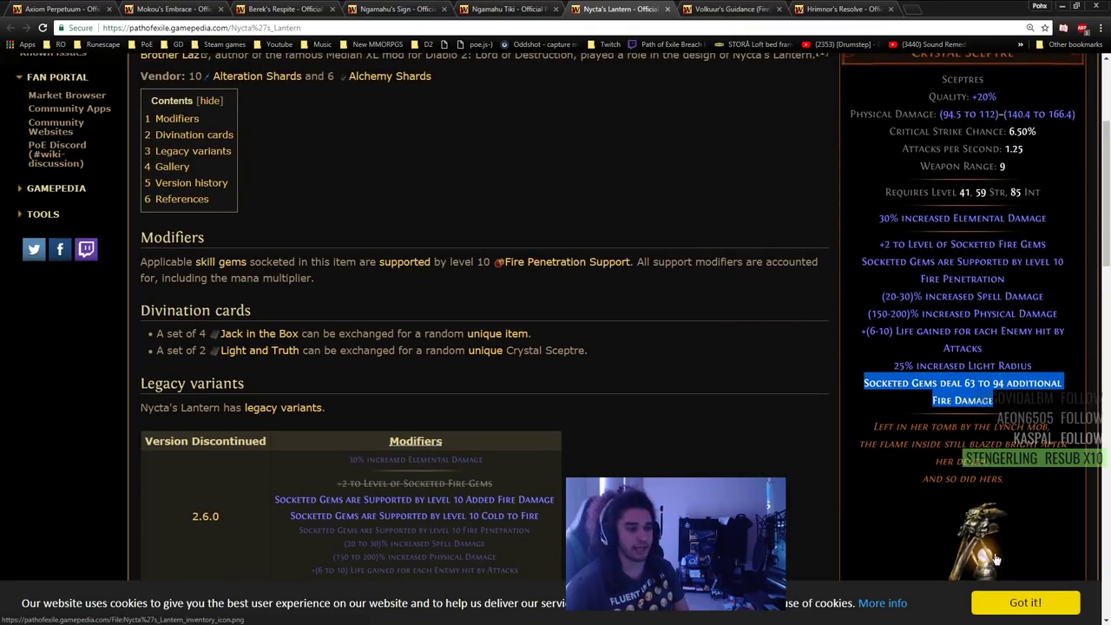
{"action": "scroll", "scroll_direction": "down", "scroll_amount": 3}
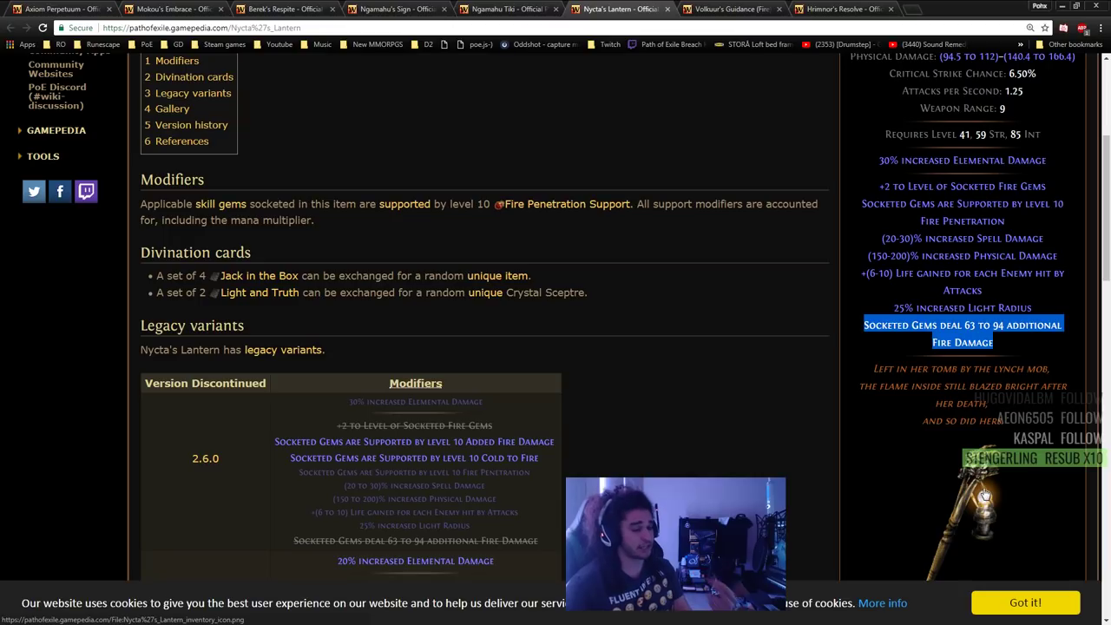
{"action": "scroll", "scroll_direction": "up", "scroll_amount": 3}
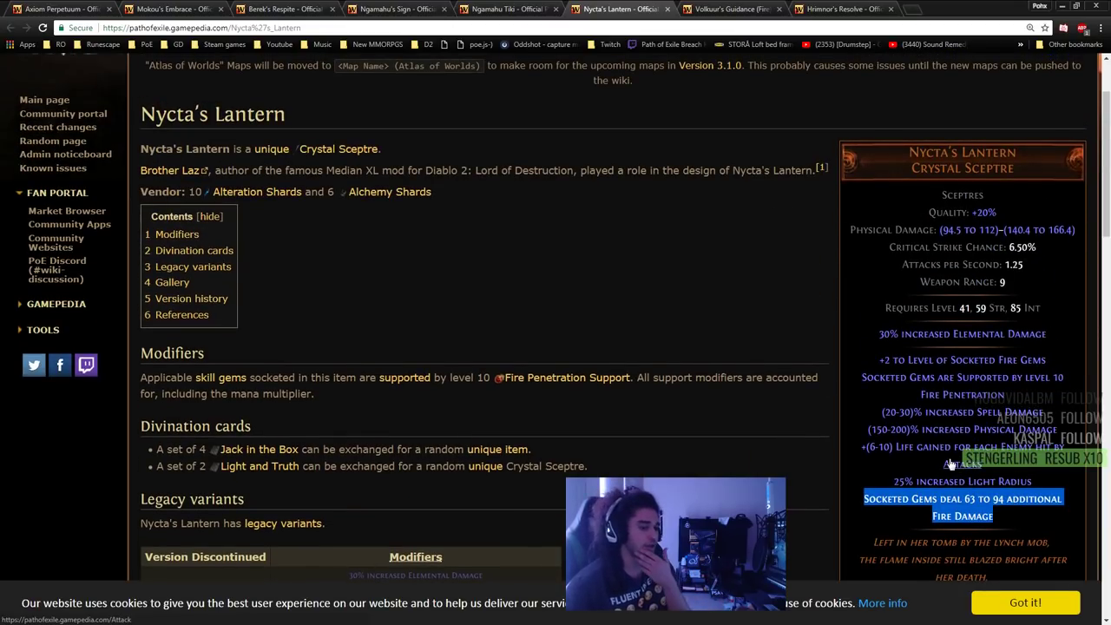
{"action": "scroll", "scroll_direction": "down", "scroll_amount": 3}
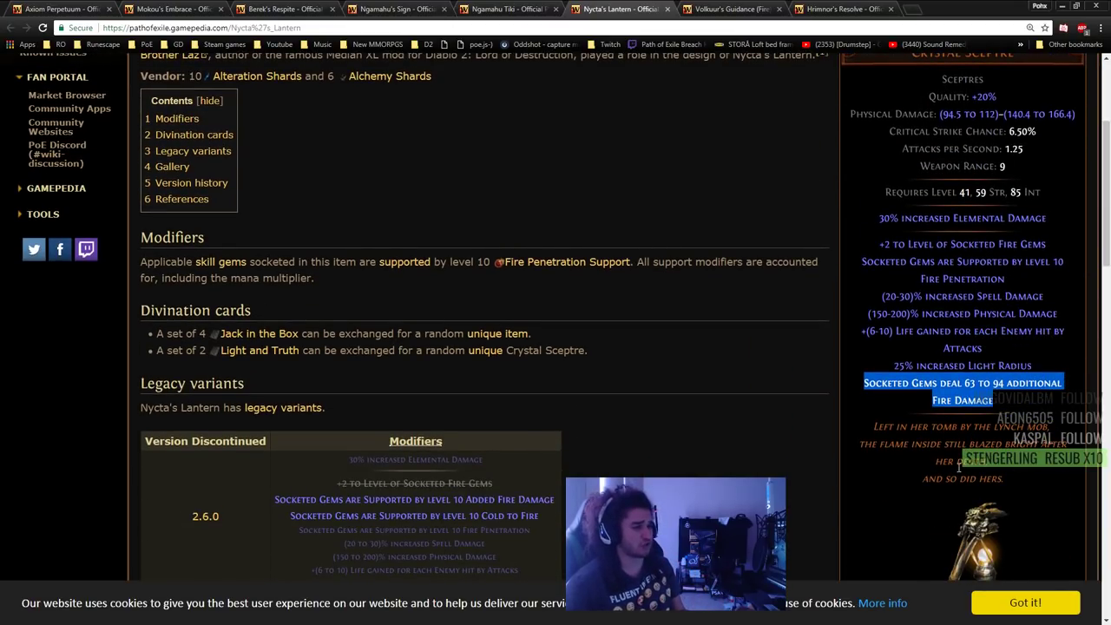
{"action": "mouse_move", "coordinate": [851, 423]}
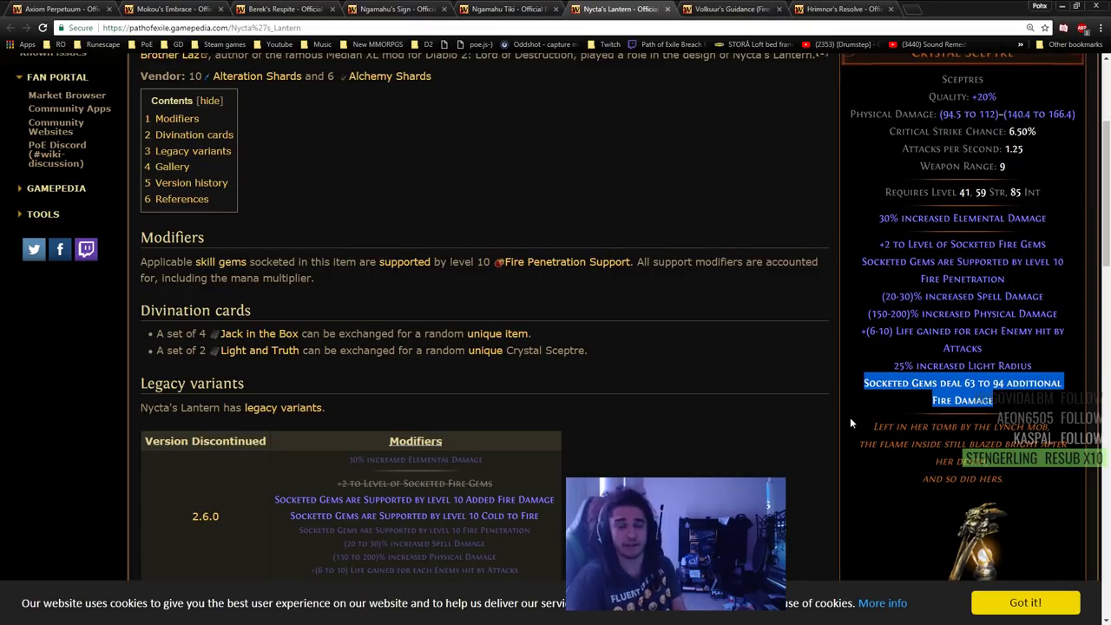
{"action": "mouse_move", "coordinate": [646, 7]}
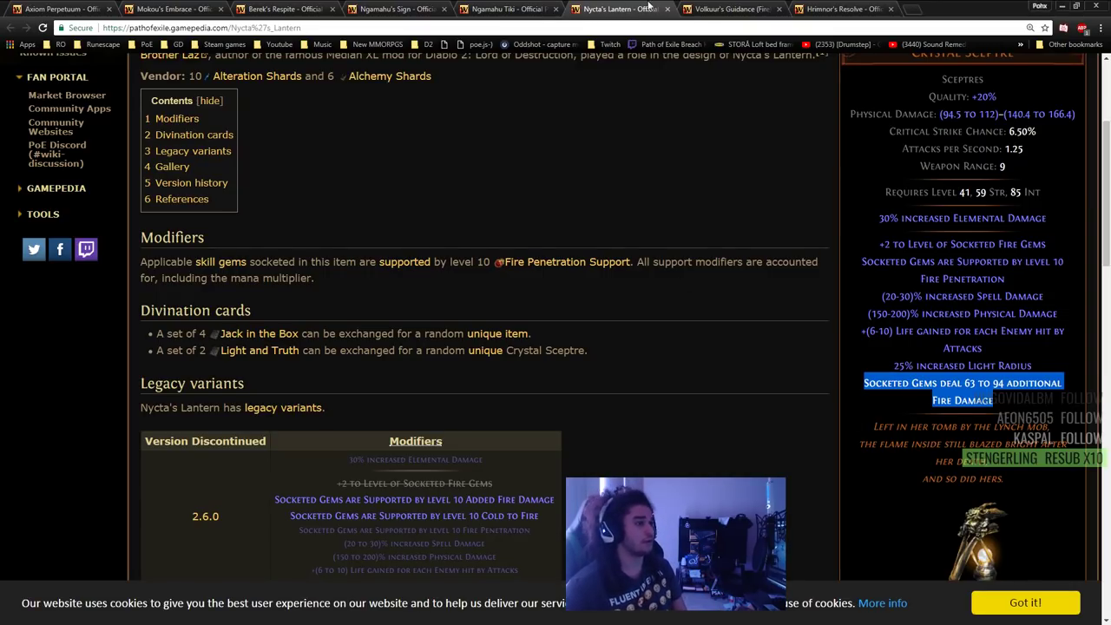
- View Volkuur's Guidance (Fire), then mark Hrimnor's Resolve's increased Fire Damage modifier
{"action": "left_click", "coordinate": [731, 9]}
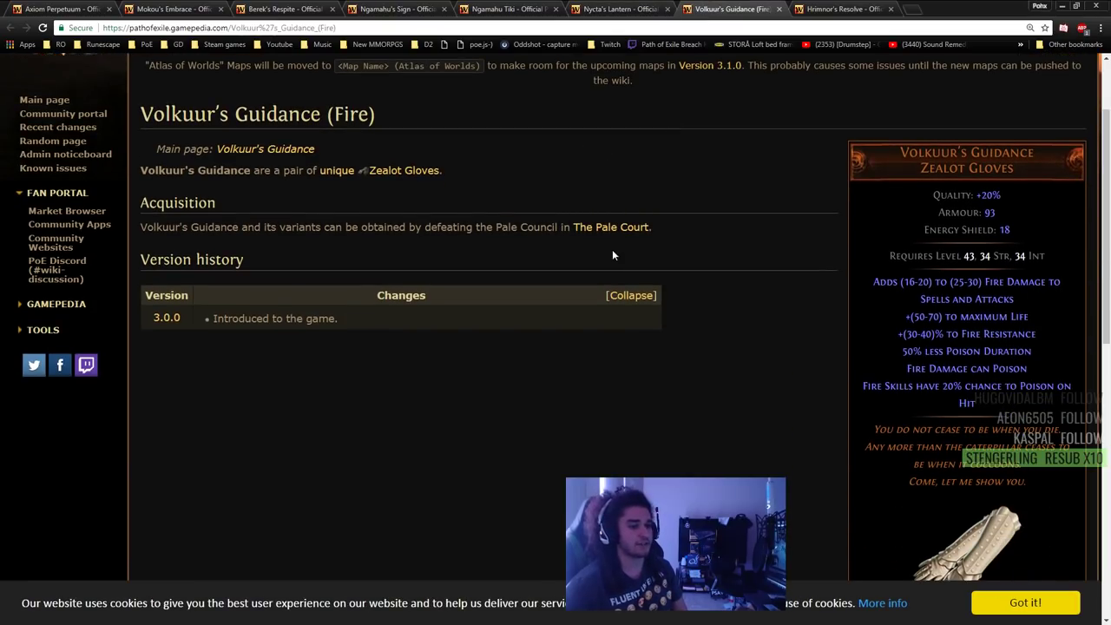
{"action": "scroll", "scroll_direction": "down", "scroll_amount": 3}
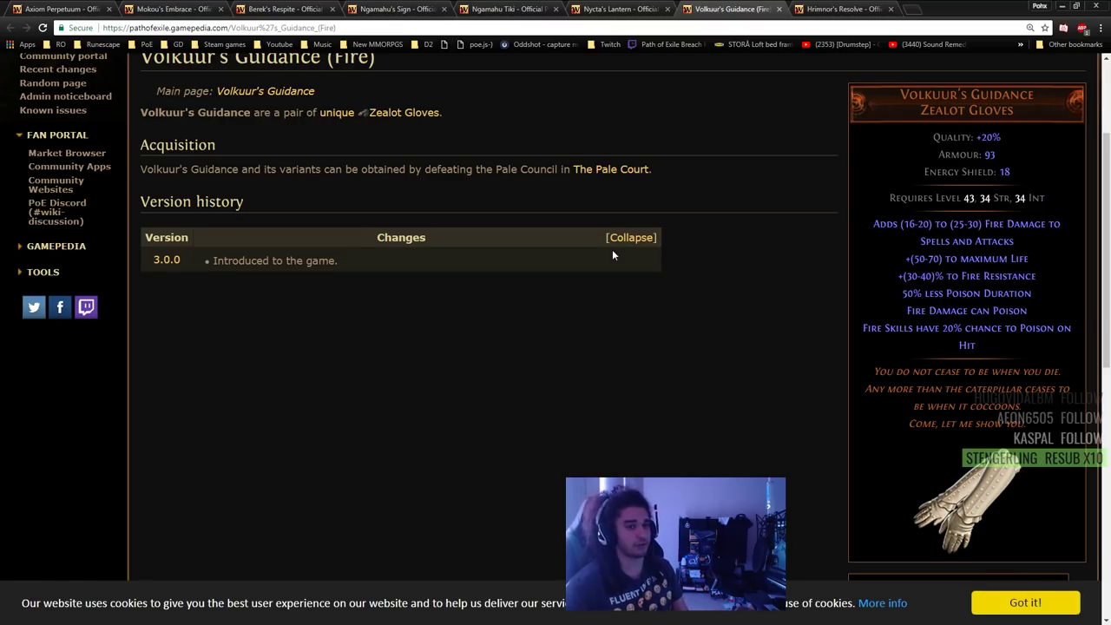
{"action": "mouse_move", "coordinate": [976, 152]}
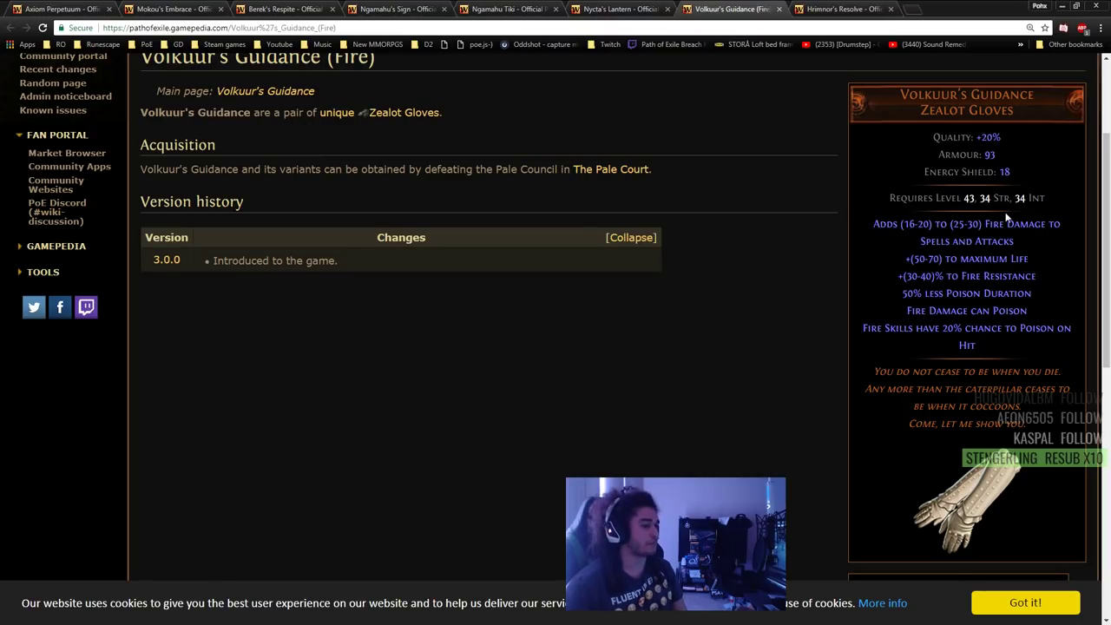
{"action": "mouse_move", "coordinate": [841, 9]}
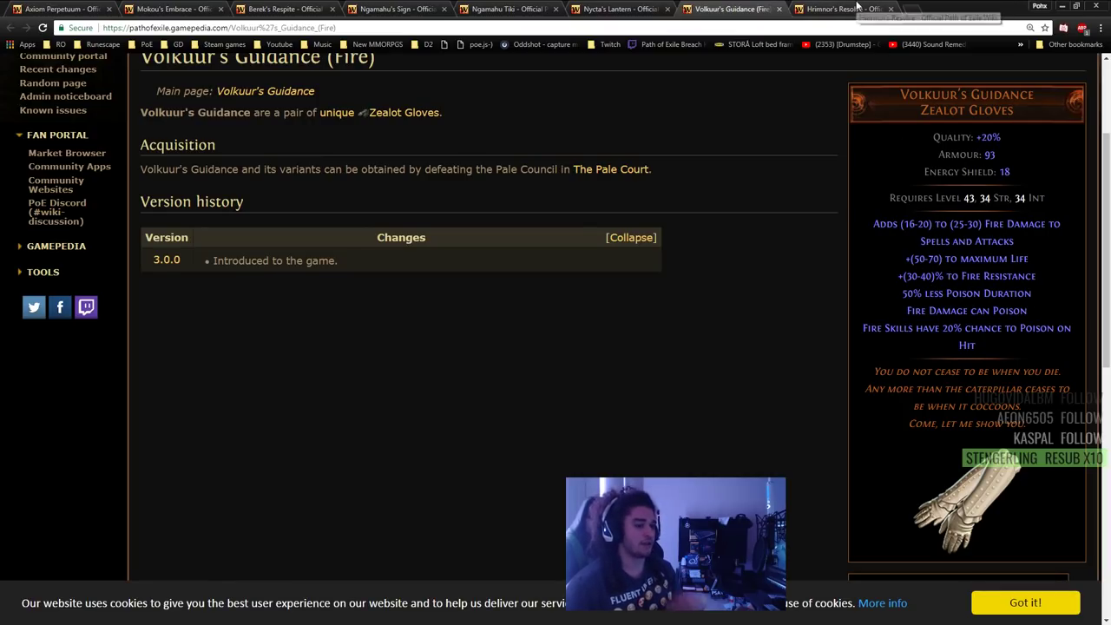
{"action": "left_click", "coordinate": [842, 9]}
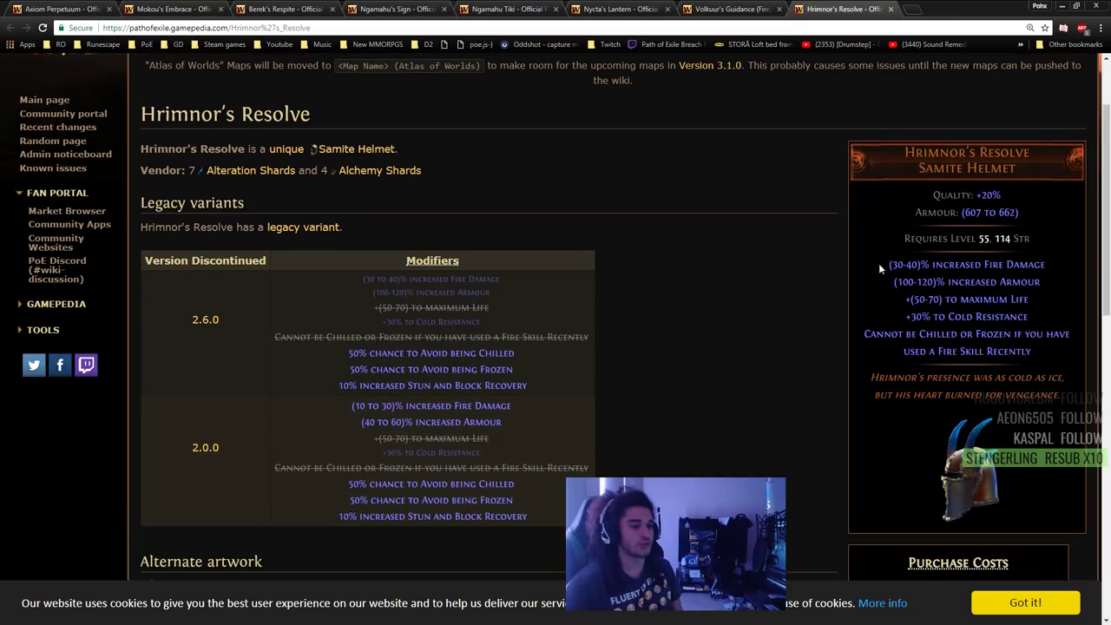
{"action": "mouse_move", "coordinate": [944, 314]}
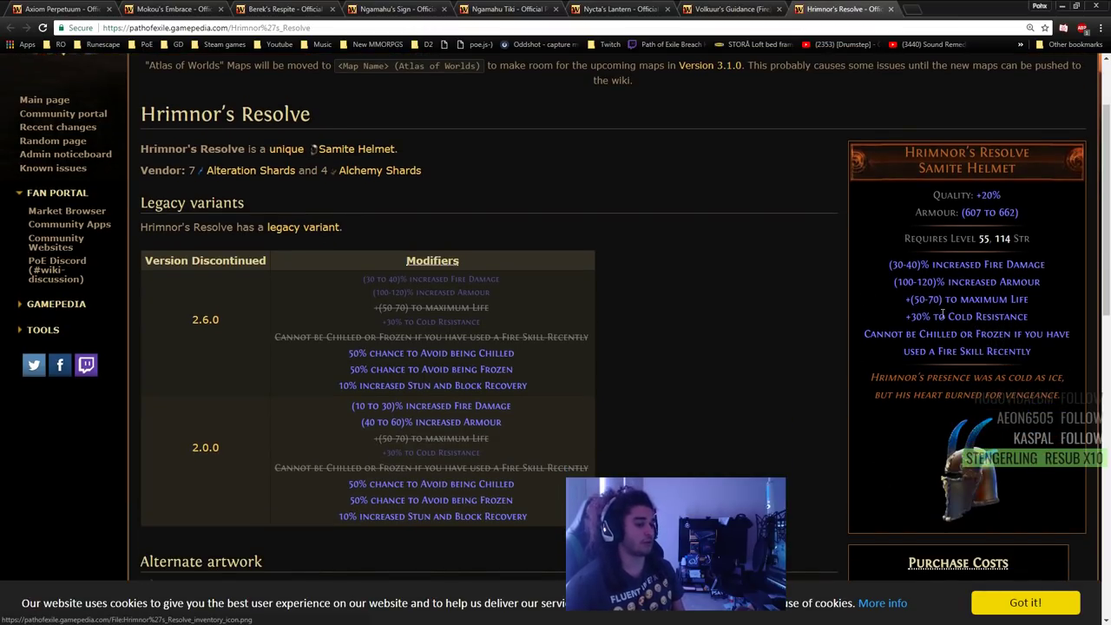
{"action": "double_click", "coordinate": [966, 264]}
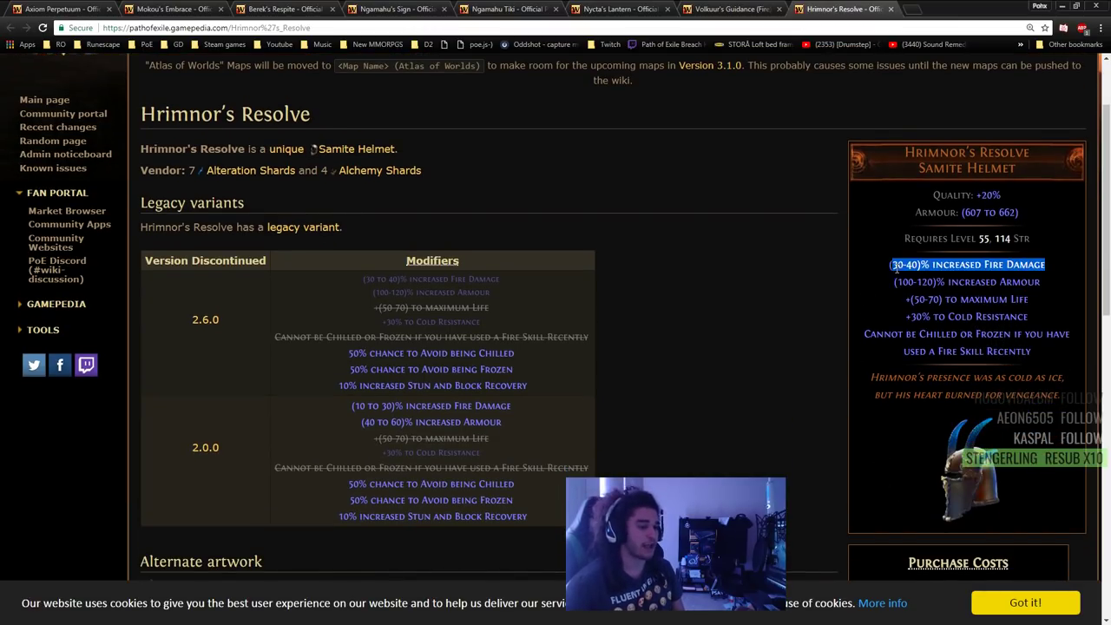
{"action": "scroll", "scroll_direction": "down", "scroll_amount": 3}
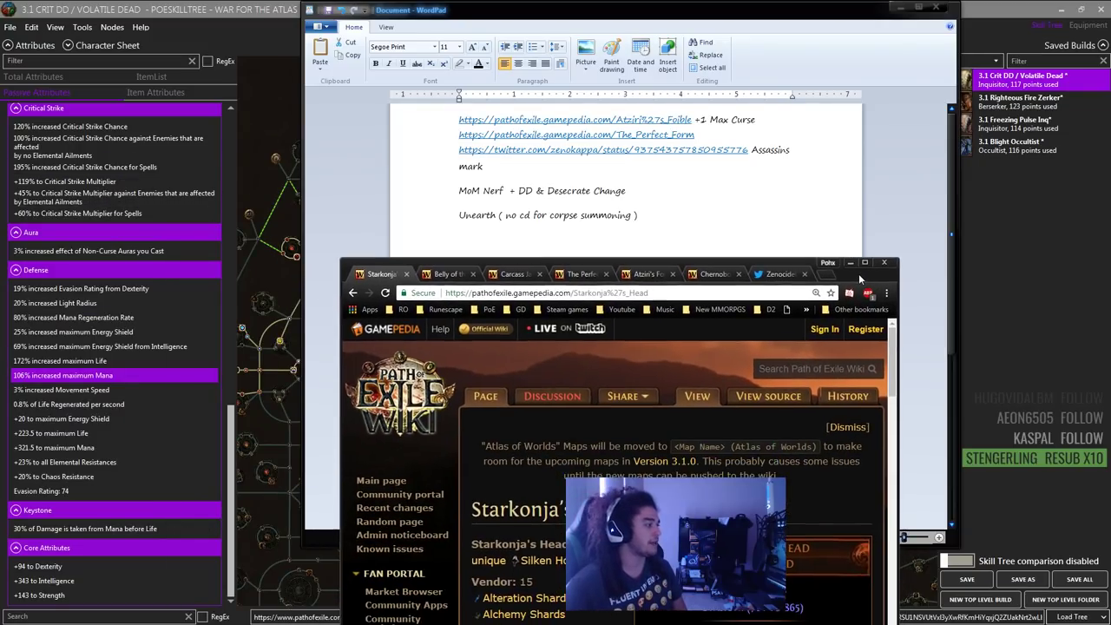
- Enlarge the Starkonja's Head page and scroll to its legacy variants
{"action": "left_click", "coordinate": [864, 262]}
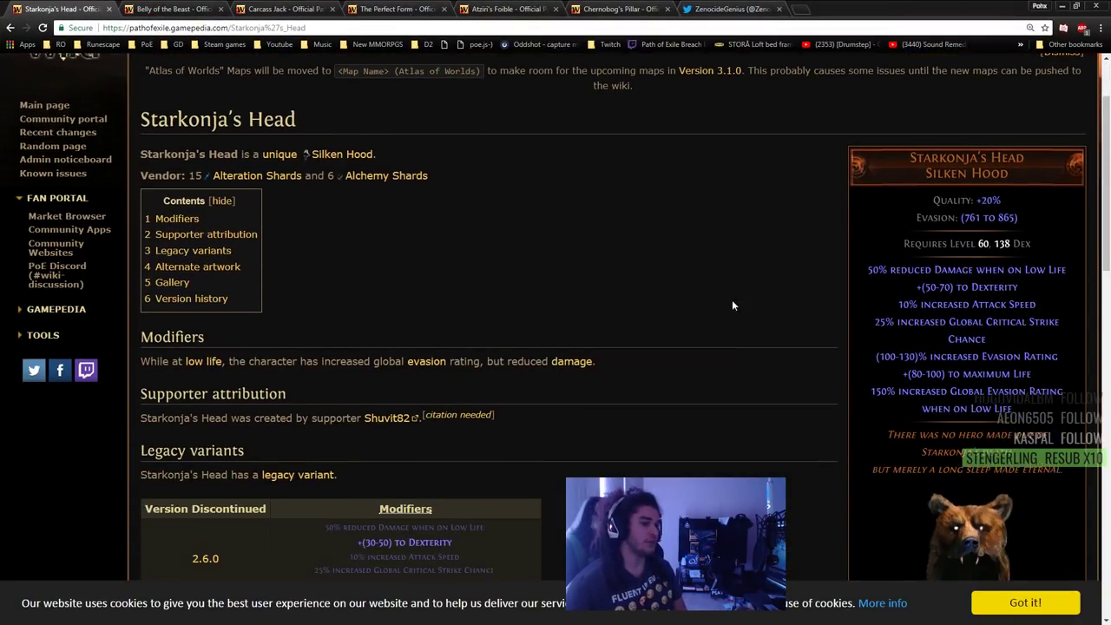
{"action": "scroll", "scroll_direction": "down", "scroll_amount": 3}
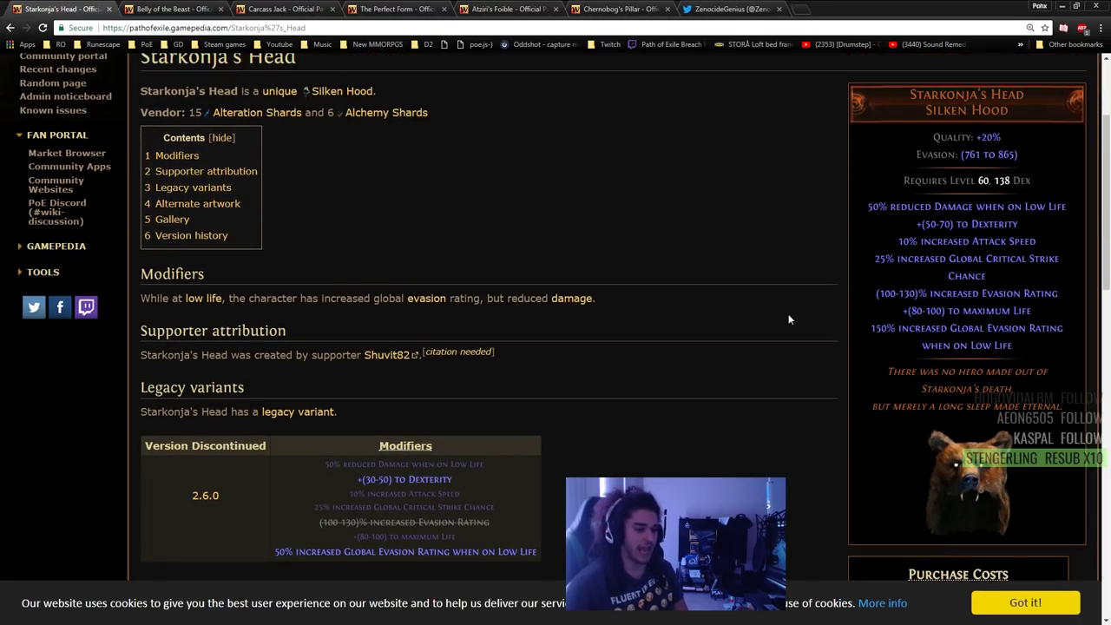
{"action": "mouse_move", "coordinate": [926, 240]}
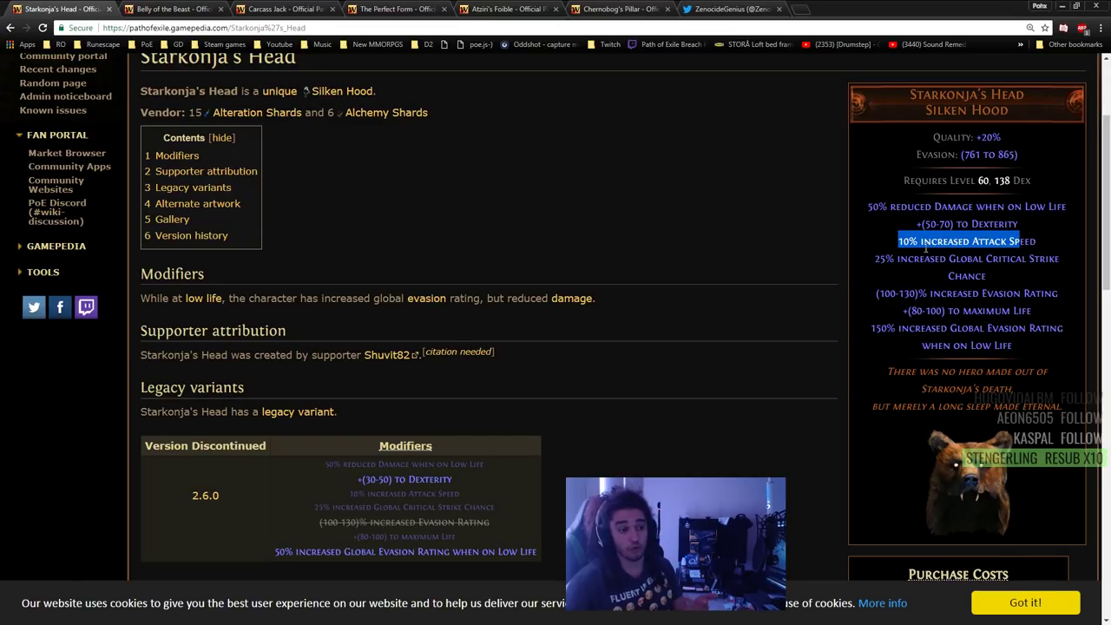
{"action": "mouse_move", "coordinate": [934, 315]}
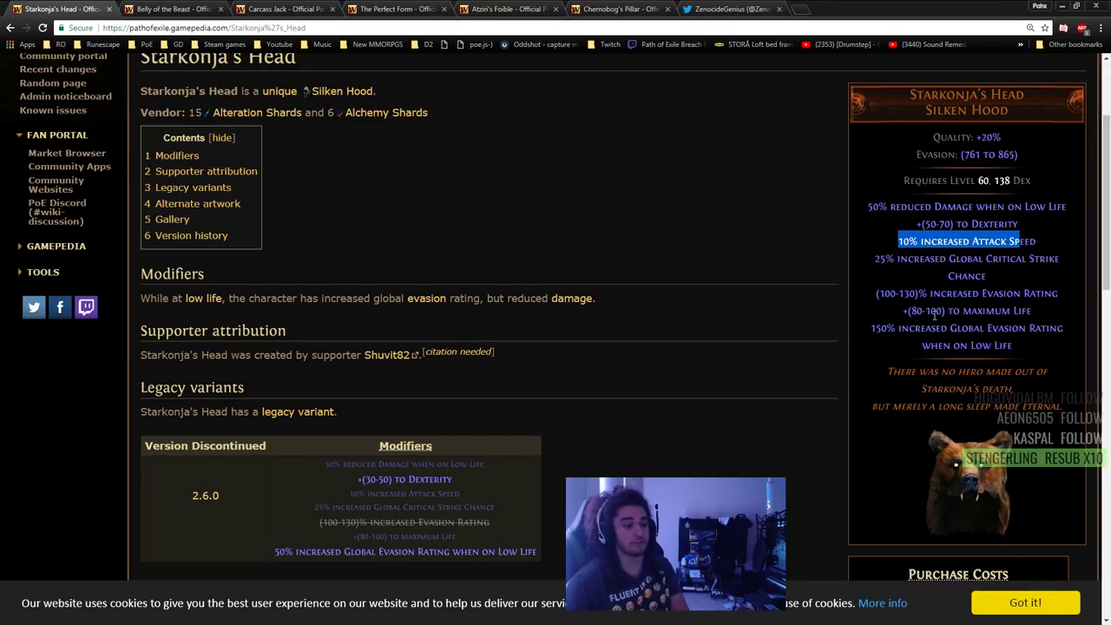
{"action": "mouse_move", "coordinate": [474, 262]}
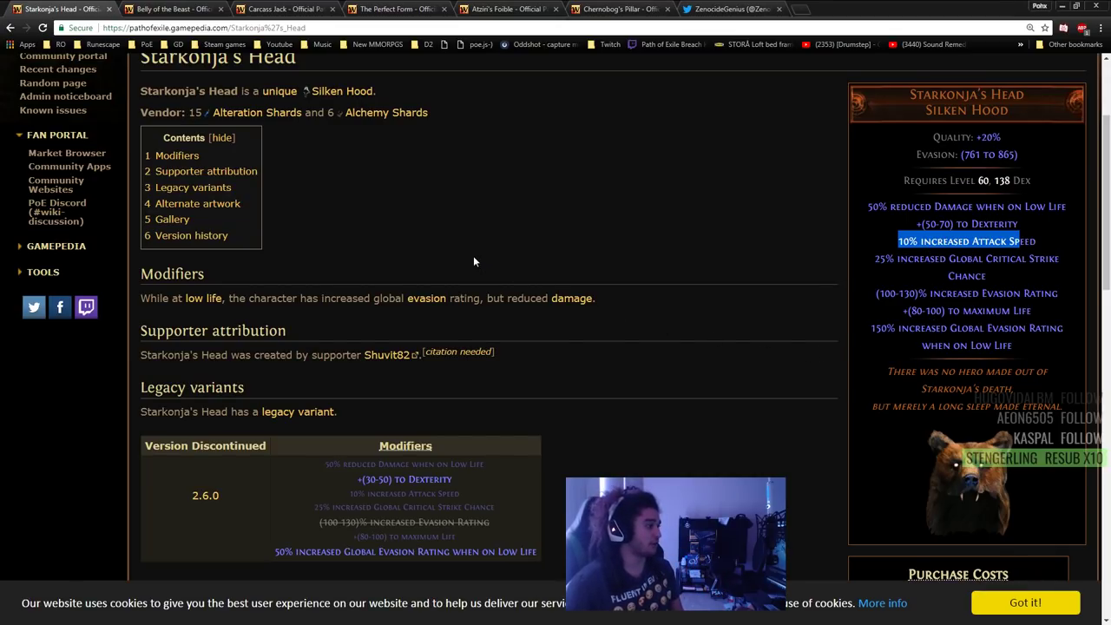
- Review the Belly of the Beast, Carcass Jack and The Perfect Form wiki pages
{"action": "left_click", "coordinate": [173, 8]}
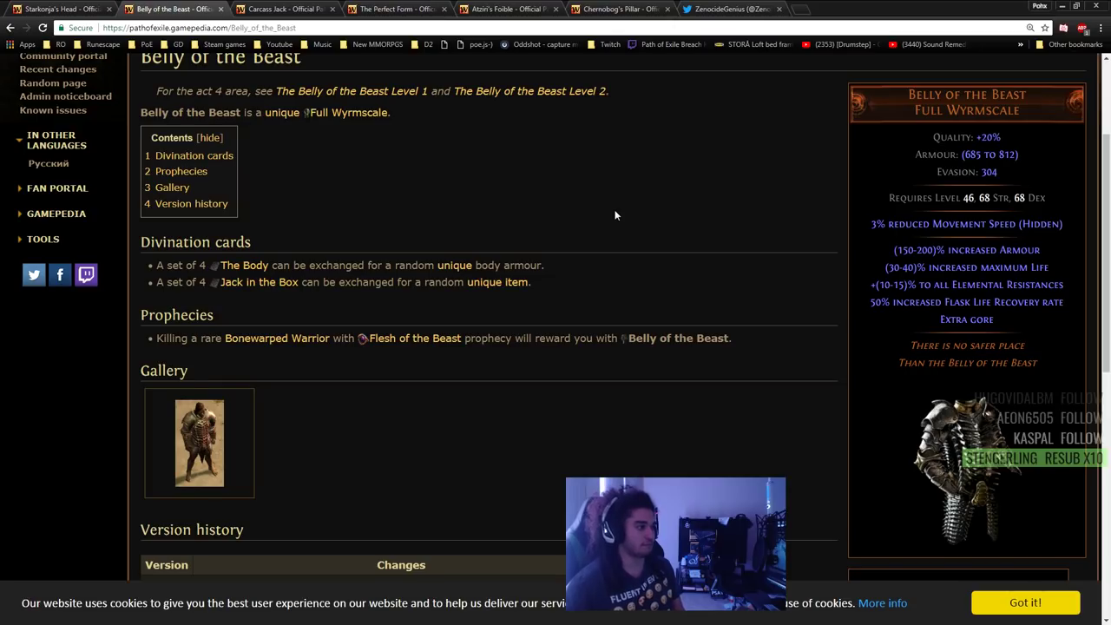
{"action": "mouse_move", "coordinate": [781, 225]}
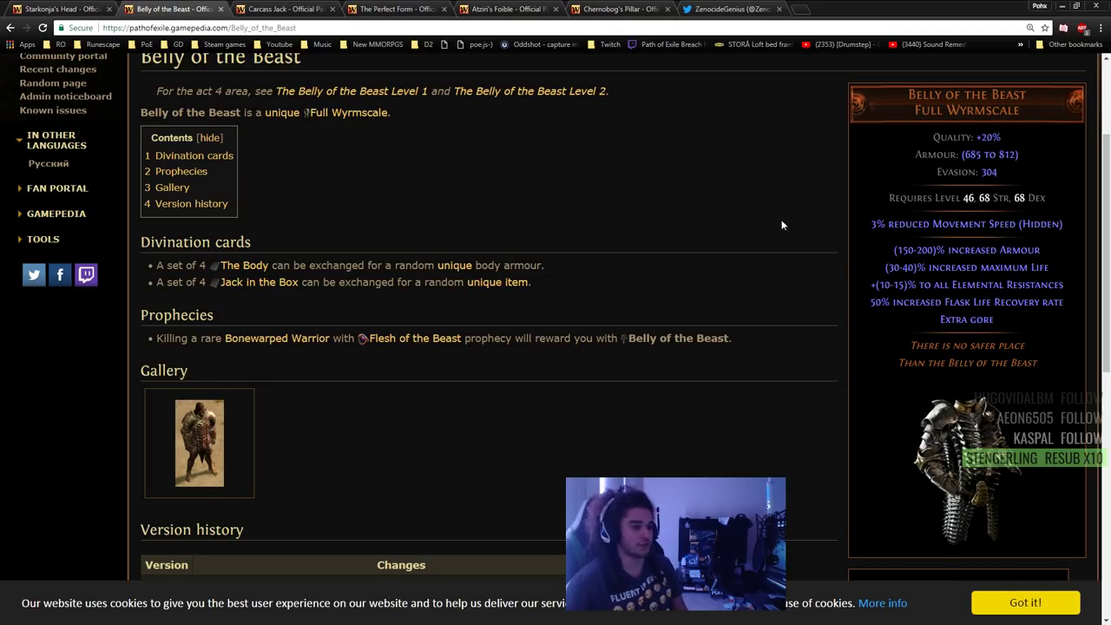
{"action": "left_click", "coordinate": [282, 8]}
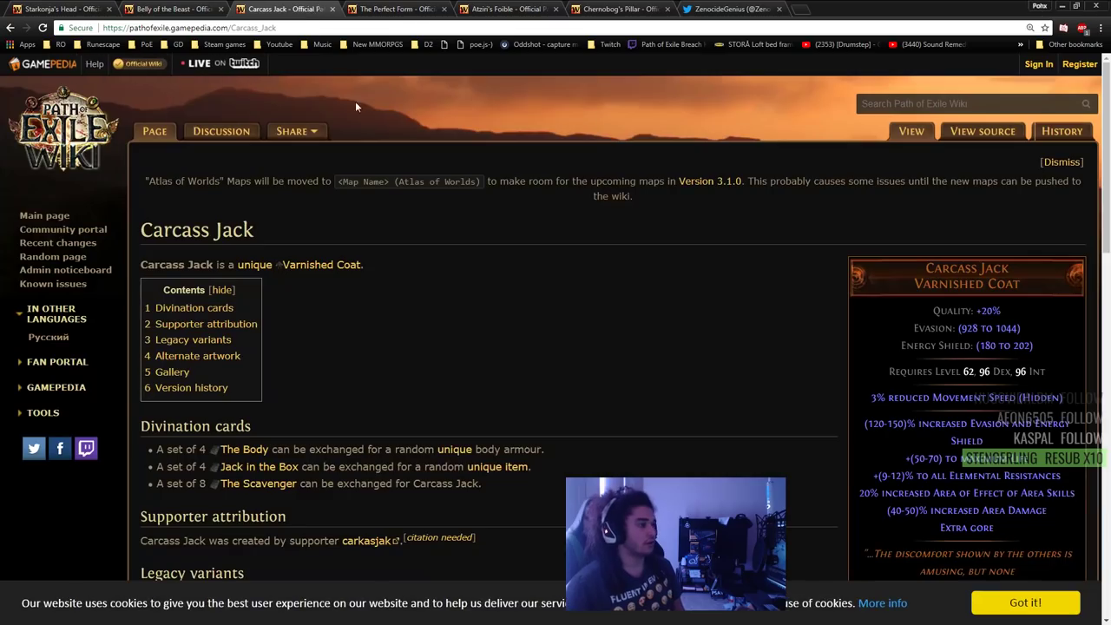
{"action": "scroll", "scroll_direction": "down", "scroll_amount": 3}
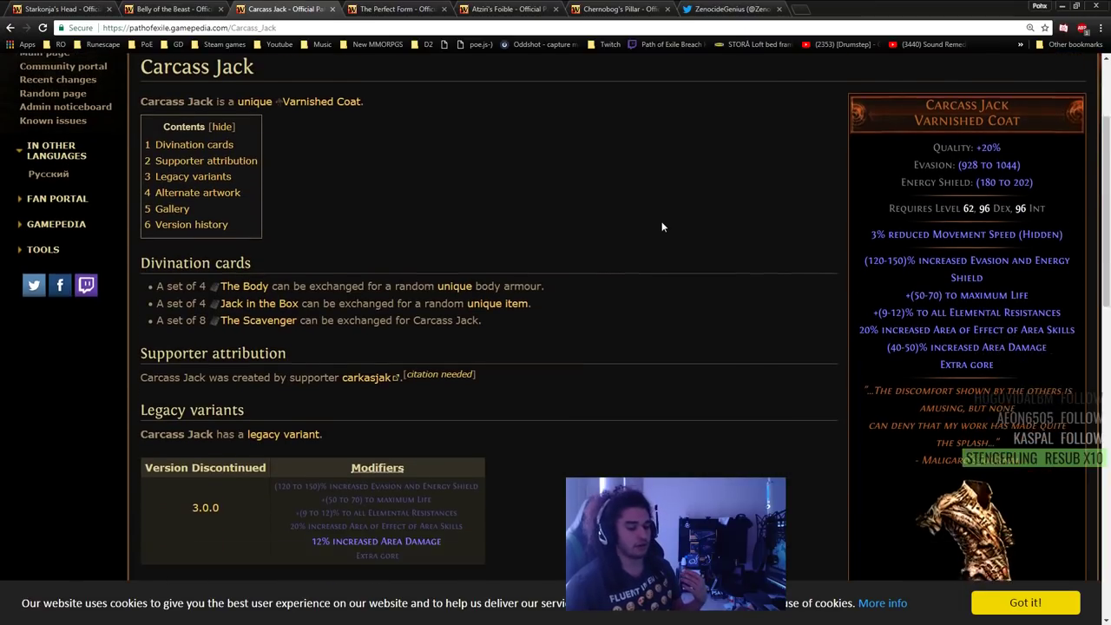
{"action": "scroll", "scroll_direction": "down", "scroll_amount": 3}
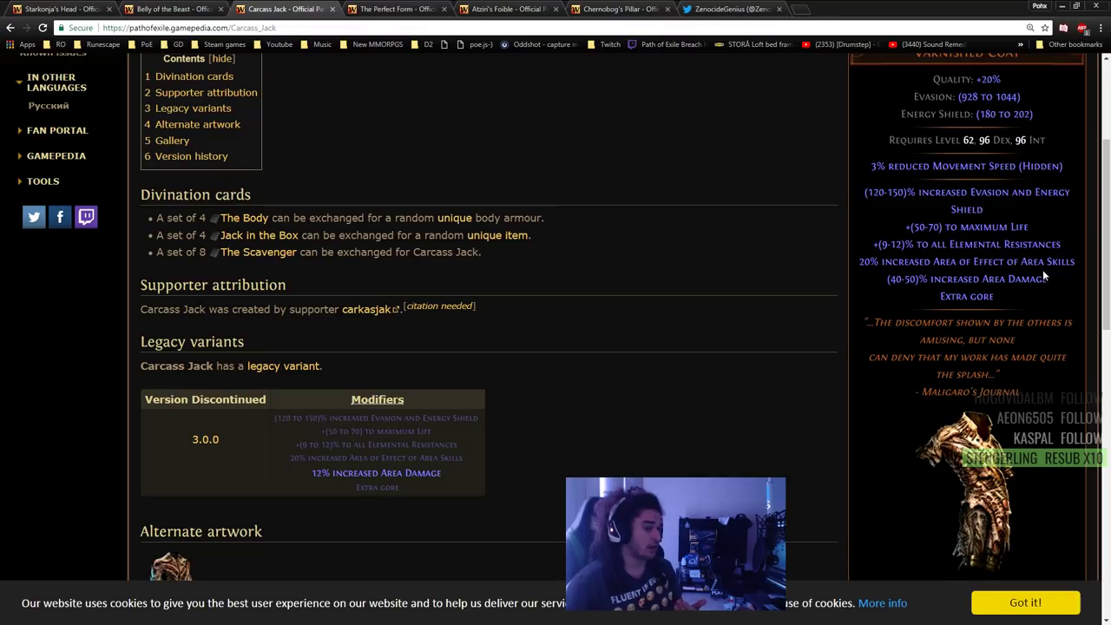
{"action": "left_click", "coordinate": [390, 8]}
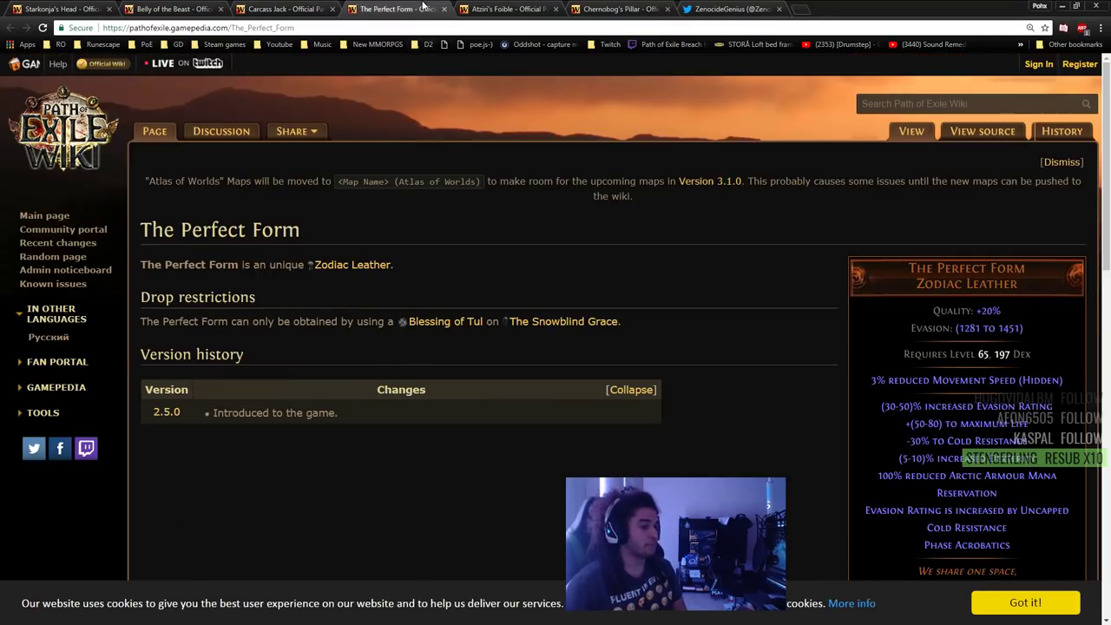
{"action": "scroll", "scroll_direction": "down", "scroll_amount": 3}
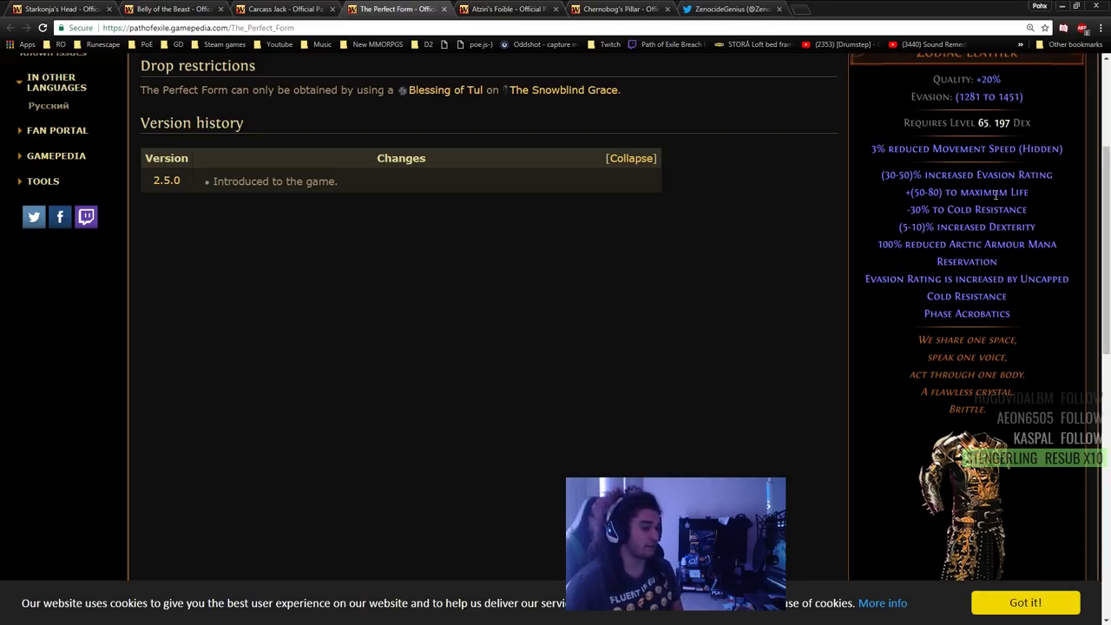
{"action": "mouse_move", "coordinate": [995, 337]}
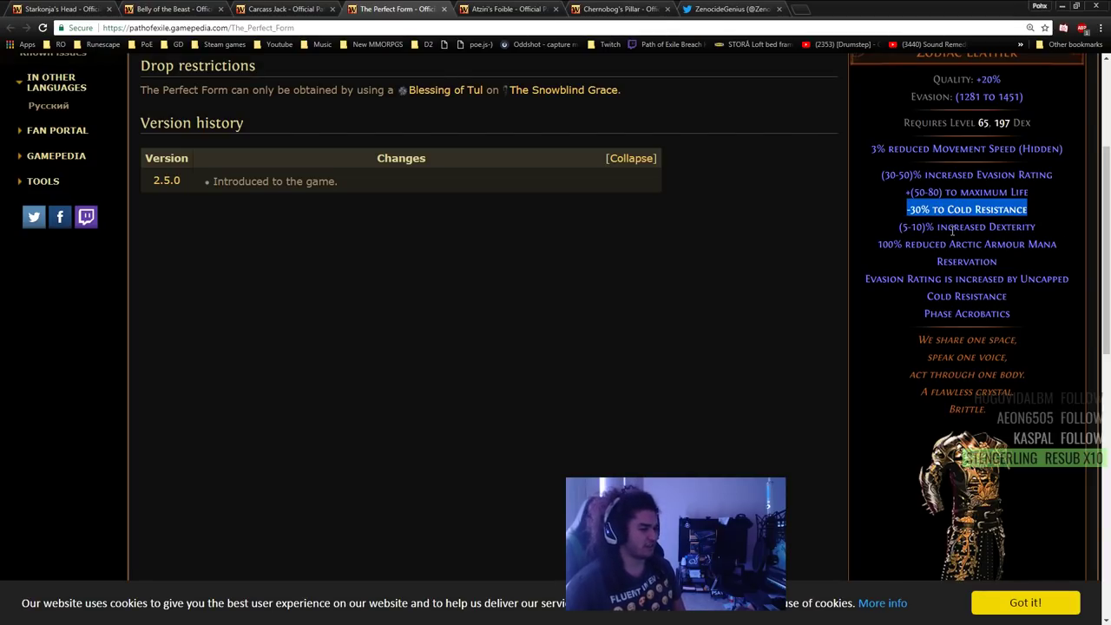
{"action": "mouse_move", "coordinate": [885, 119]}
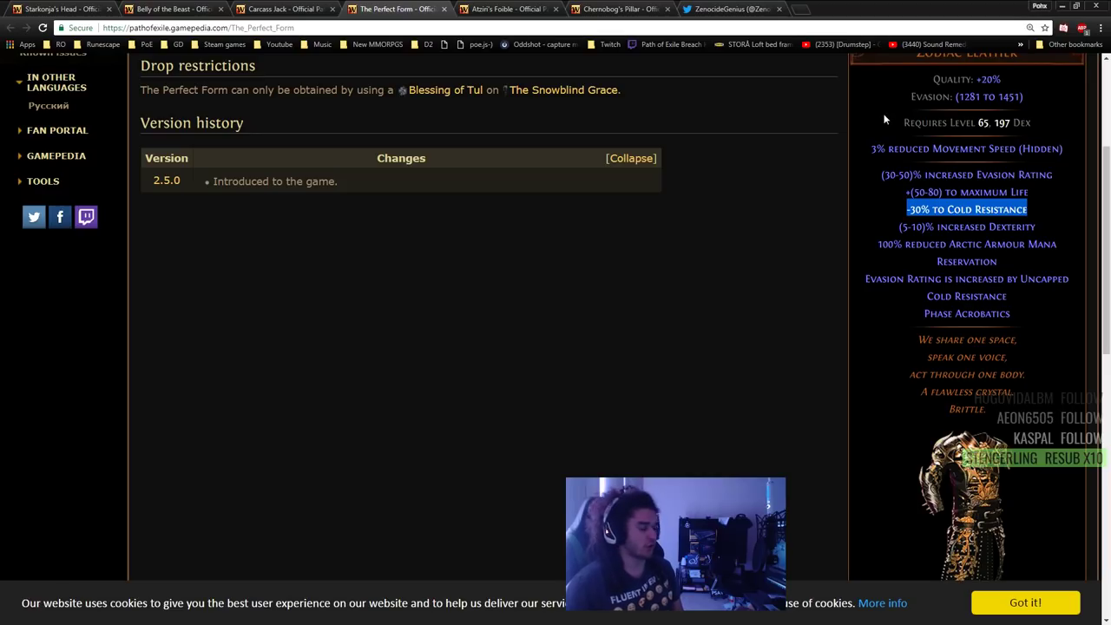
{"action": "mouse_move", "coordinate": [944, 140]}
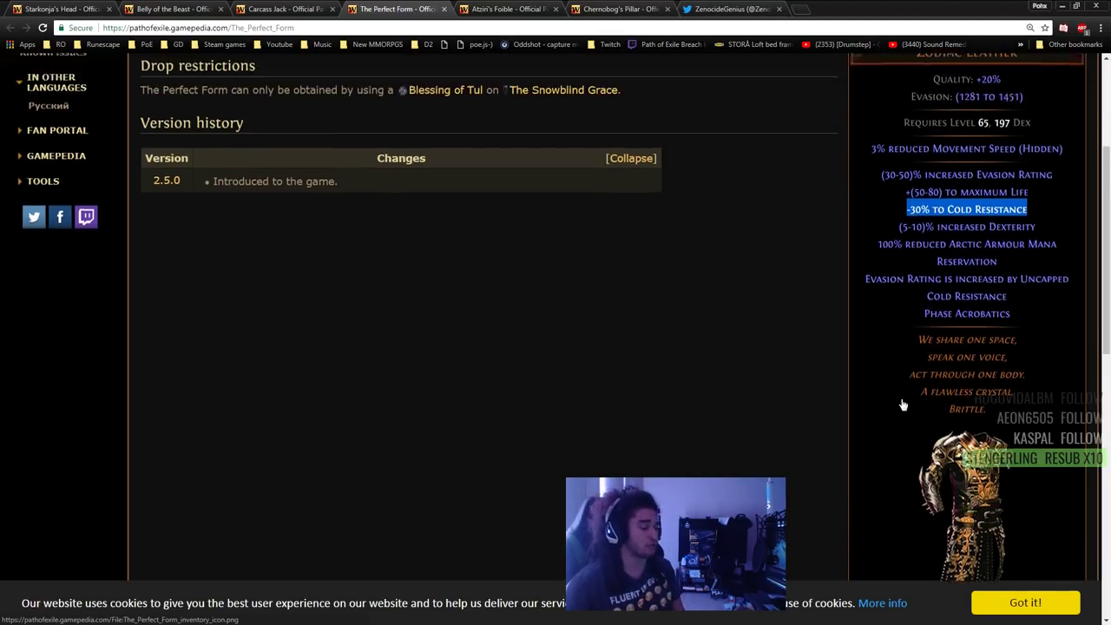
{"action": "scroll", "scroll_direction": "up", "scroll_amount": 3}
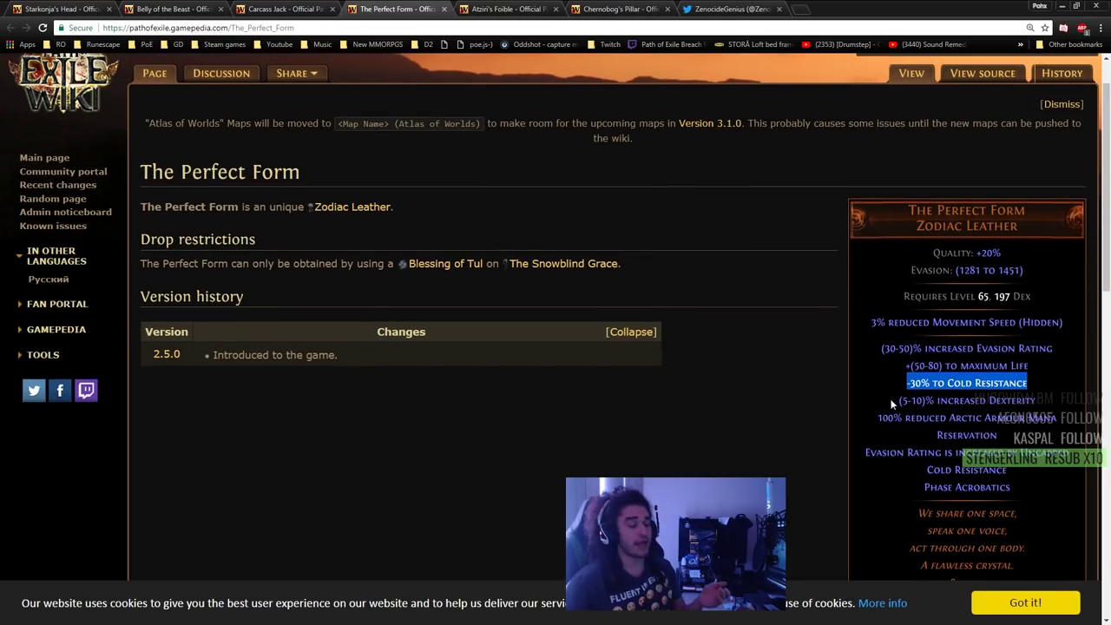
{"action": "scroll", "scroll_direction": "down", "scroll_amount": 3}
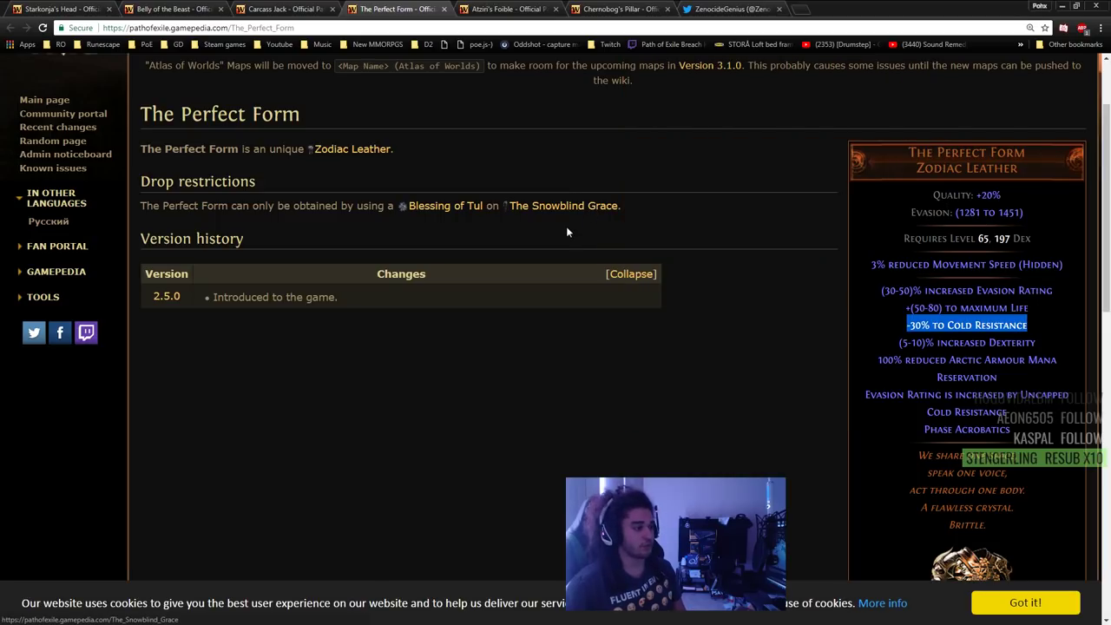
{"action": "mouse_move", "coordinate": [446, 206]}
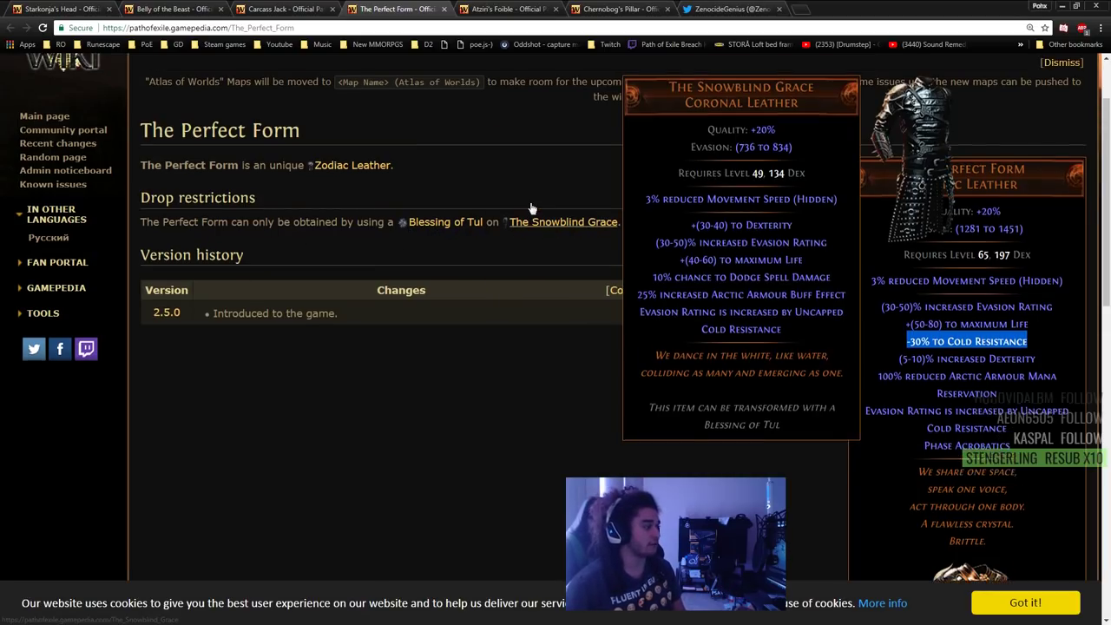
- Compare the Atziri's Foible and Chernobog's Pillar wiki pages, scrolling to their modifiers
{"action": "left_click", "coordinate": [508, 8]}
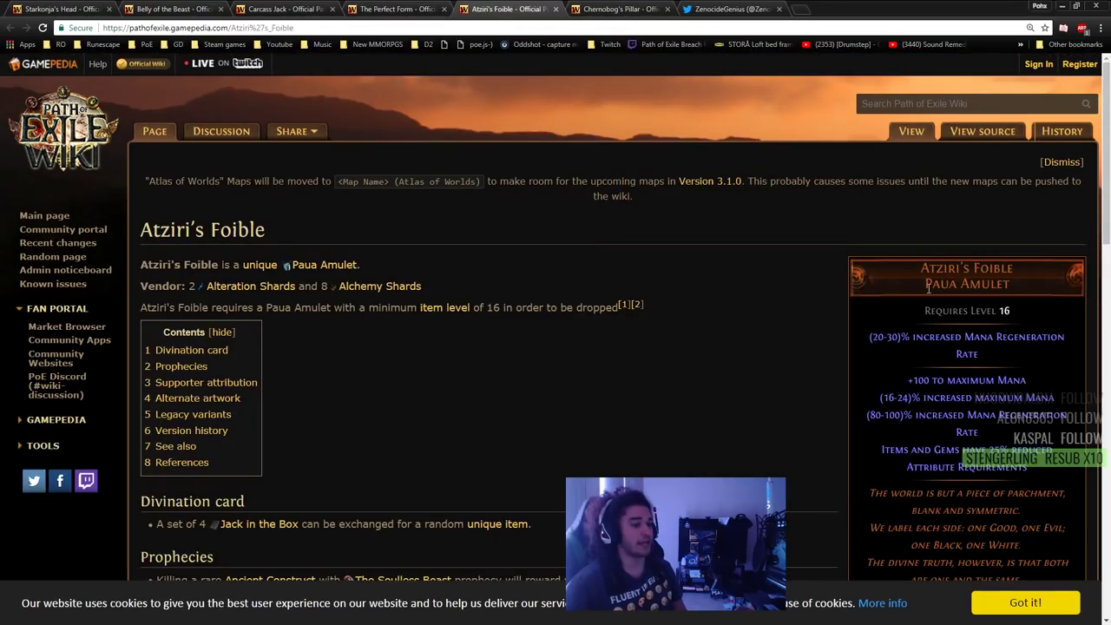
{"action": "scroll", "scroll_direction": "down", "scroll_amount": 3}
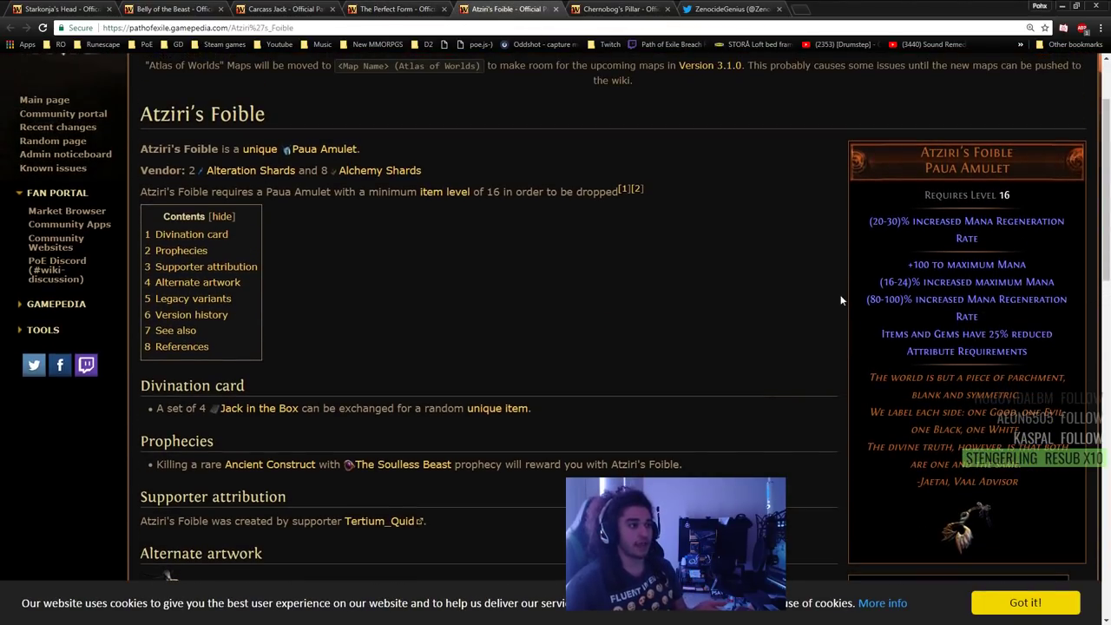
{"action": "left_click", "coordinate": [620, 8]}
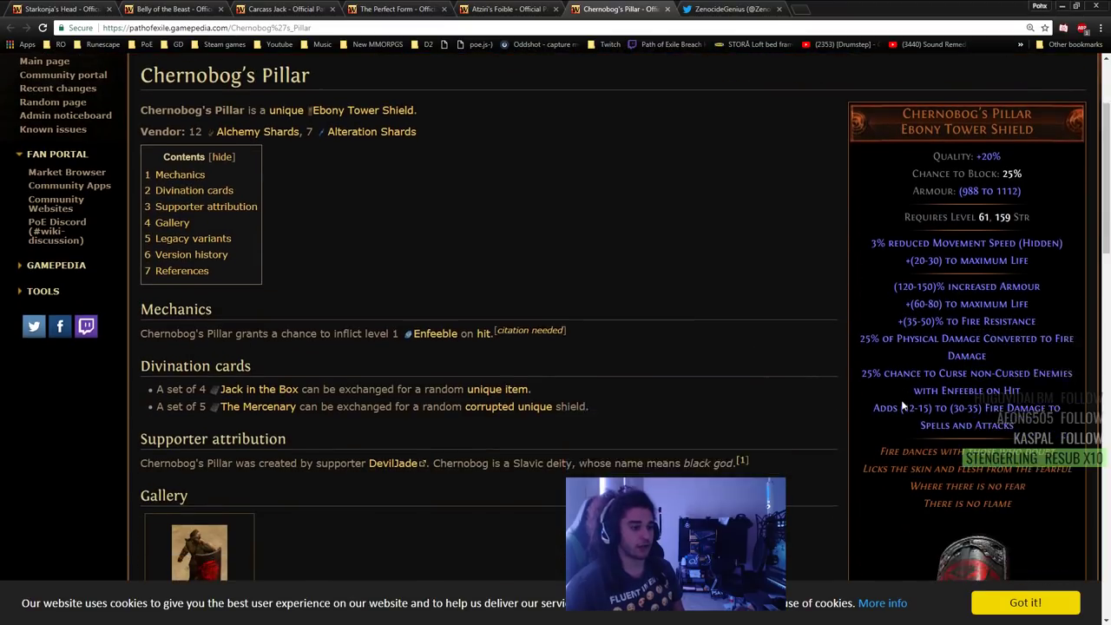
{"action": "scroll", "scroll_direction": "down", "scroll_amount": 3}
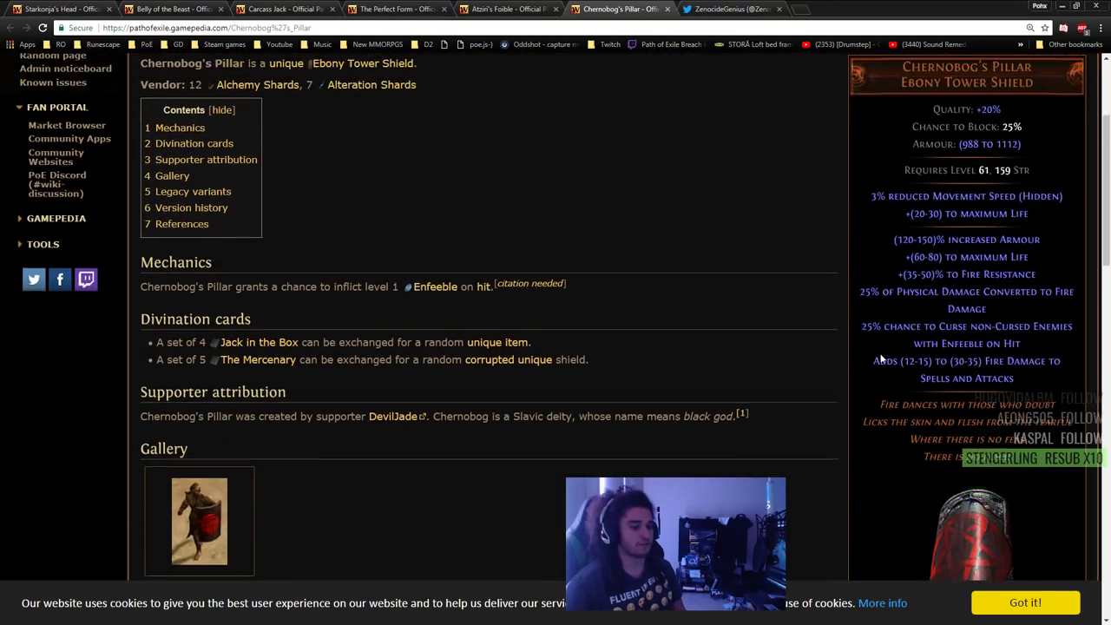
{"action": "left_click", "coordinate": [598, 8]}
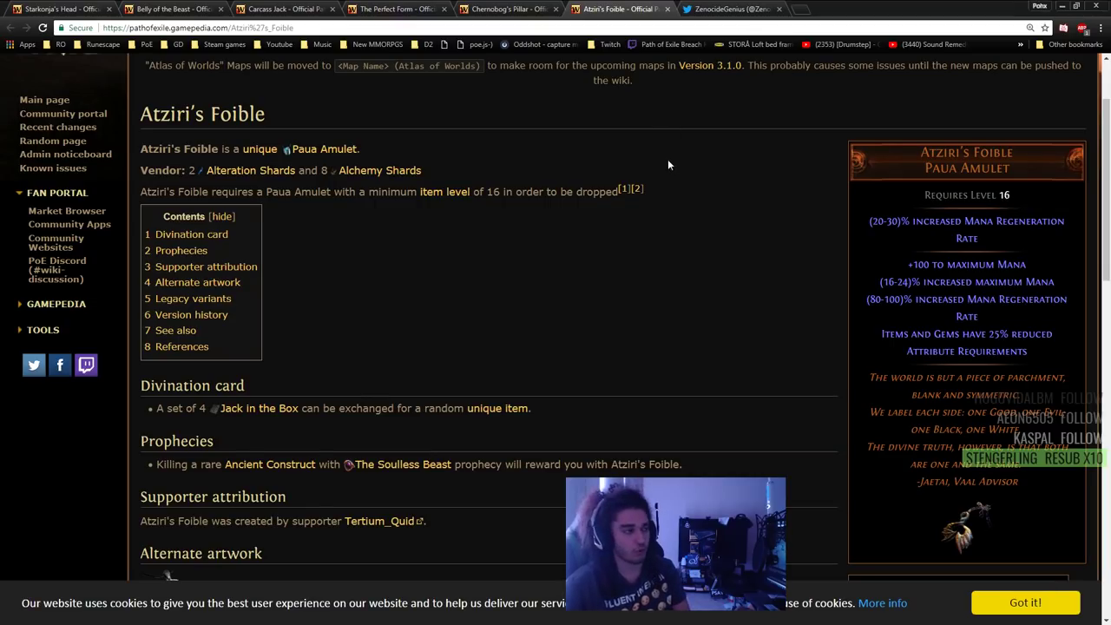
{"action": "mouse_move", "coordinate": [571, 188]}
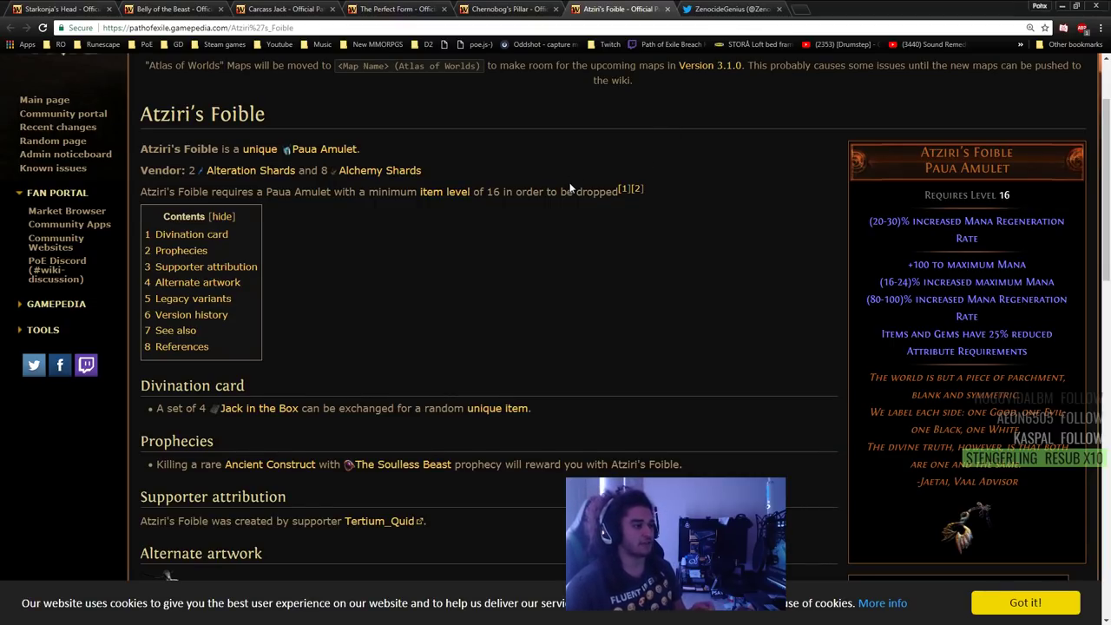
{"action": "mouse_move", "coordinate": [287, 8]}
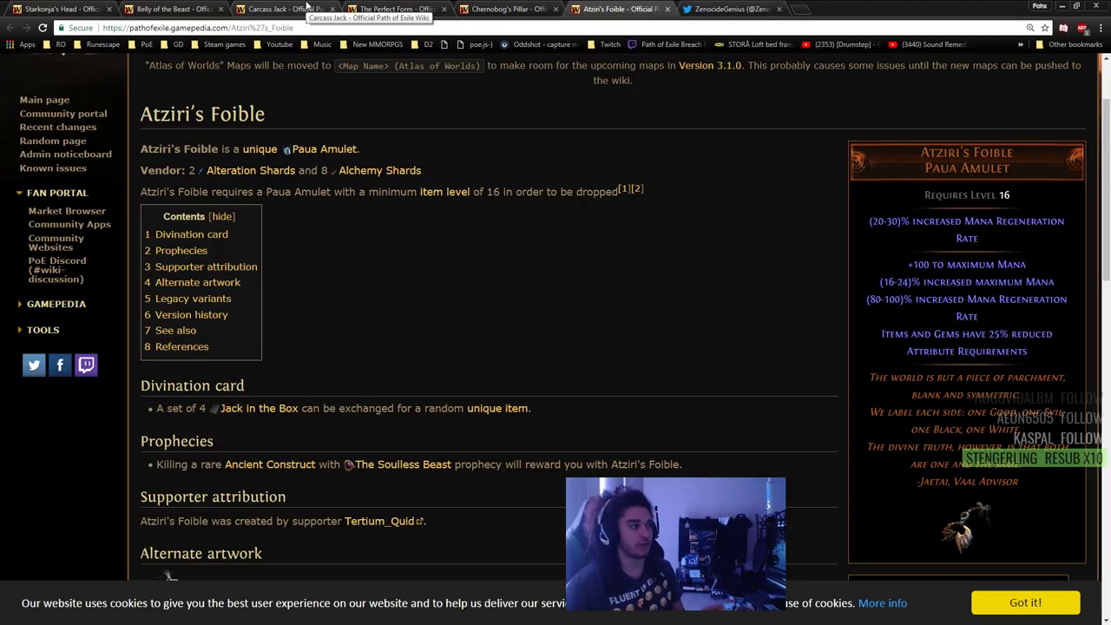
- Revisit the Belly of the Beast page, then view another tab and scroll through it
{"action": "left_click", "coordinate": [169, 9]}
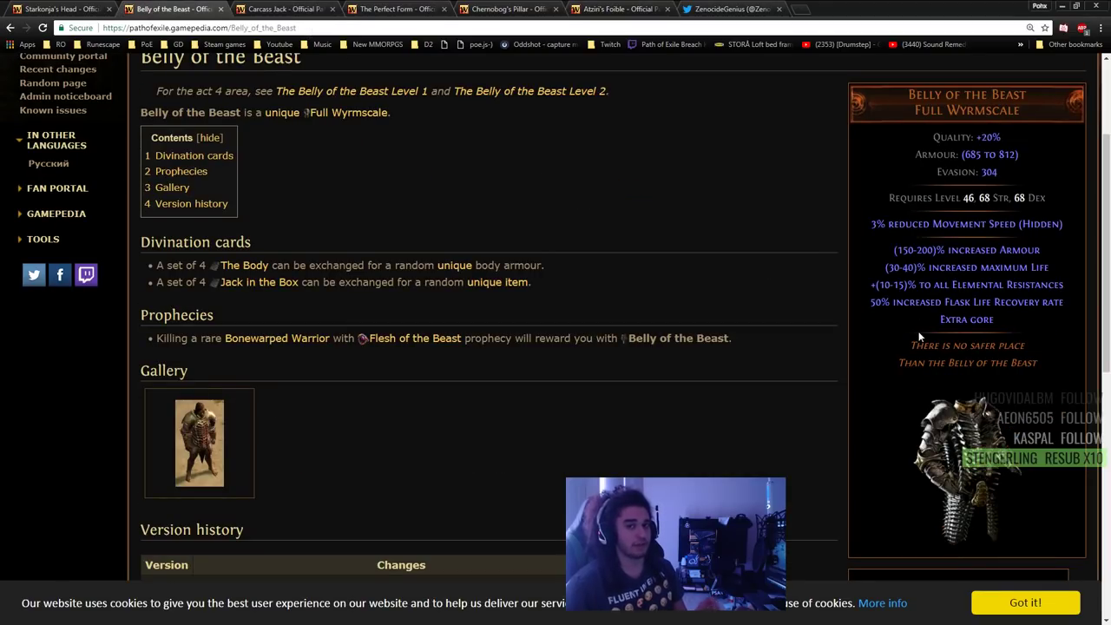
{"action": "mouse_move", "coordinate": [815, 321]}
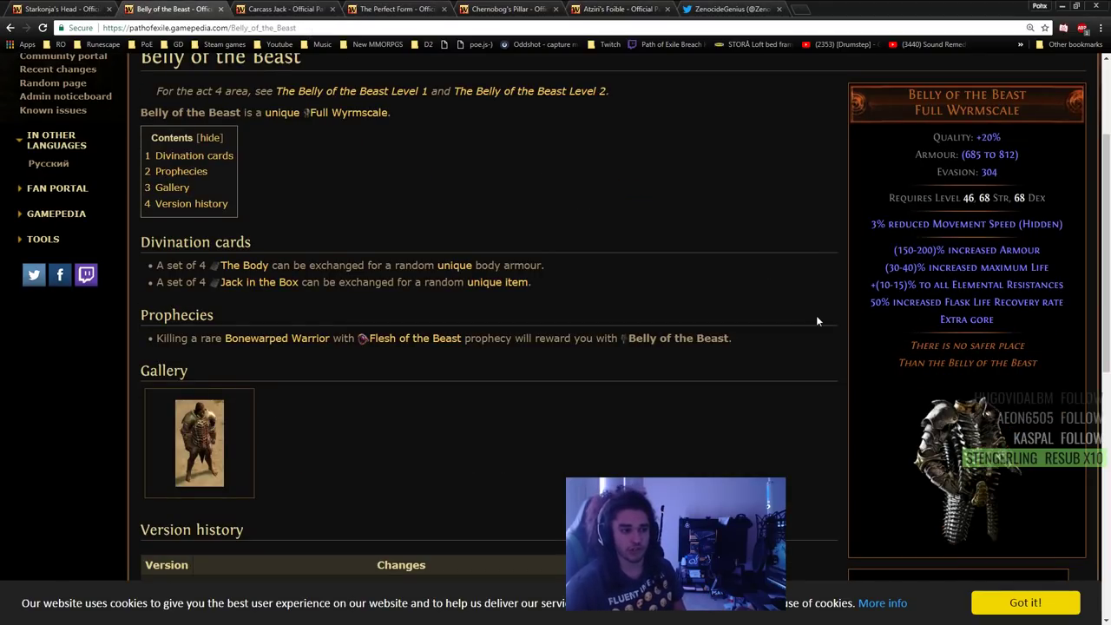
{"action": "mouse_move", "coordinate": [937, 437]}
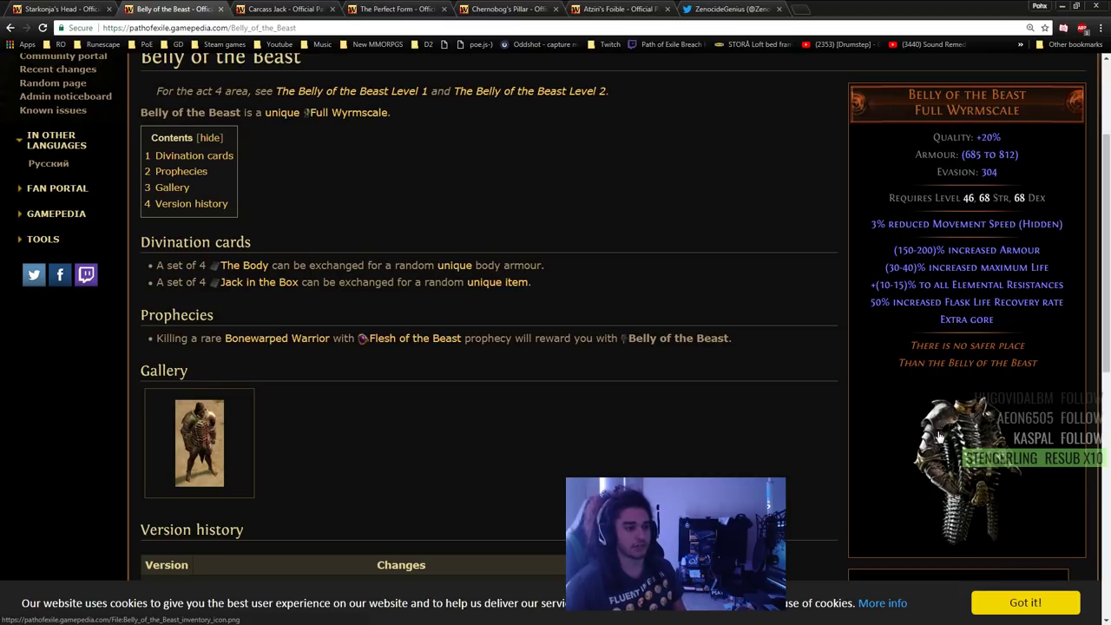
{"action": "mouse_move", "coordinate": [874, 363]}
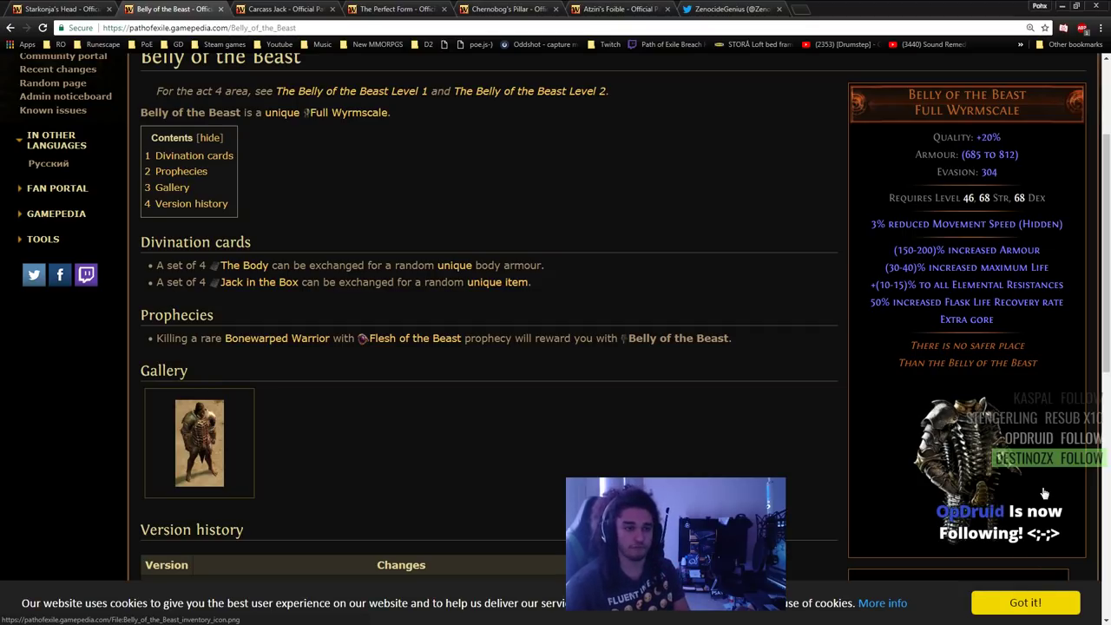
{"action": "mouse_move", "coordinate": [608, 8]}
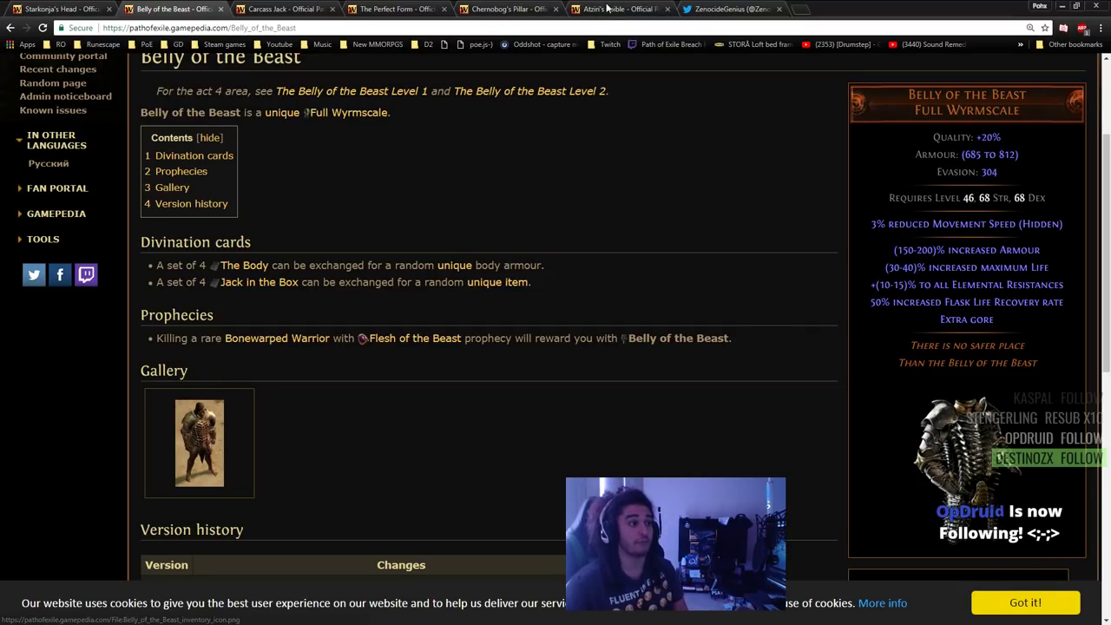
{"action": "left_click", "coordinate": [618, 8]}
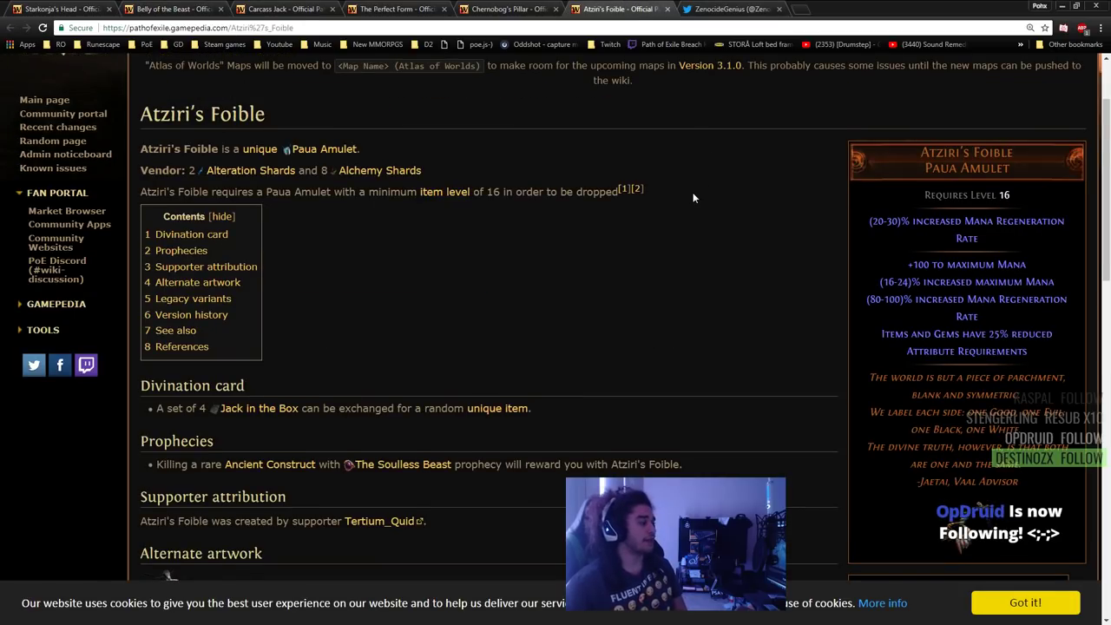
{"action": "scroll", "scroll_direction": "down", "scroll_amount": 3}
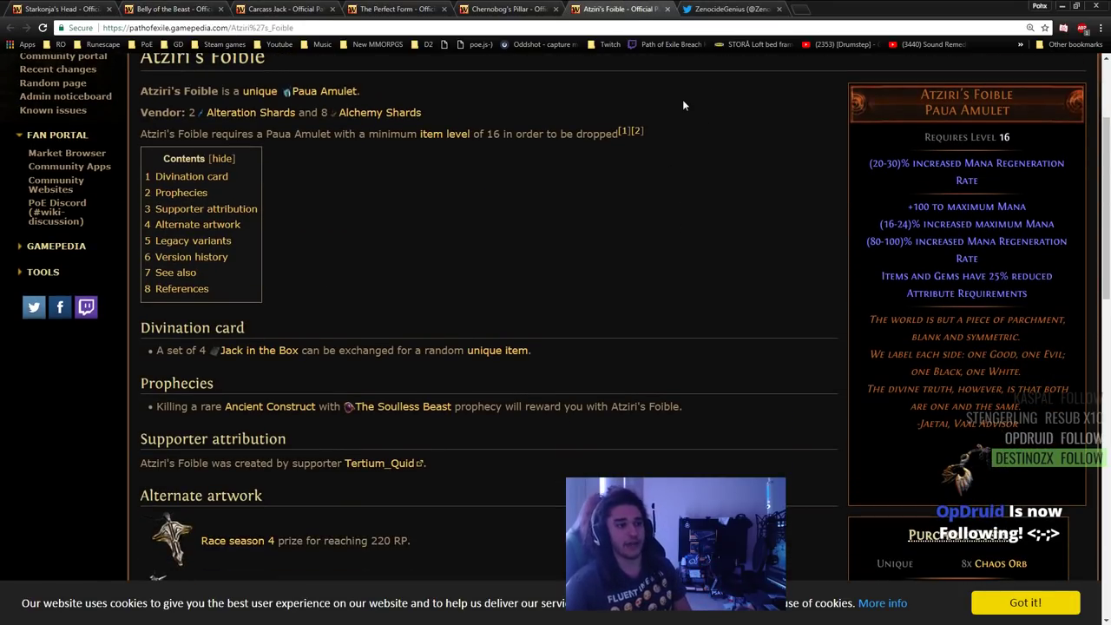
{"action": "mouse_move", "coordinate": [608, 165]}
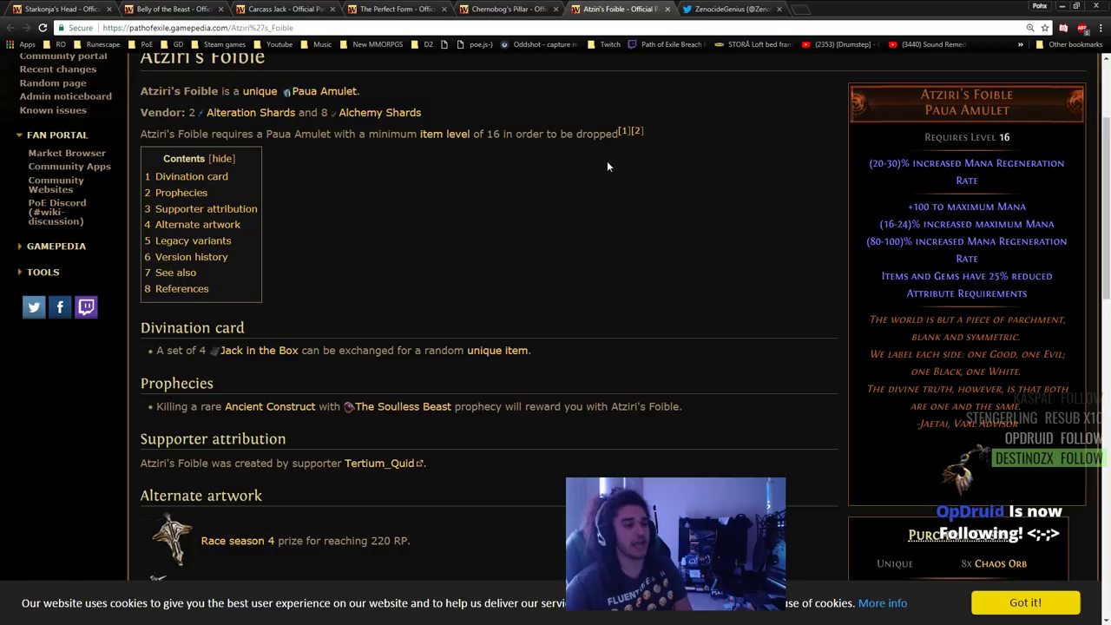
{"action": "scroll", "scroll_direction": "up", "scroll_amount": 3}
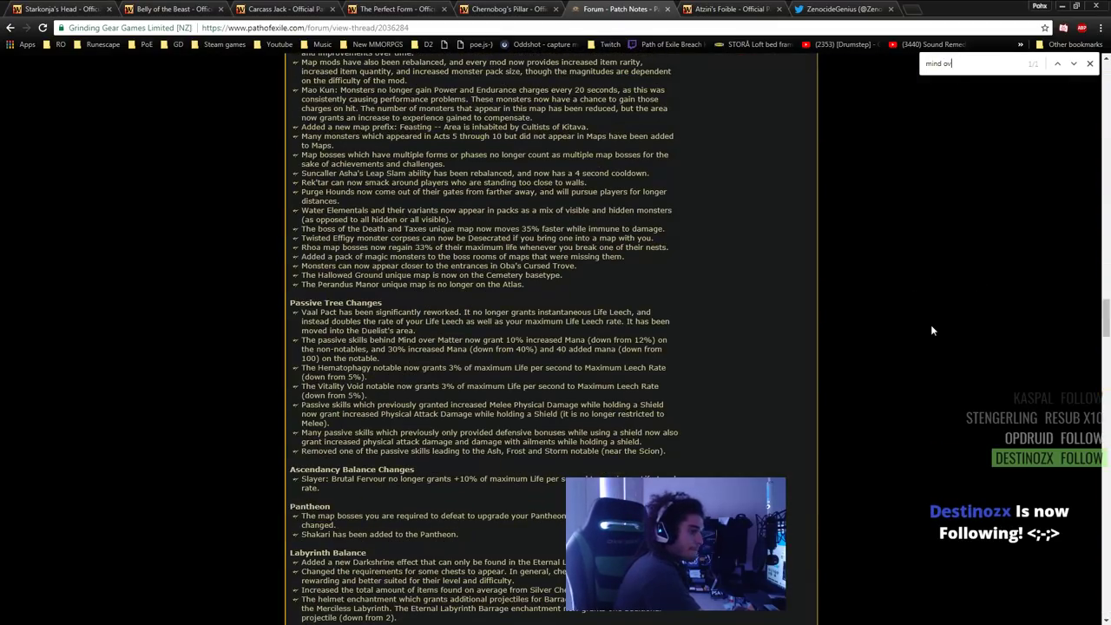
- Search the patch notes for 'over ma' to locate the Mind over Matter change
{"action": "type", "text": "over ma"}
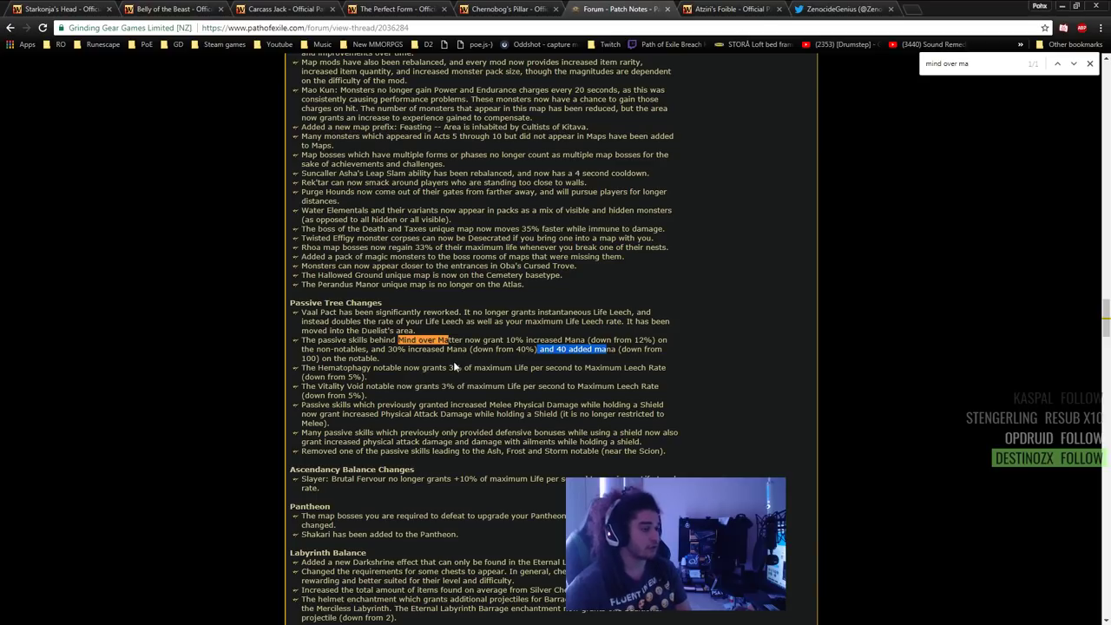
- Return to the Atziri's Foible page and scroll to its maximum mana and regeneration lines
{"action": "left_click", "coordinate": [729, 9]}
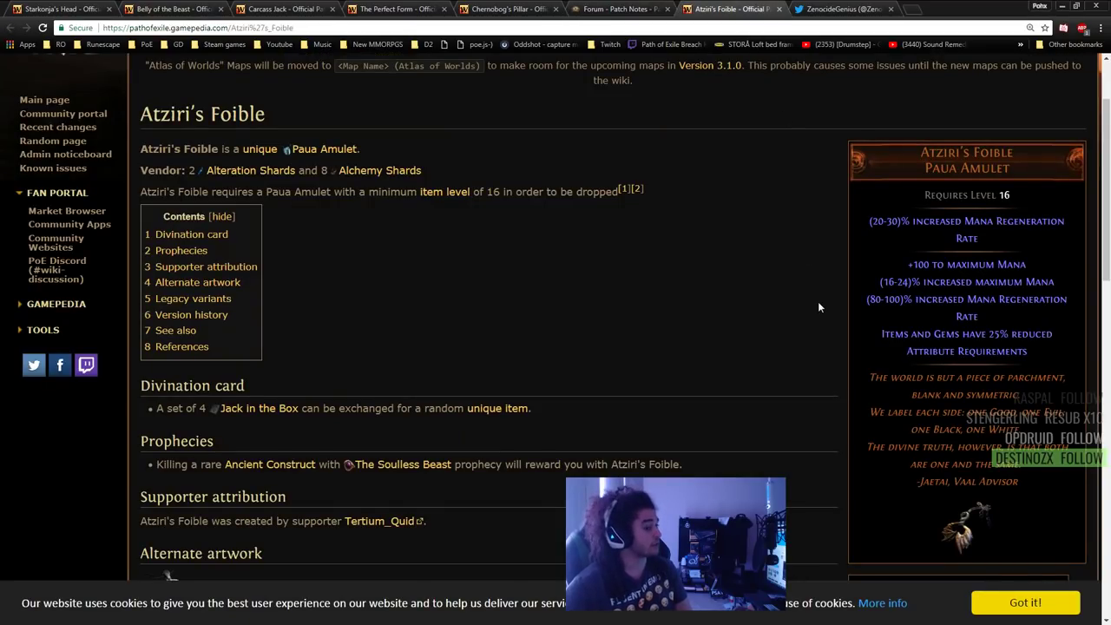
{"action": "scroll", "scroll_direction": "up", "scroll_amount": 3}
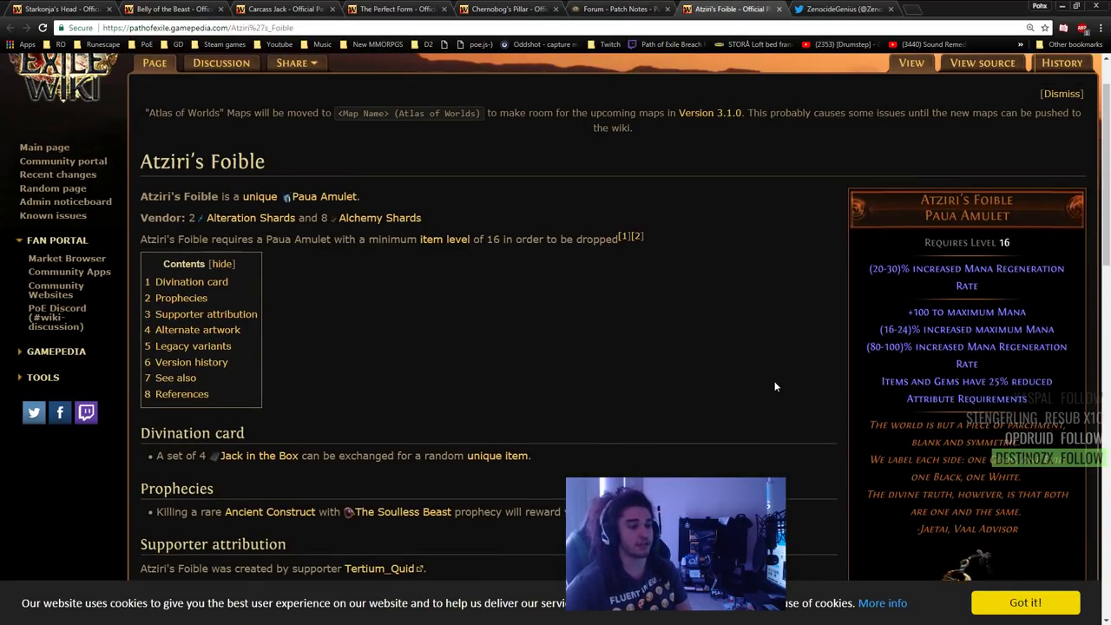
{"action": "scroll", "scroll_direction": "down", "scroll_amount": 3}
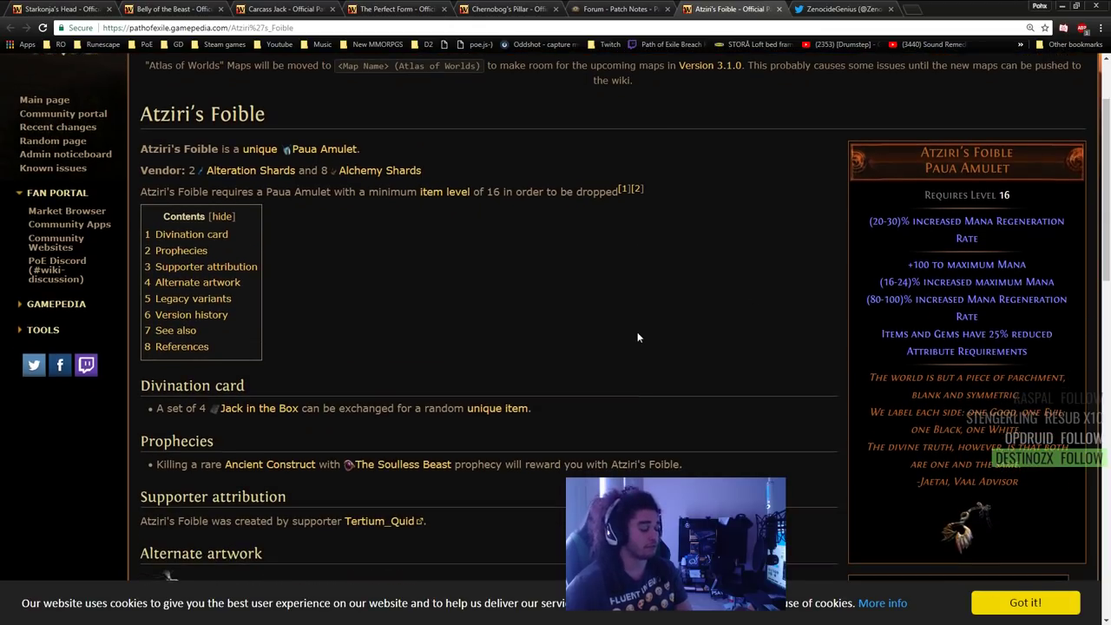
{"action": "mouse_move", "coordinate": [972, 308]}
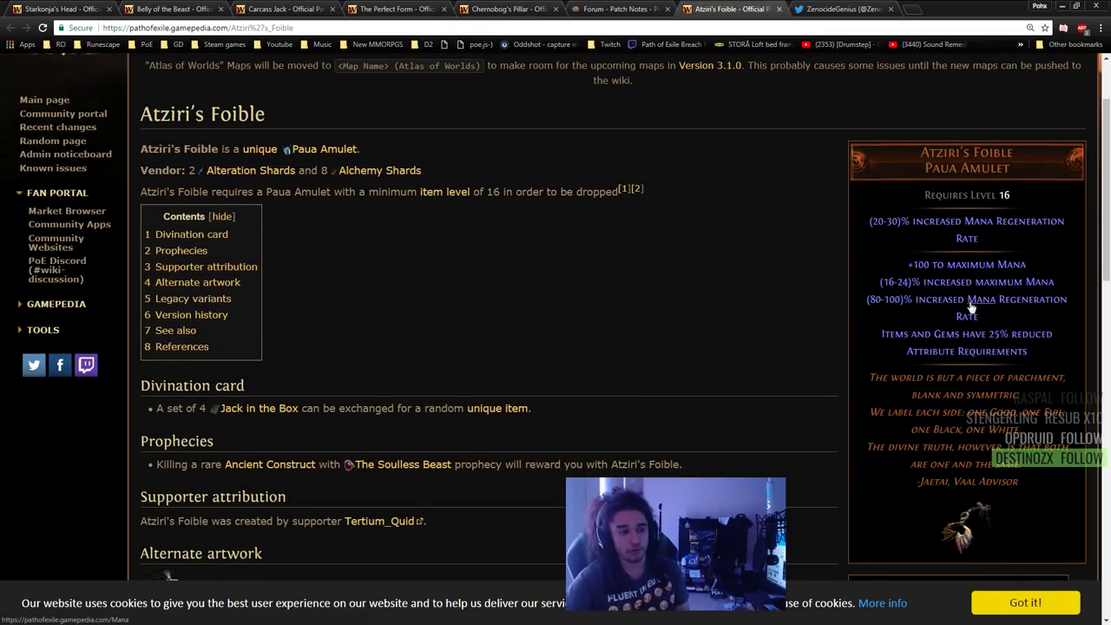
{"action": "mouse_move", "coordinate": [979, 298]}
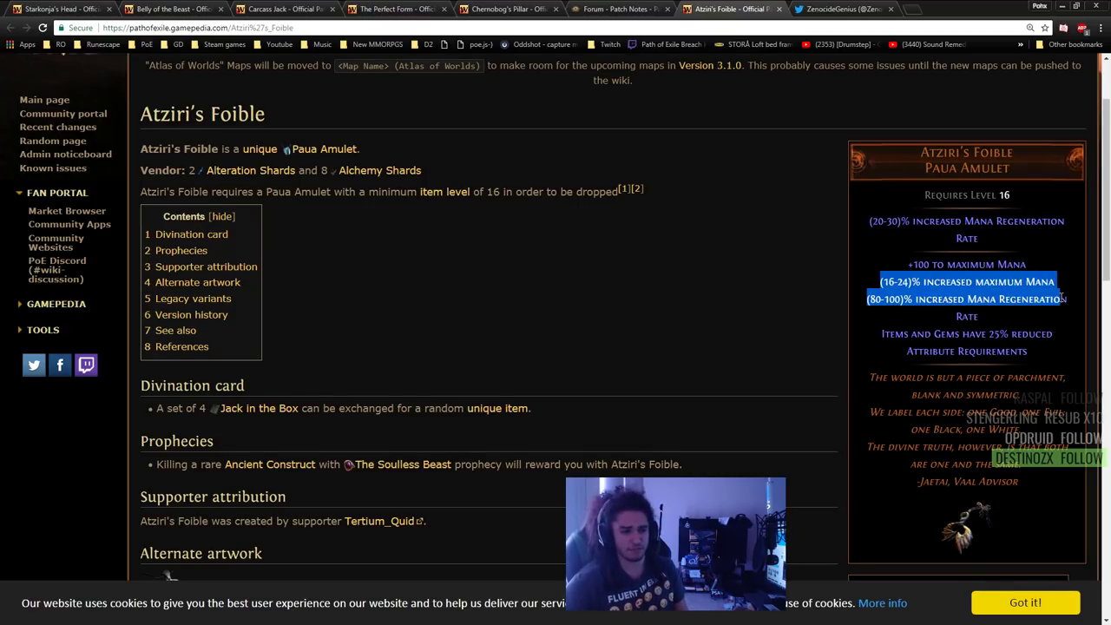
{"action": "mouse_move", "coordinate": [1047, 281]}
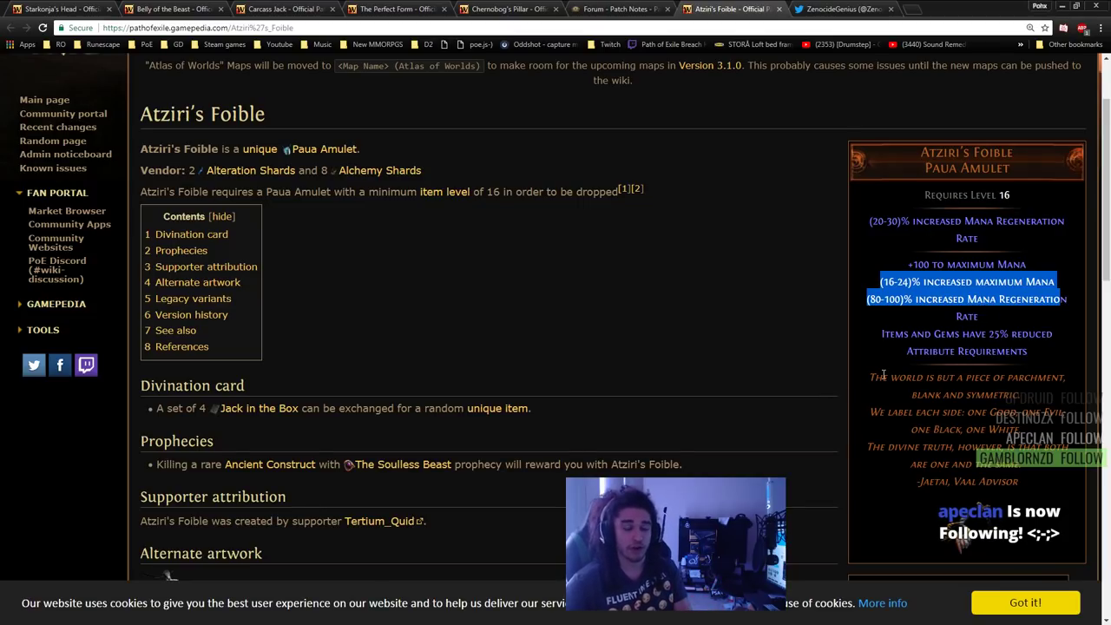
{"action": "mouse_move", "coordinate": [897, 370]}
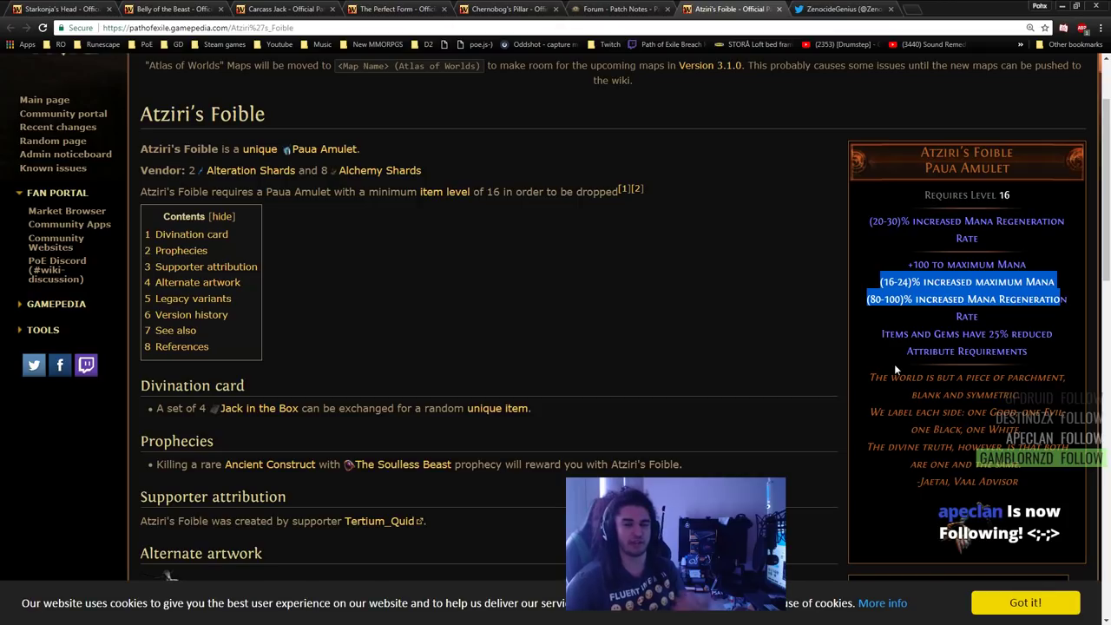
{"action": "mouse_move", "coordinate": [607, 327]}
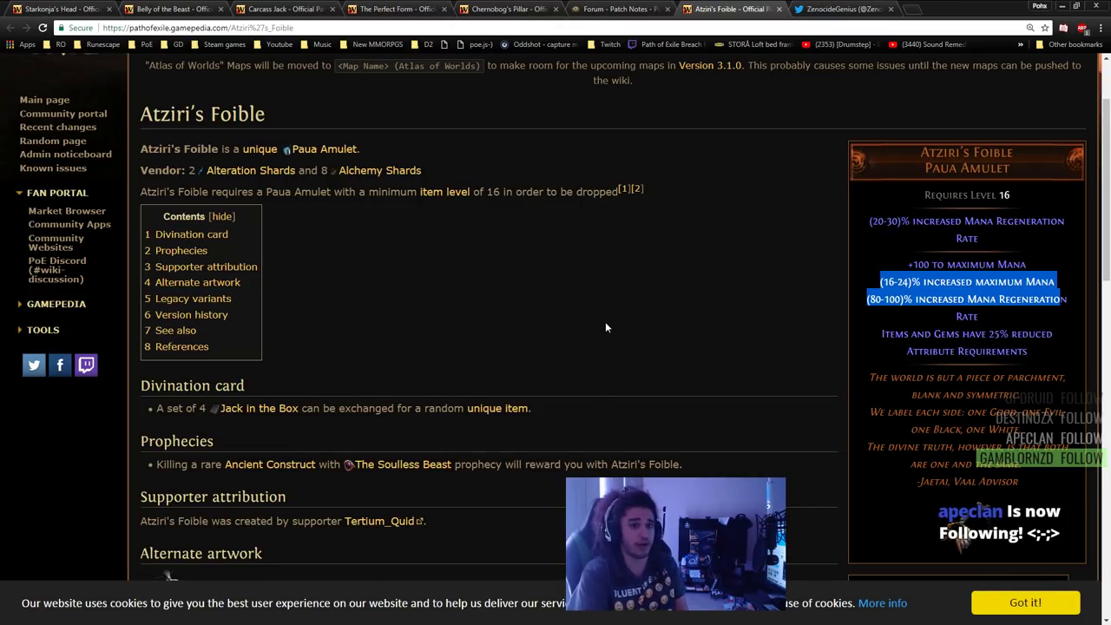
{"action": "mouse_move", "coordinate": [833, 8]}
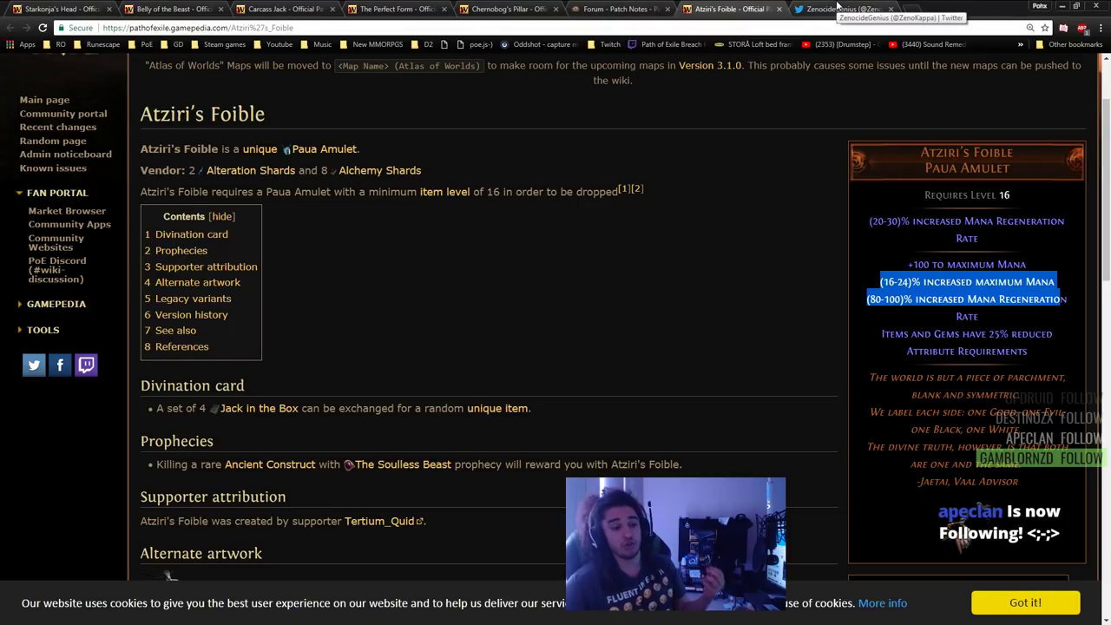
- Switch back to the PoESkillTree passive tree planner window
{"action": "left_click", "coordinate": [842, 9]}
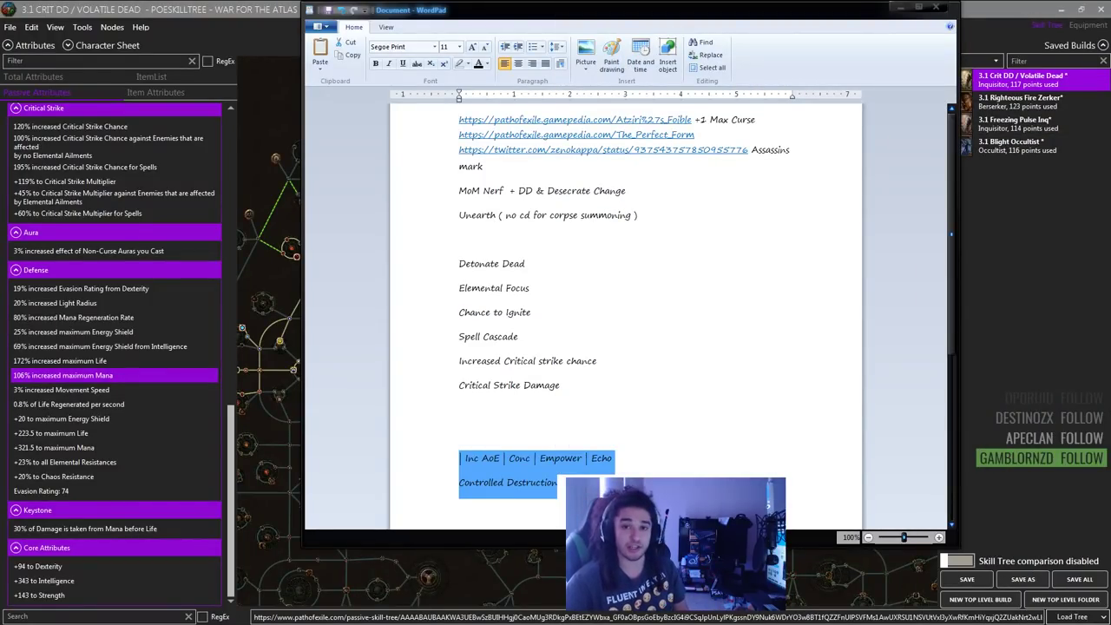
{"action": "mouse_move", "coordinate": [781, 284]}
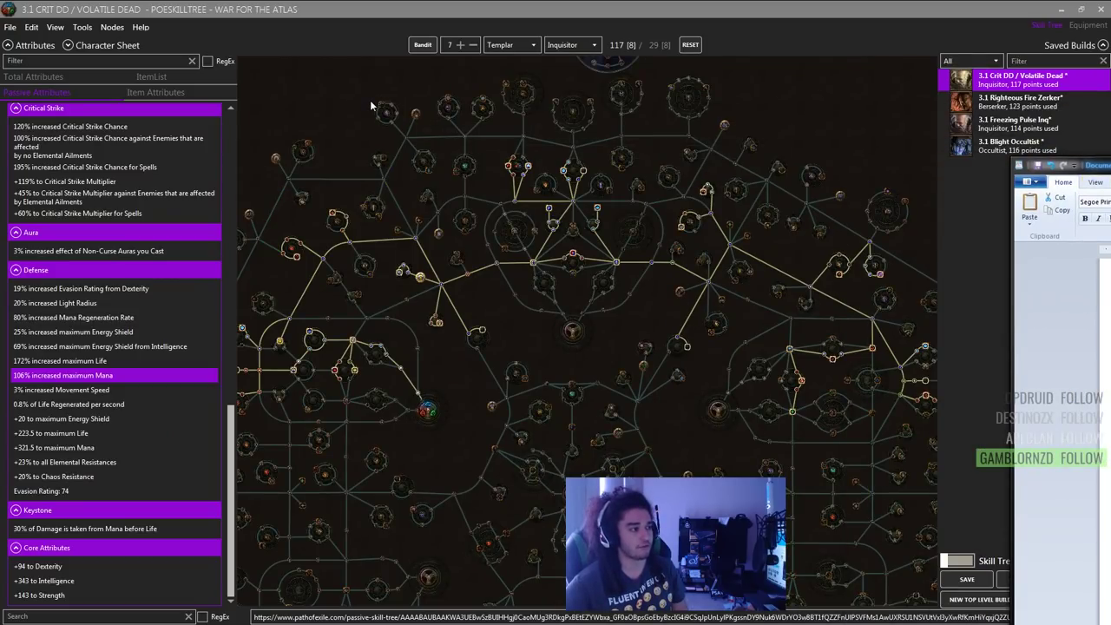
{"action": "mouse_move", "coordinate": [380, 111]}
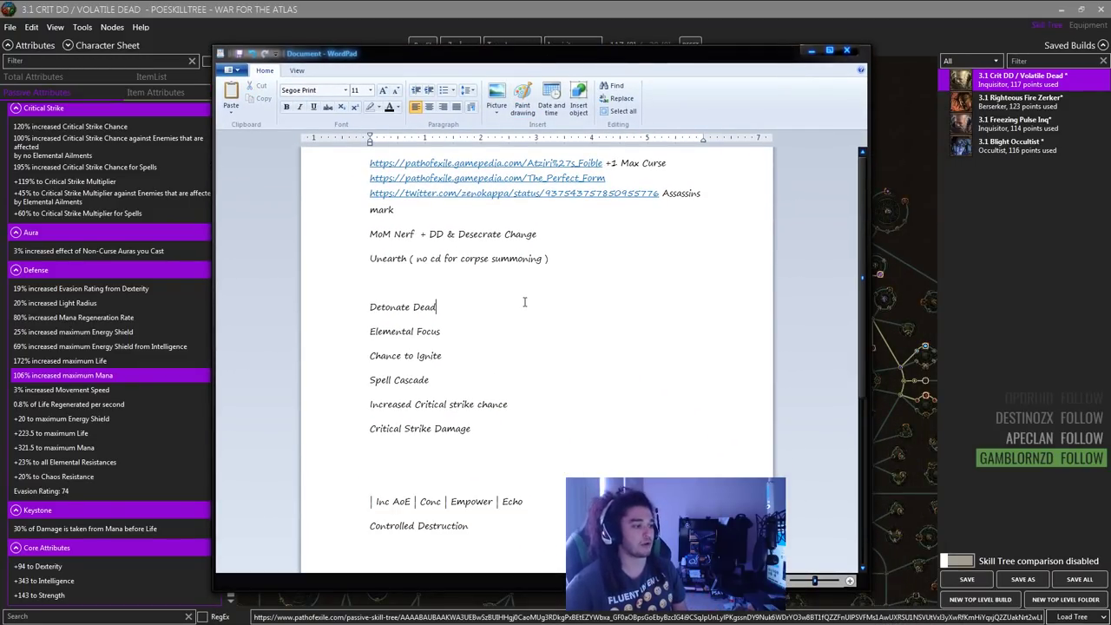
- Scroll through the WordPad gem lists and highlight the Critical Strike Damage gem line
{"action": "scroll", "scroll_direction": "down", "scroll_amount": 3}
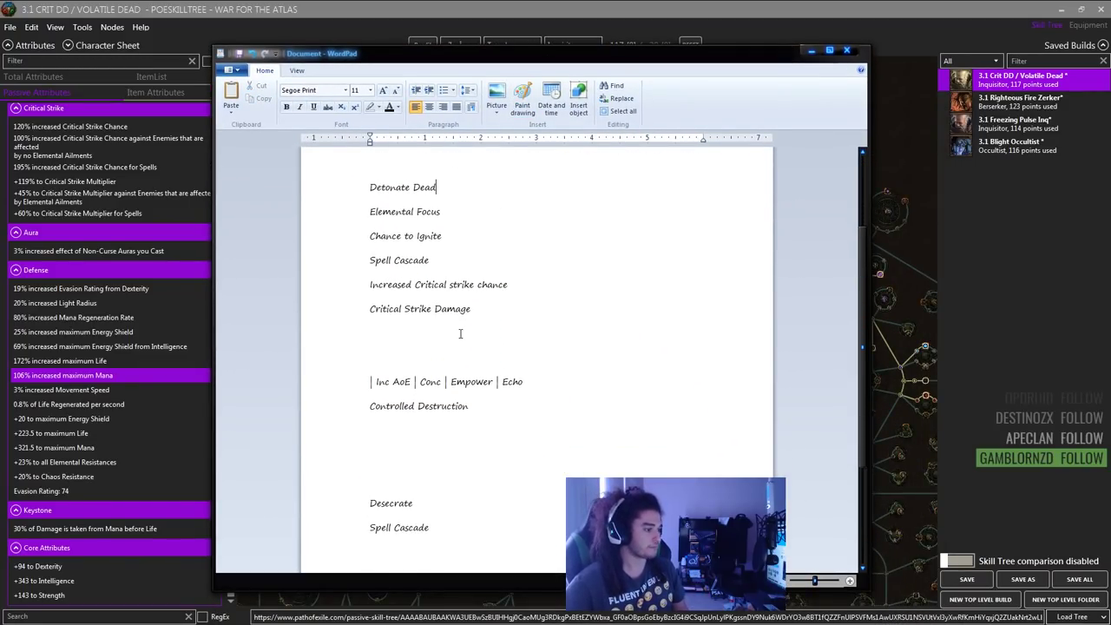
{"action": "scroll", "scroll_direction": "up", "scroll_amount": 3}
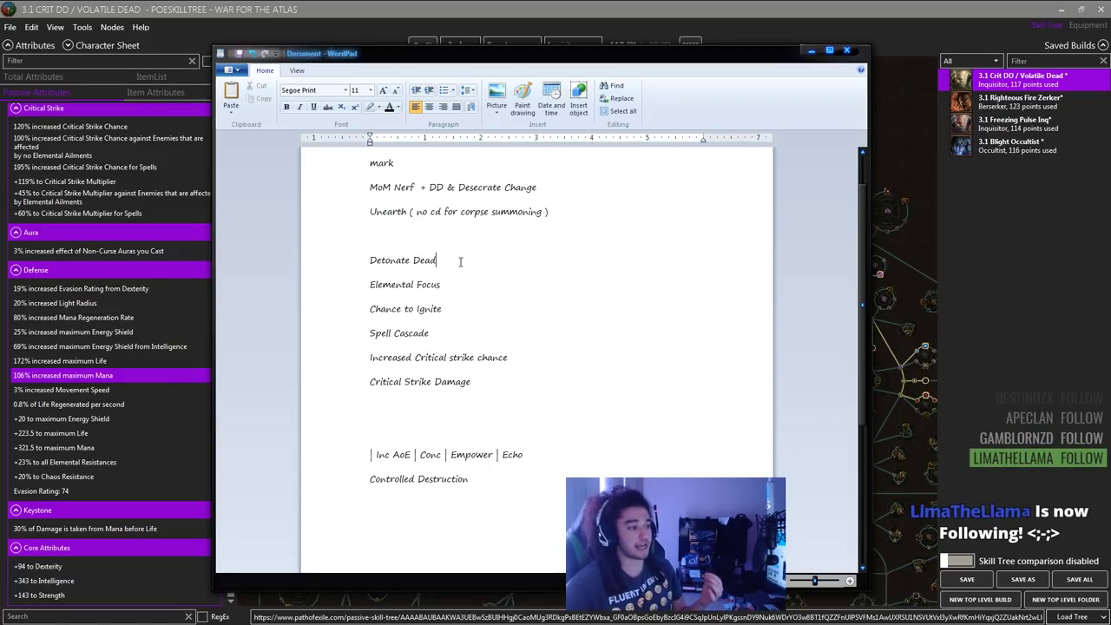
{"action": "double_click", "coordinate": [404, 284]}
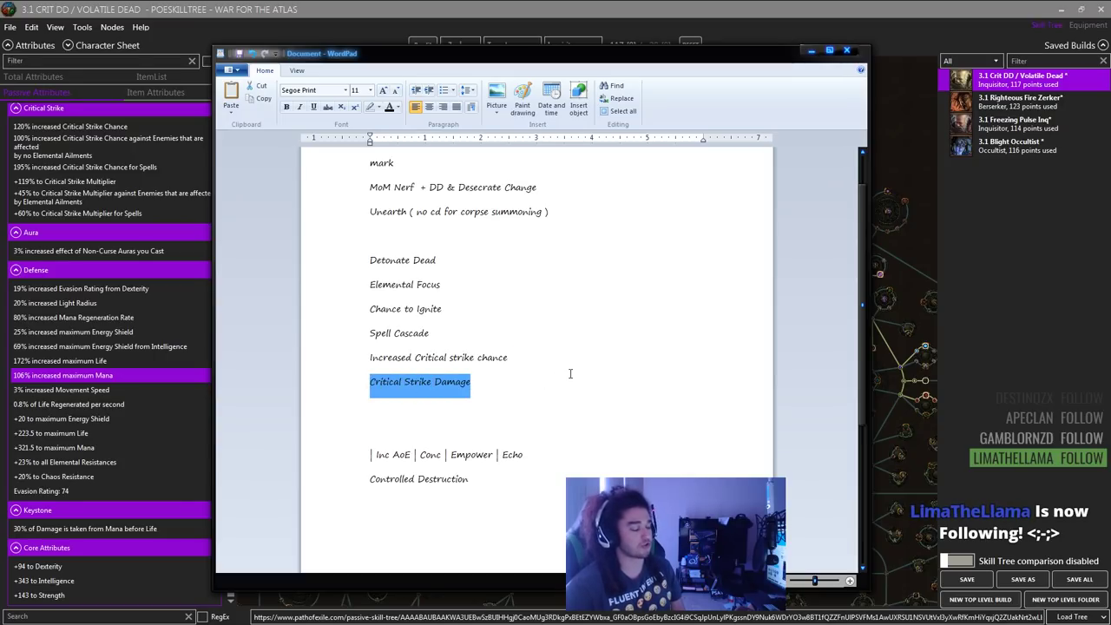
{"action": "left_click", "coordinate": [453, 314]}
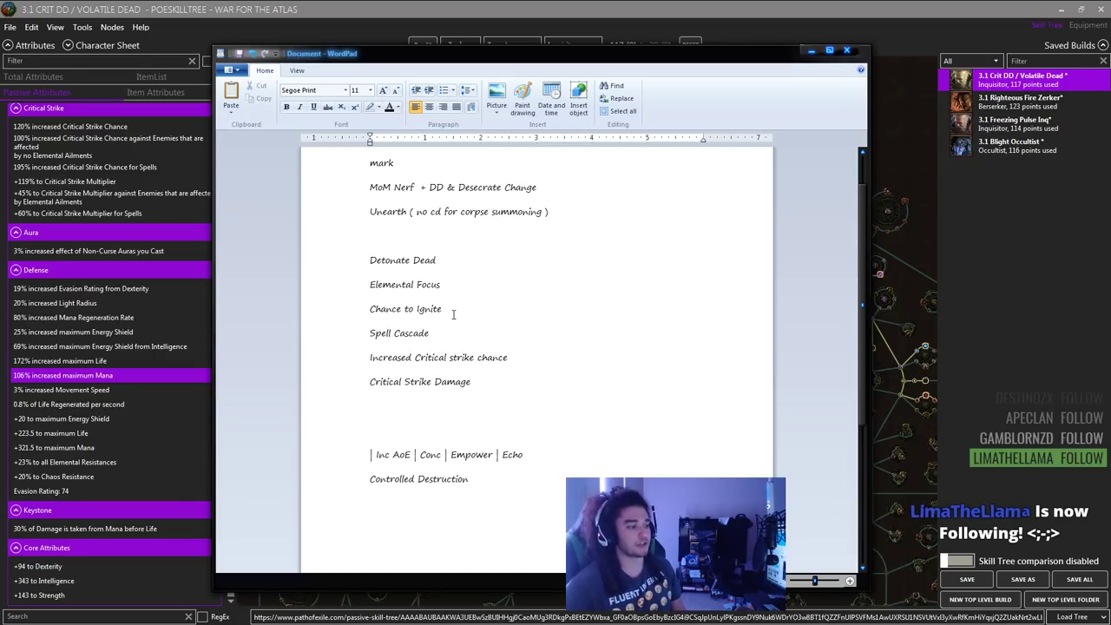
{"action": "left_click_drag", "start_coordinate": [370, 285], "coordinate": [441, 314]}
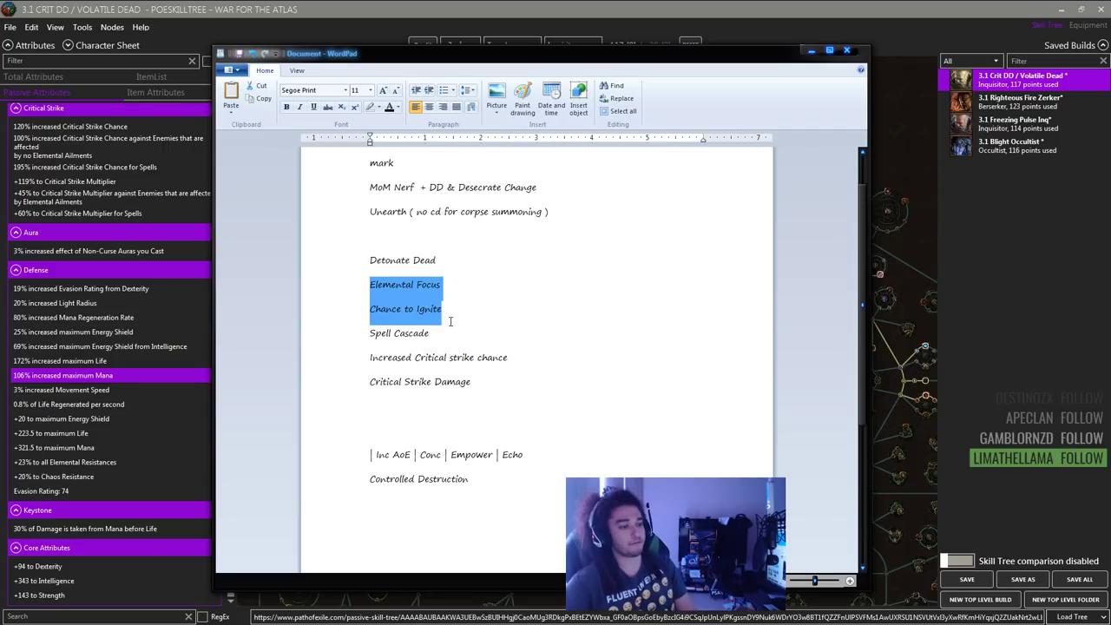
{"action": "mouse_move", "coordinate": [470, 312]}
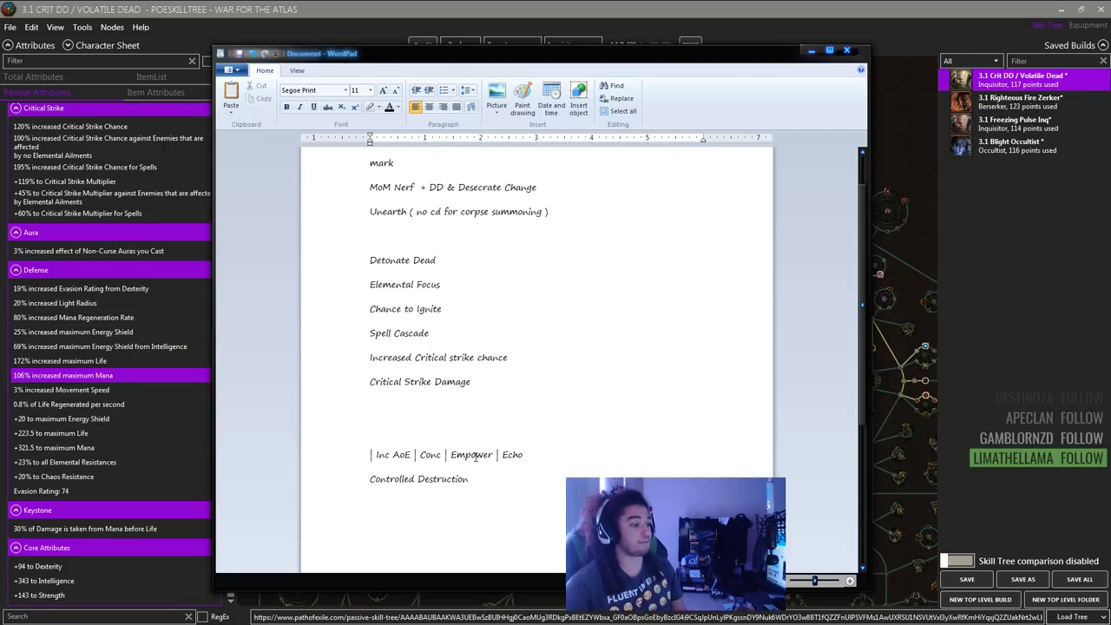
{"action": "double_click", "coordinate": [419, 478]}
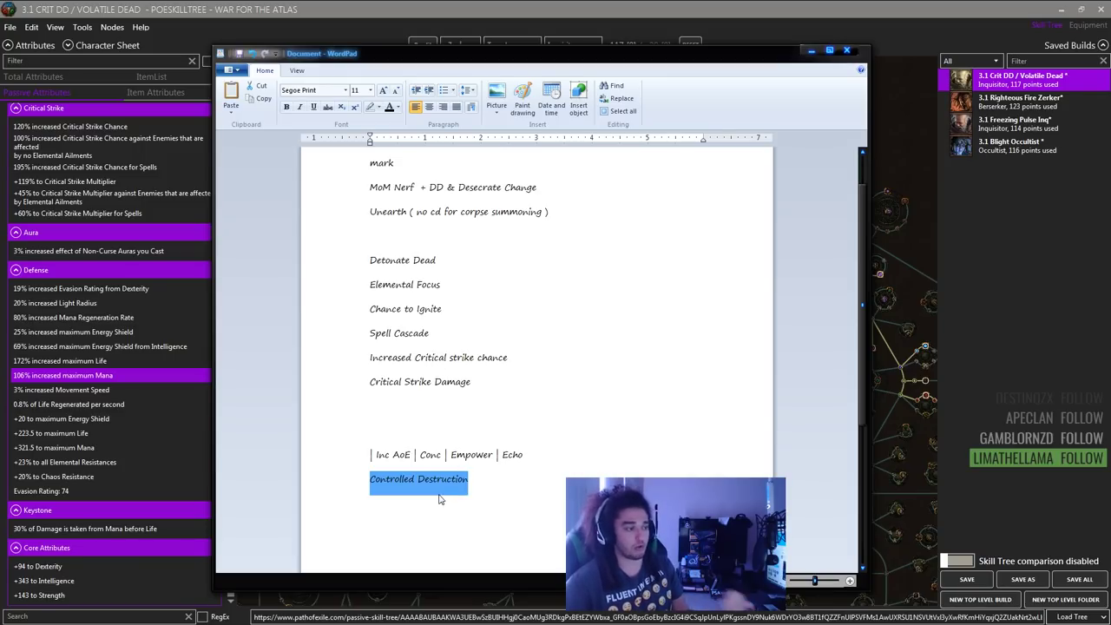
{"action": "mouse_move", "coordinate": [441, 491]}
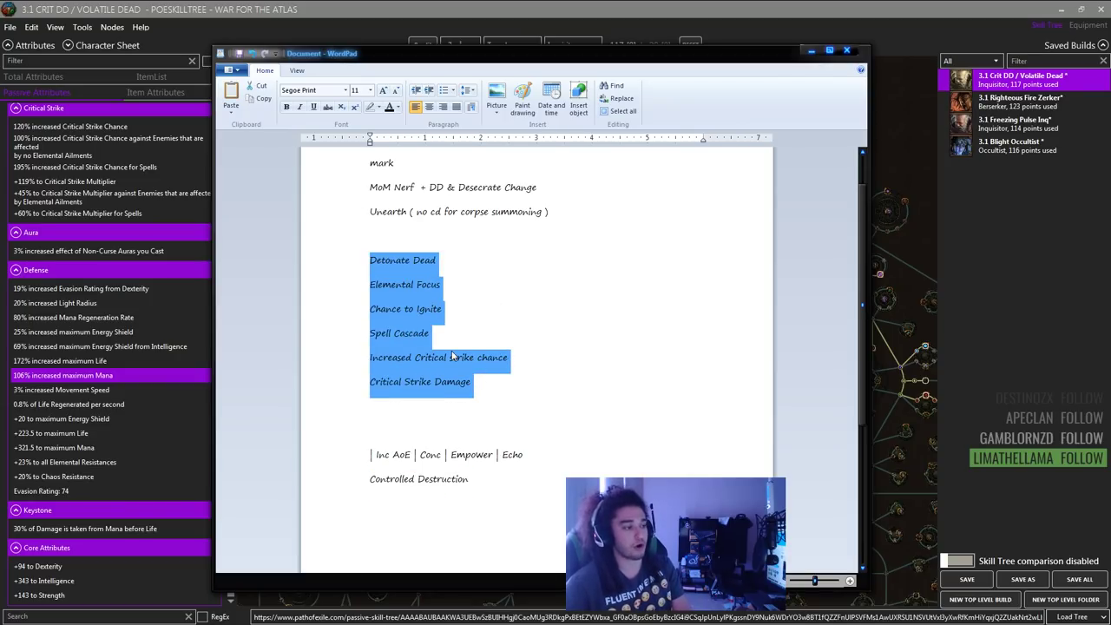
{"action": "mouse_move", "coordinate": [507, 383]}
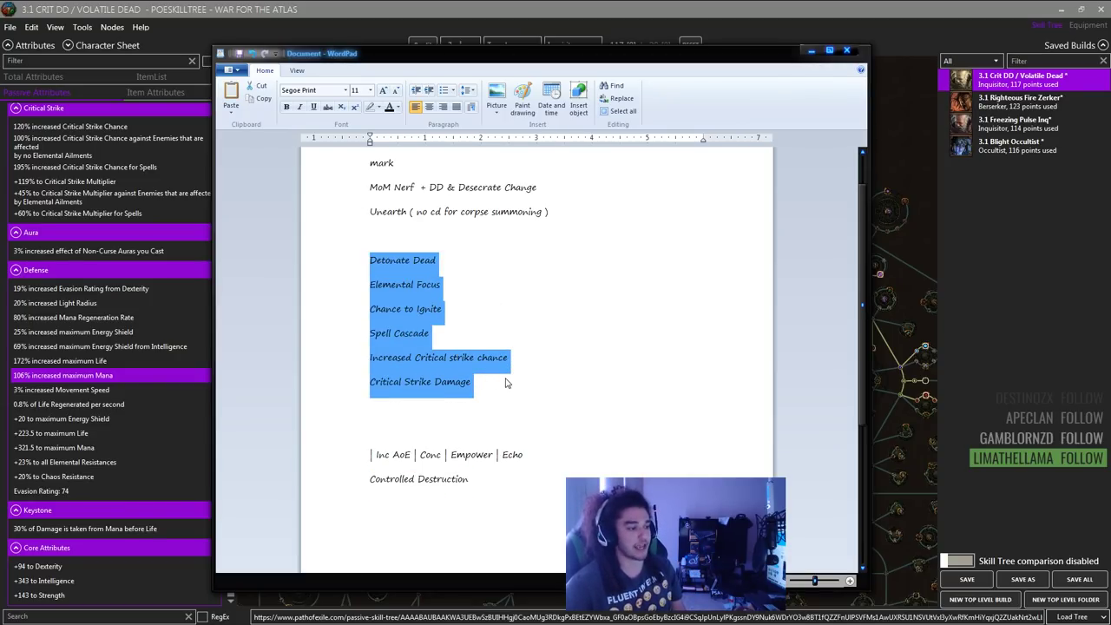